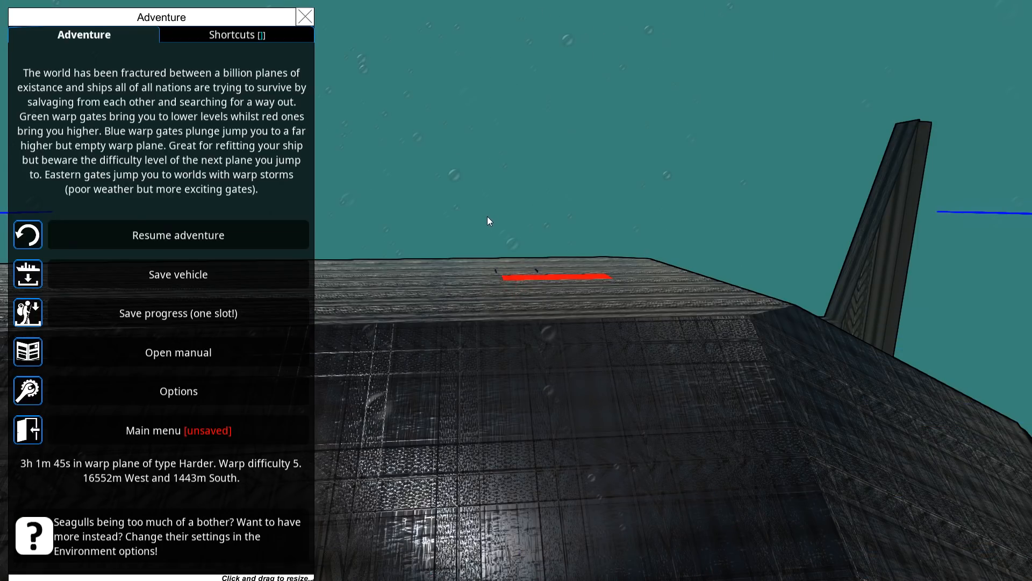
{"action": "mouse_move", "coordinate": [441, 227]}
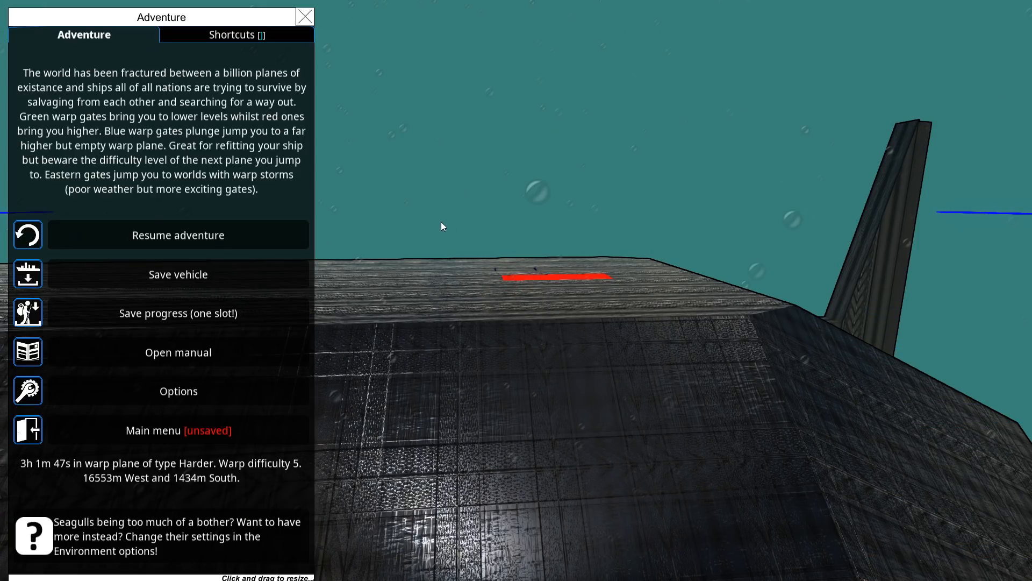
- Resume the adventure and bring up the torpedo's missile design with its stats
{"action": "left_click", "coordinate": [178, 235]}
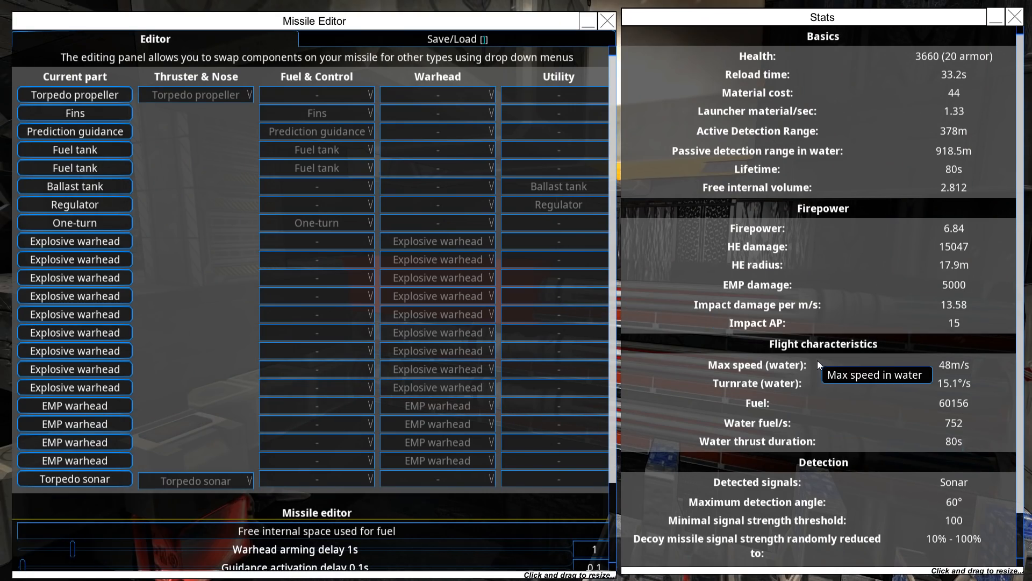
{"action": "mouse_move", "coordinate": [950, 183]}
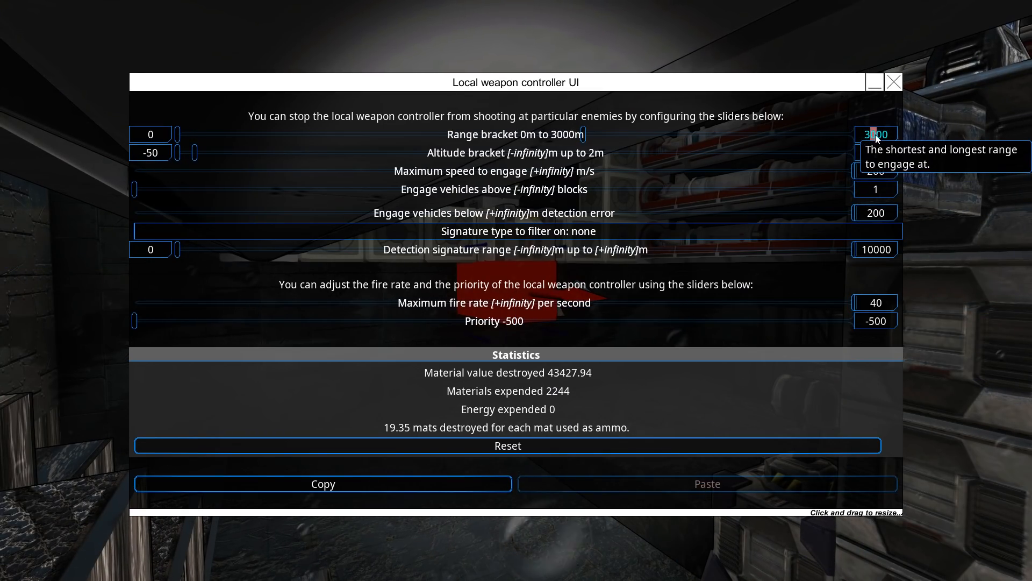
- Leave the missile editor to review the local weapon controller's range and fire-rate settings
{"action": "left_click", "coordinate": [894, 81]}
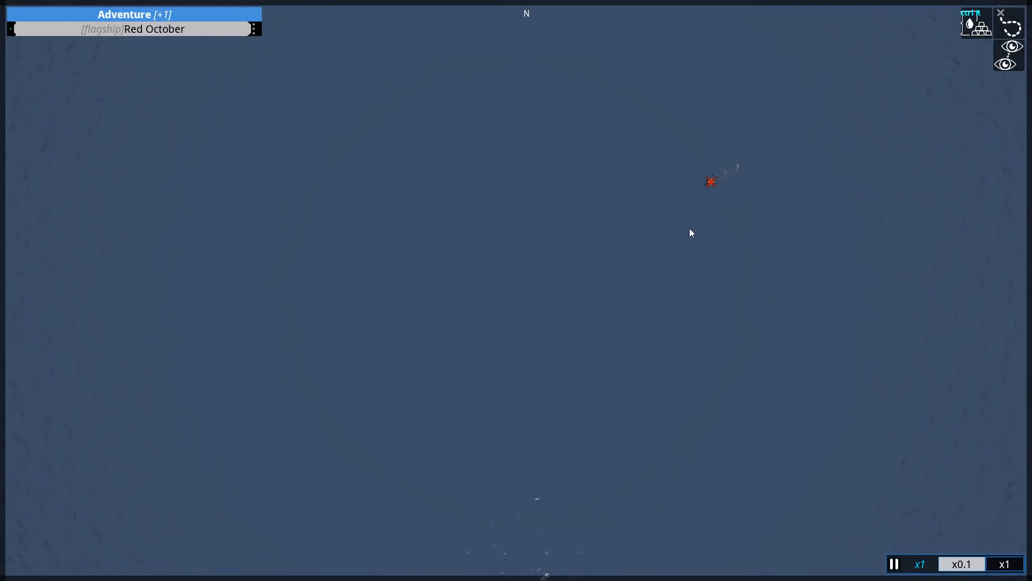
{"action": "mouse_move", "coordinate": [704, 183]}
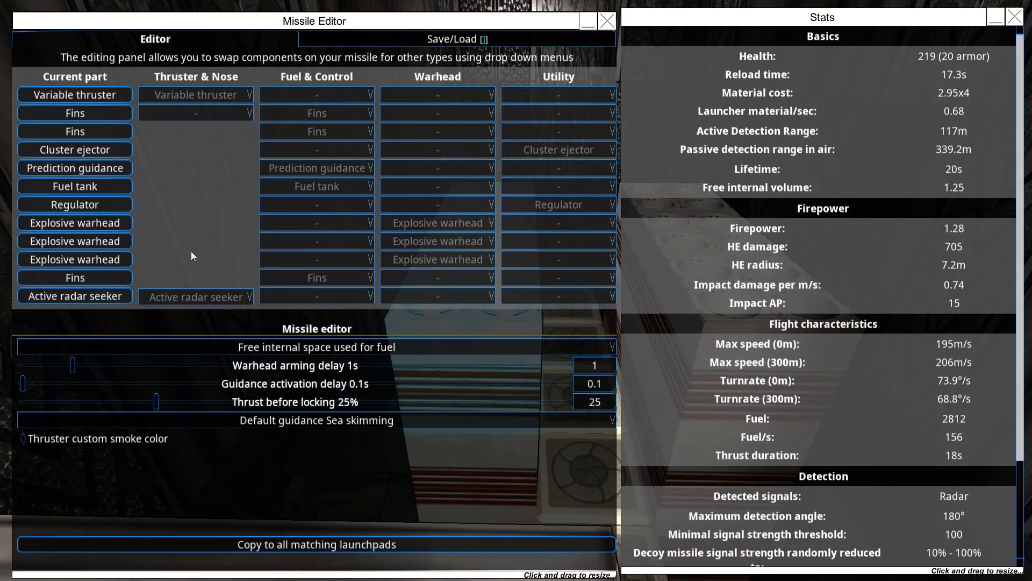
{"action": "mouse_move", "coordinate": [198, 297]}
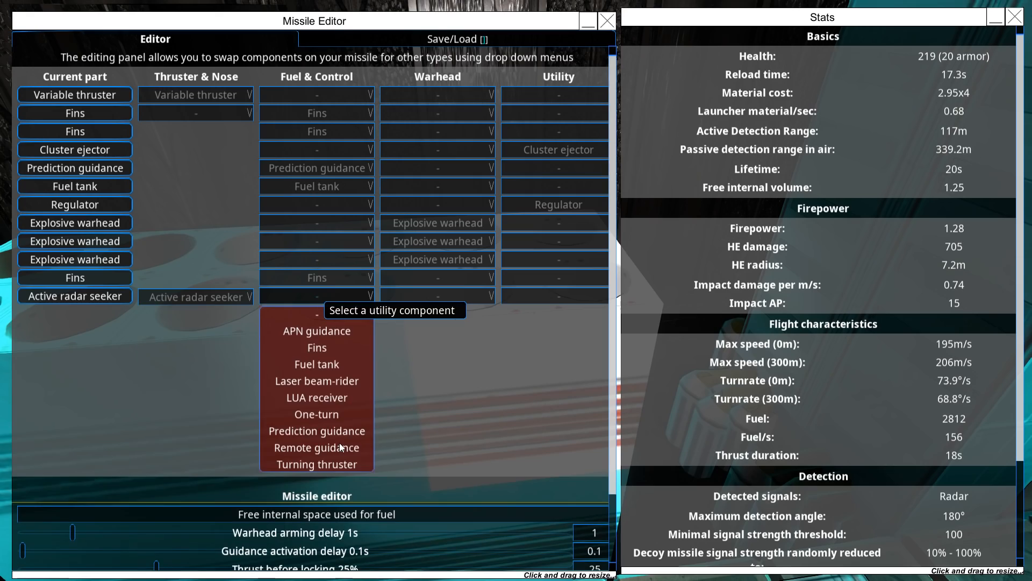
- Swap the missile's active radar seeker for remote guidance
{"action": "left_click", "coordinate": [316, 448]}
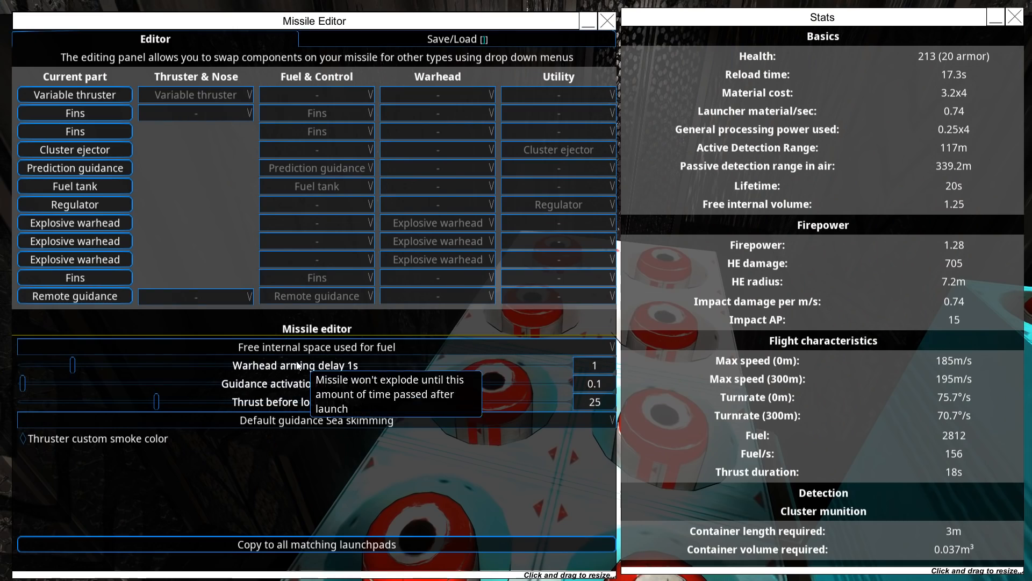
{"action": "mouse_move", "coordinate": [216, 246]}
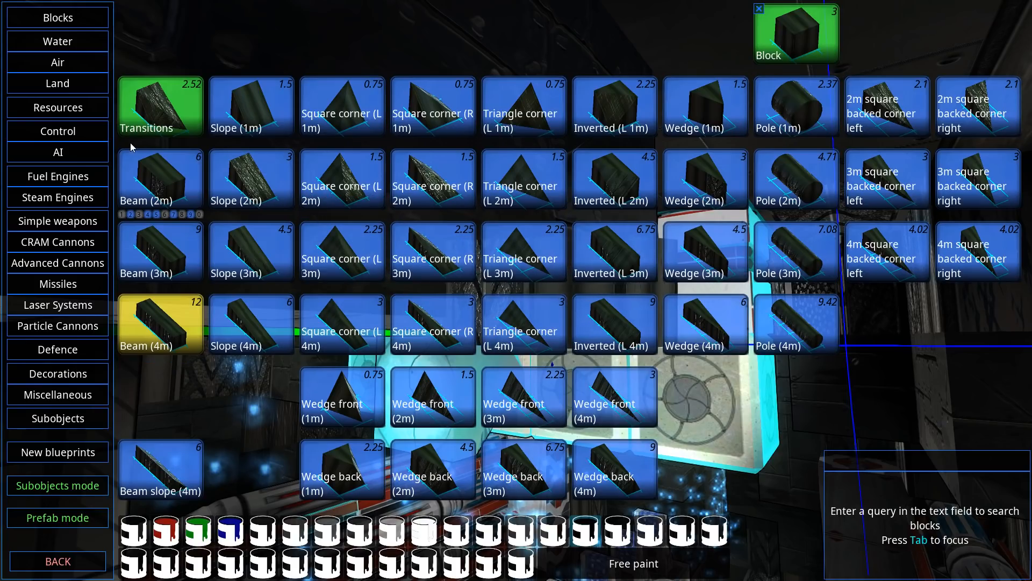
{"action": "mouse_move", "coordinate": [57, 242]}
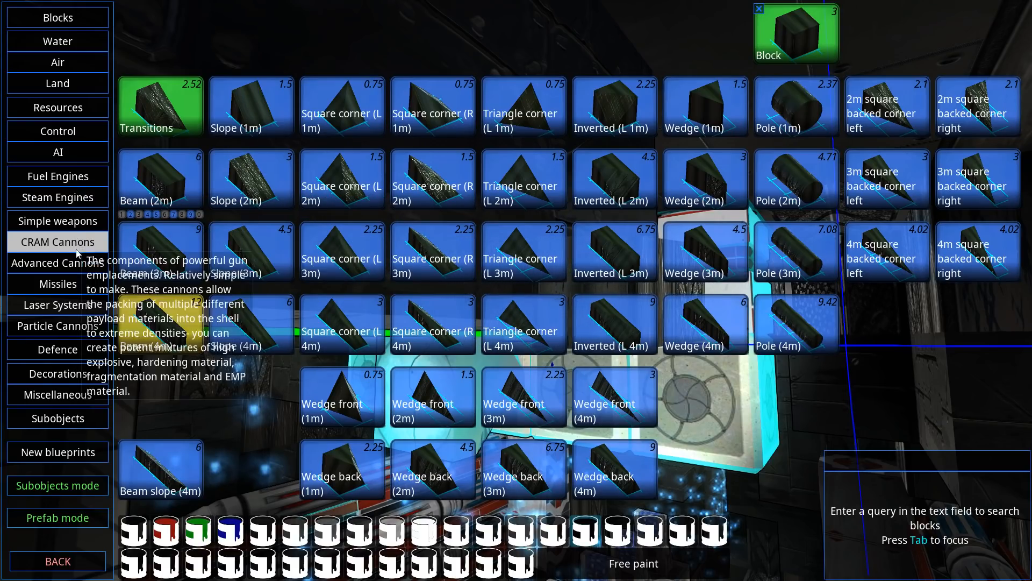
- Browse the CRAM cannon components and pick a medium missile launcher part
{"action": "left_click", "coordinate": [57, 284]}
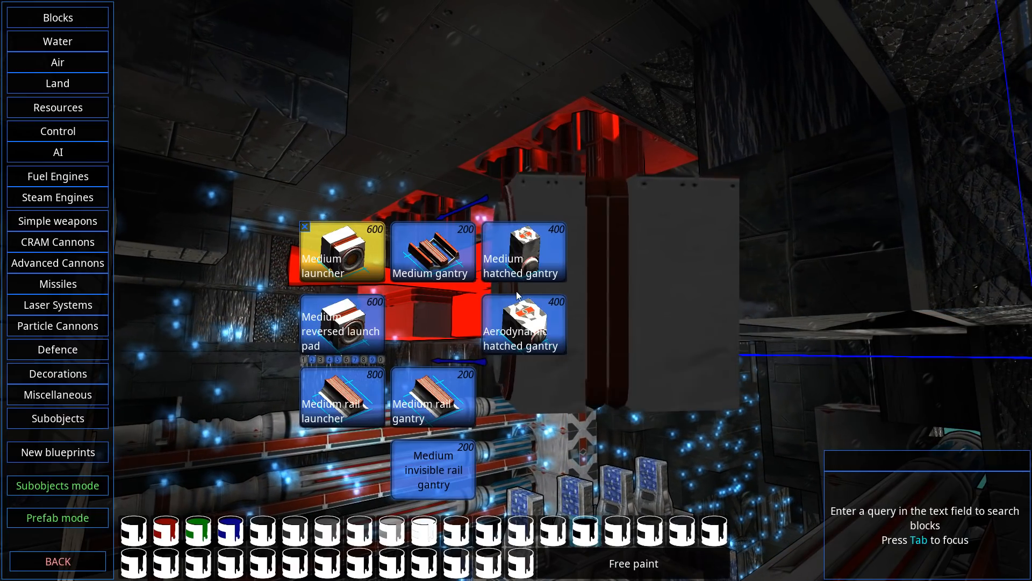
{"action": "left_click", "coordinate": [341, 251]}
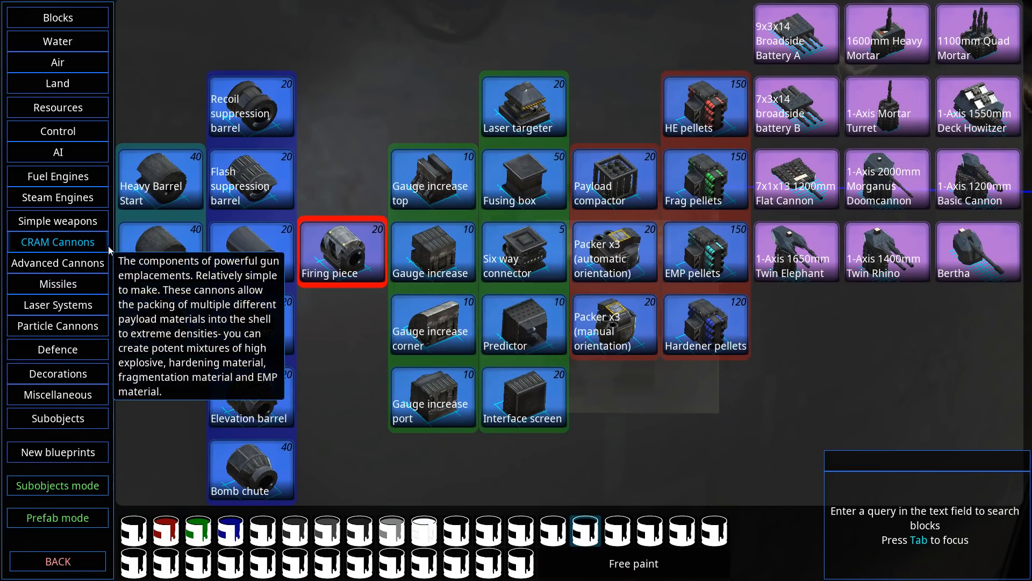
{"action": "left_click", "coordinate": [57, 284]}
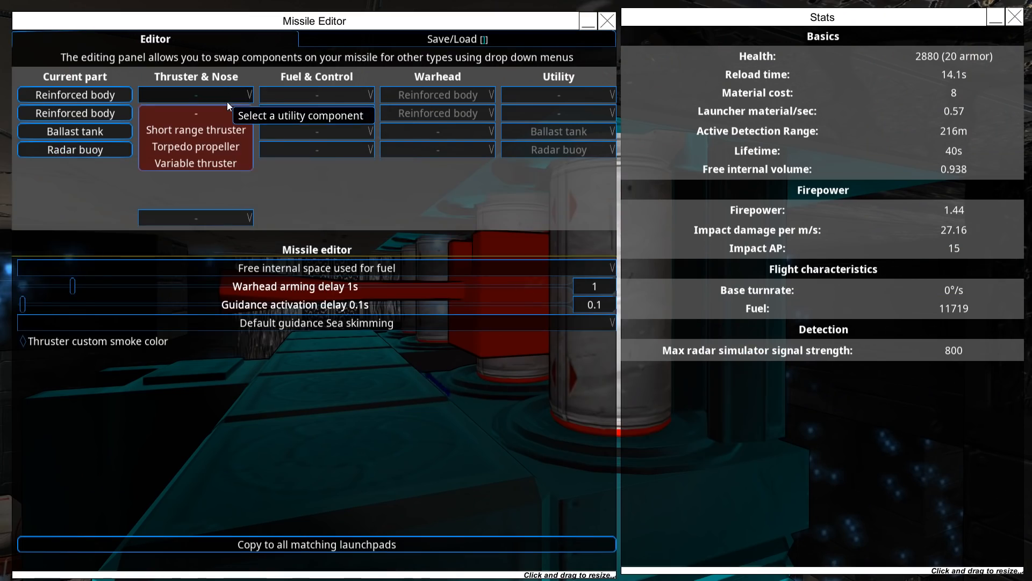
- Fit a 300-output variable thruster and fuel tank with straight firing-line guidance
{"action": "left_click", "coordinate": [196, 162]}
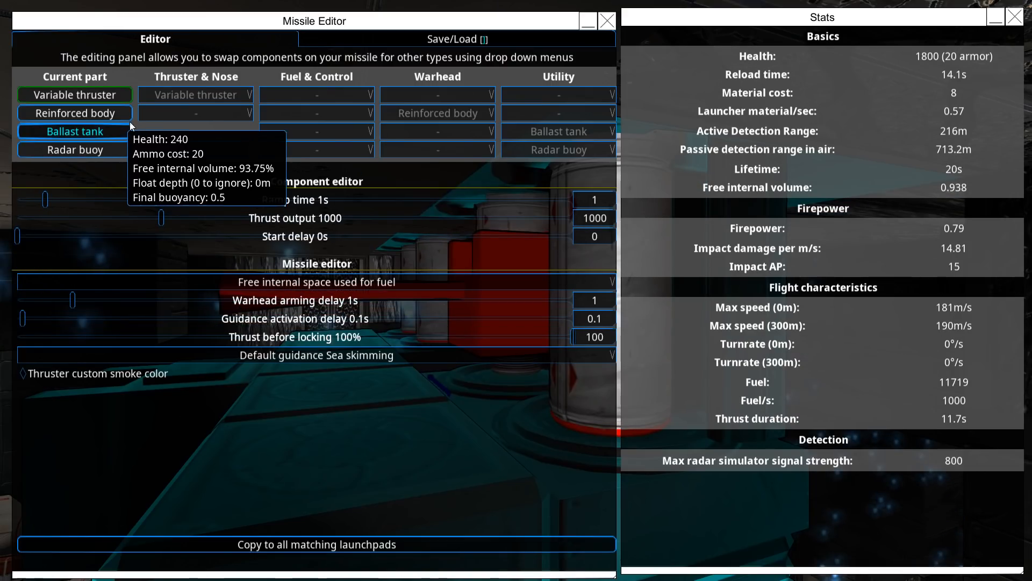
{"action": "left_click", "coordinate": [74, 113]}
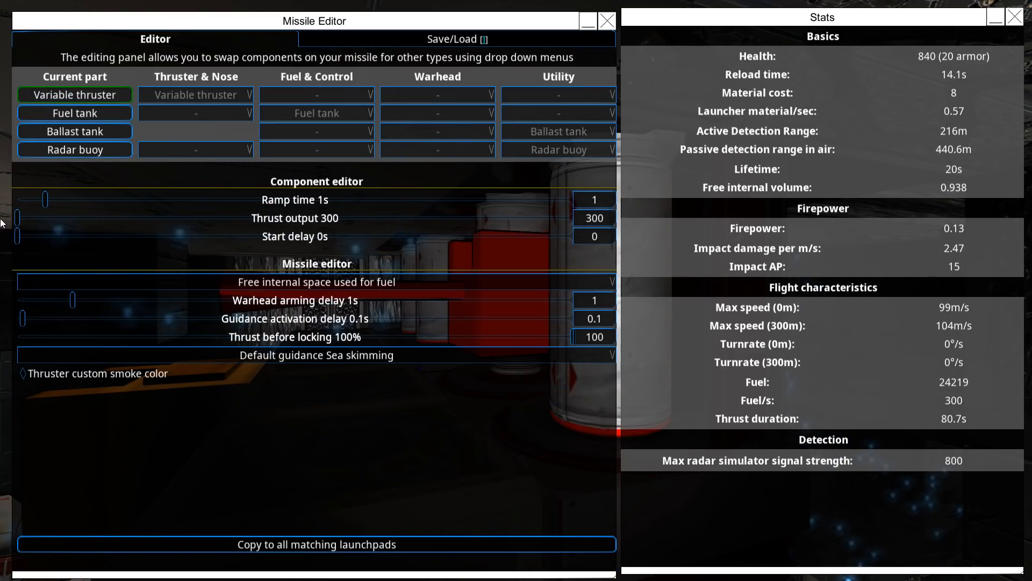
{"action": "left_click", "coordinate": [316, 355]}
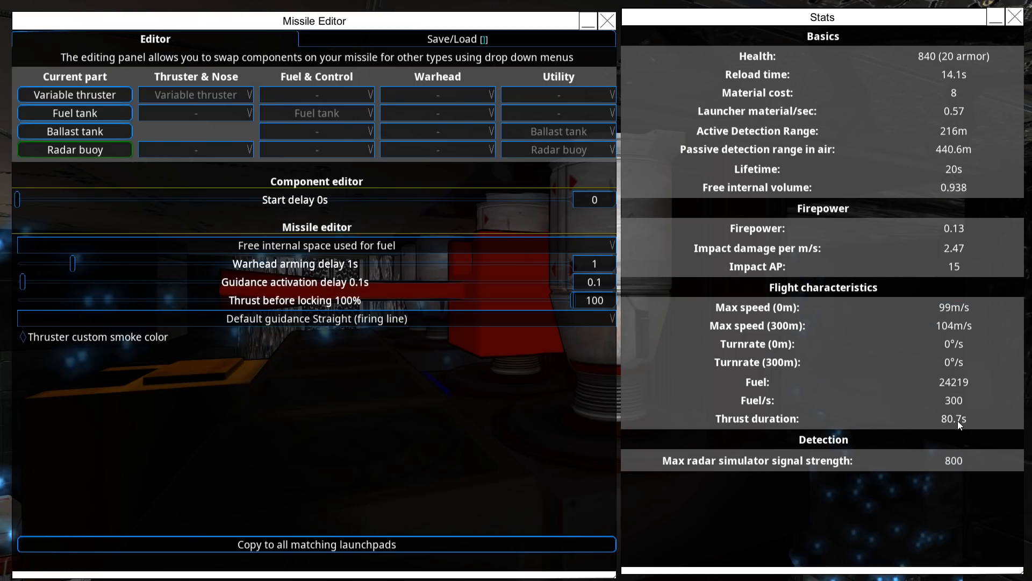
{"action": "mouse_move", "coordinate": [447, 480]}
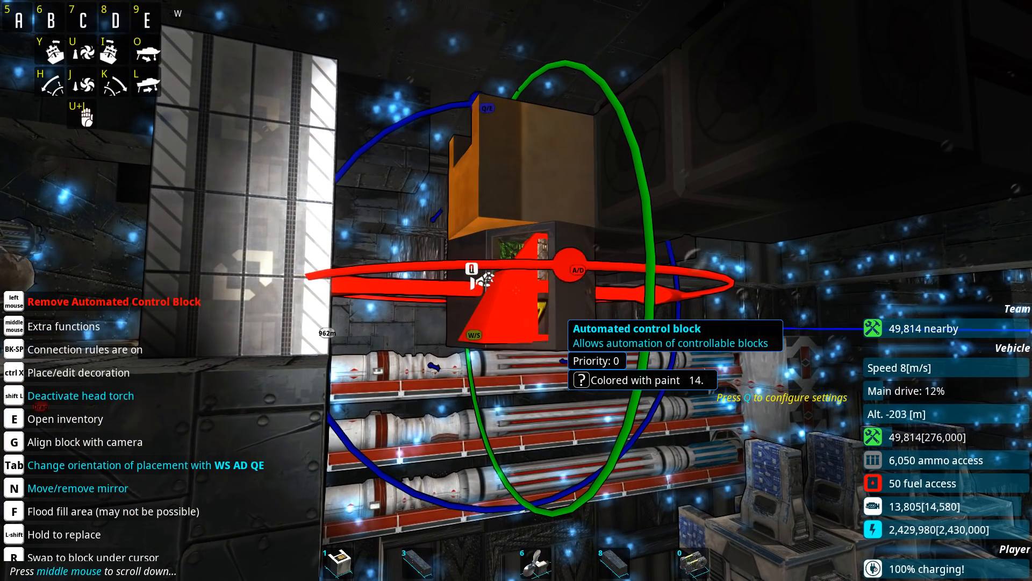
- Set the automated control block to trigger on Enemy Range within 3000 m and review its Target & Action settings
{"action": "key", "text": "q"}
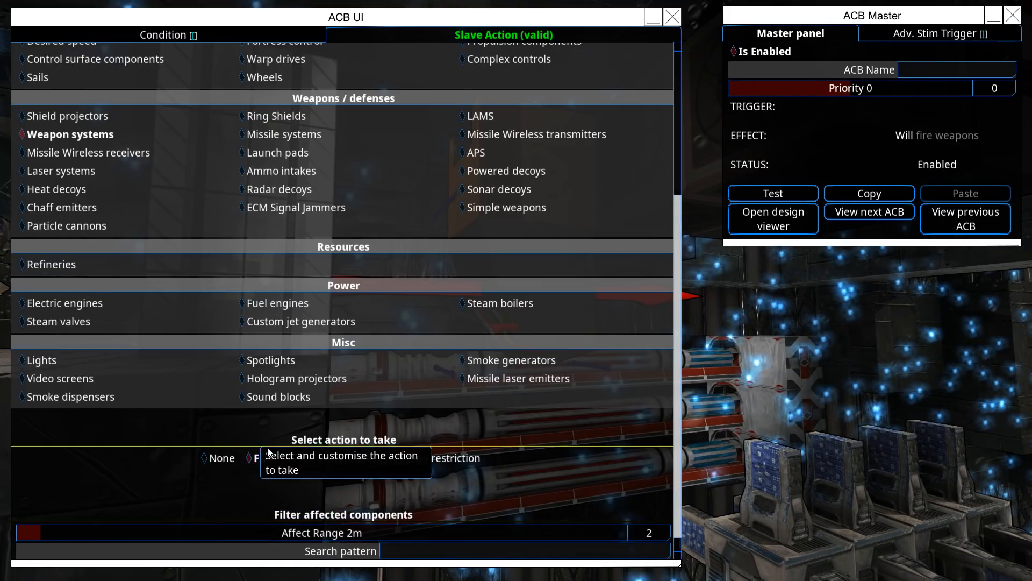
{"action": "left_click", "coordinate": [164, 34]}
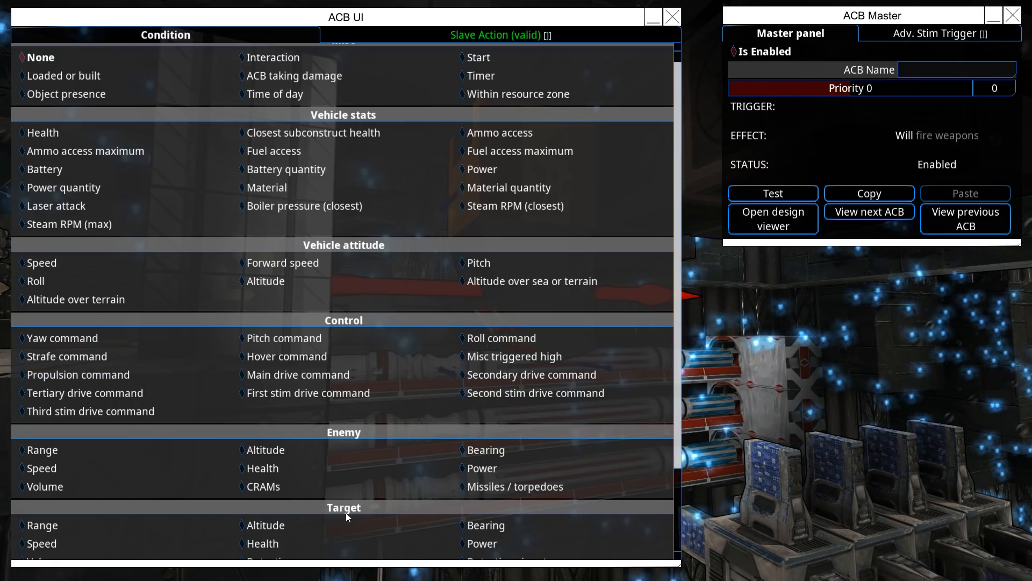
{"action": "mouse_move", "coordinate": [309, 393]}
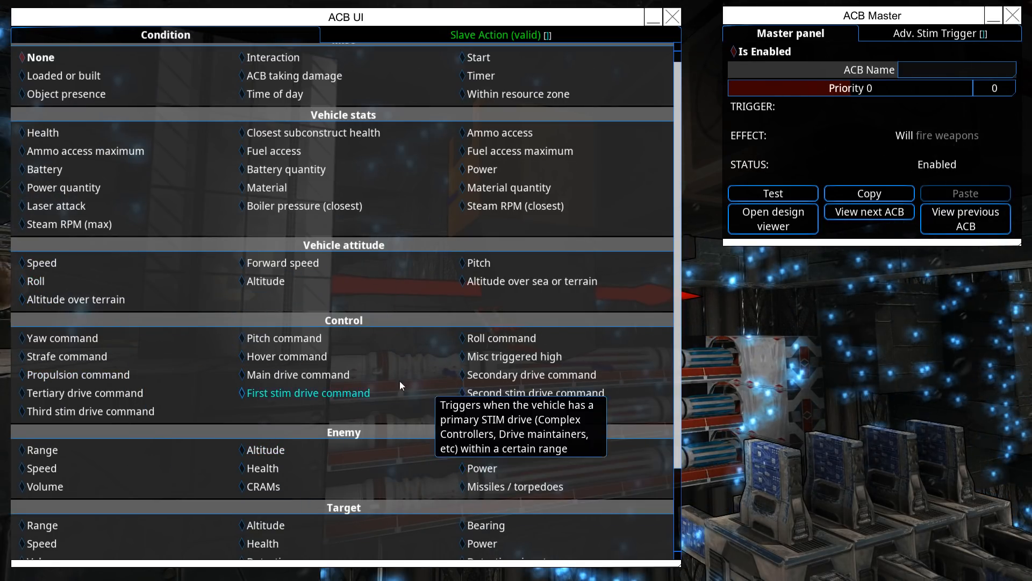
{"action": "mouse_move", "coordinate": [260, 468]}
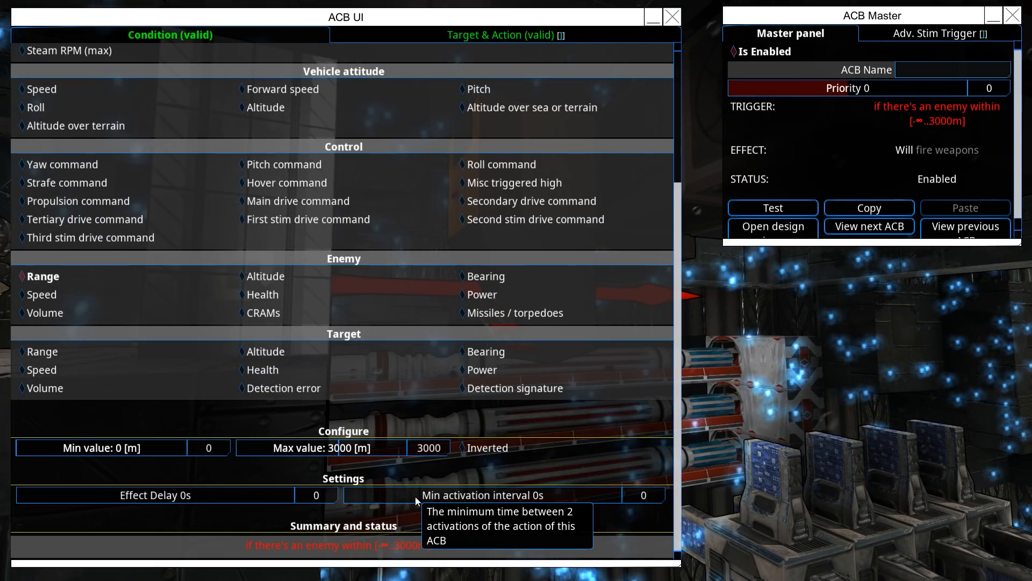
{"action": "mouse_move", "coordinate": [428, 447]}
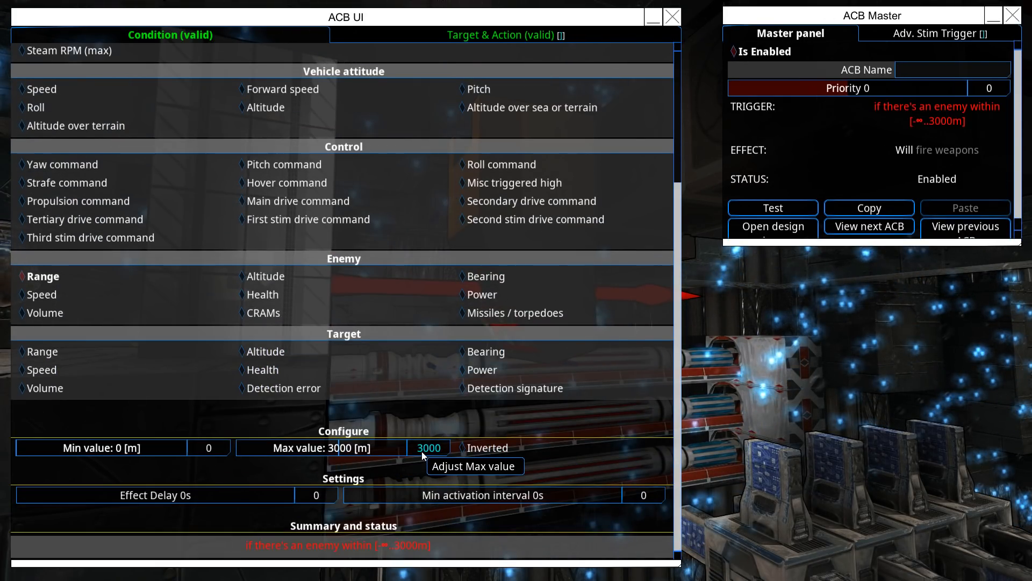
{"action": "mouse_move", "coordinate": [425, 406]}
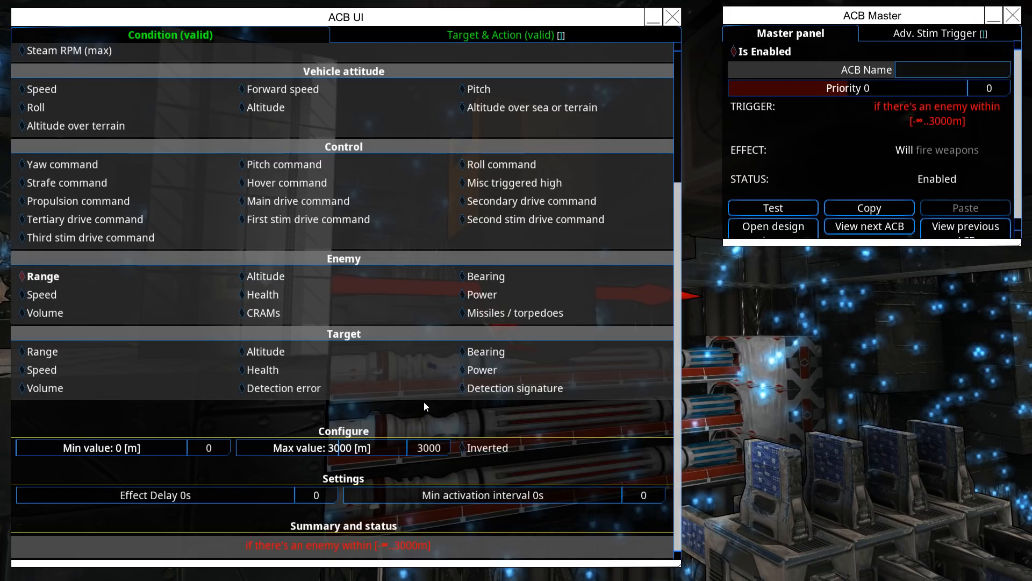
{"action": "mouse_move", "coordinate": [425, 415]}
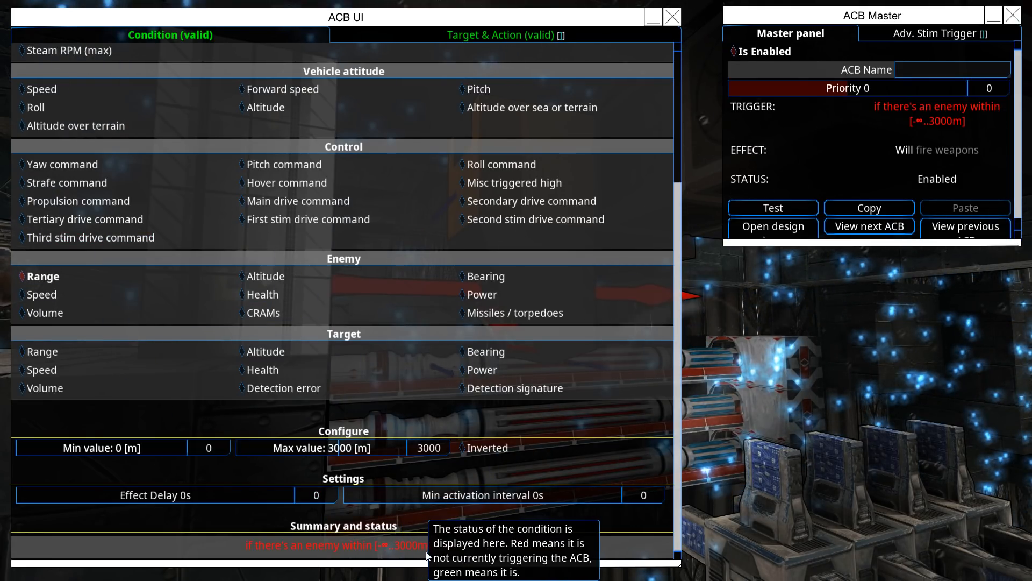
{"action": "left_click", "coordinate": [507, 34]}
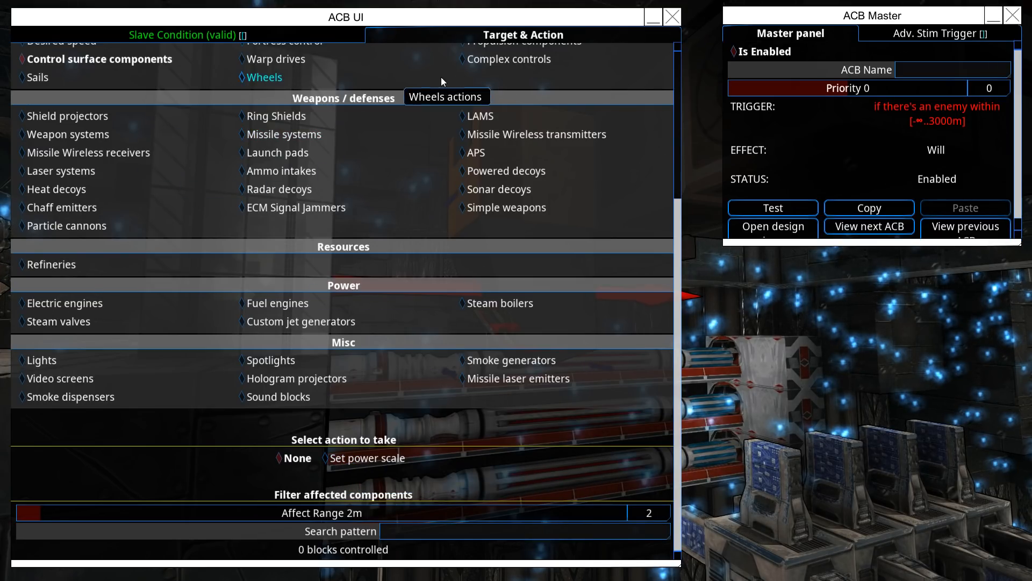
{"action": "left_click", "coordinate": [183, 34]}
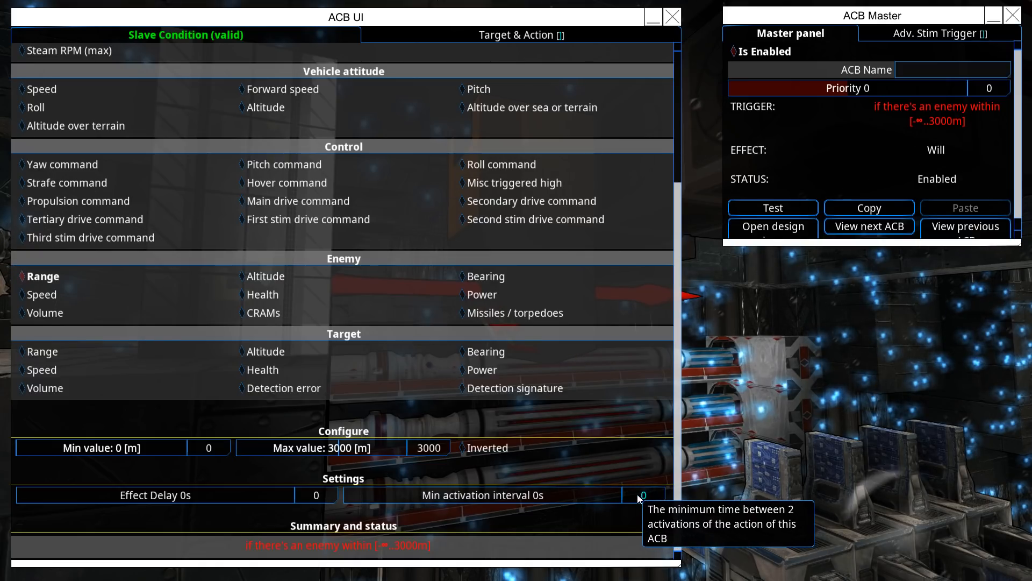
{"action": "left_click", "coordinate": [643, 495]}
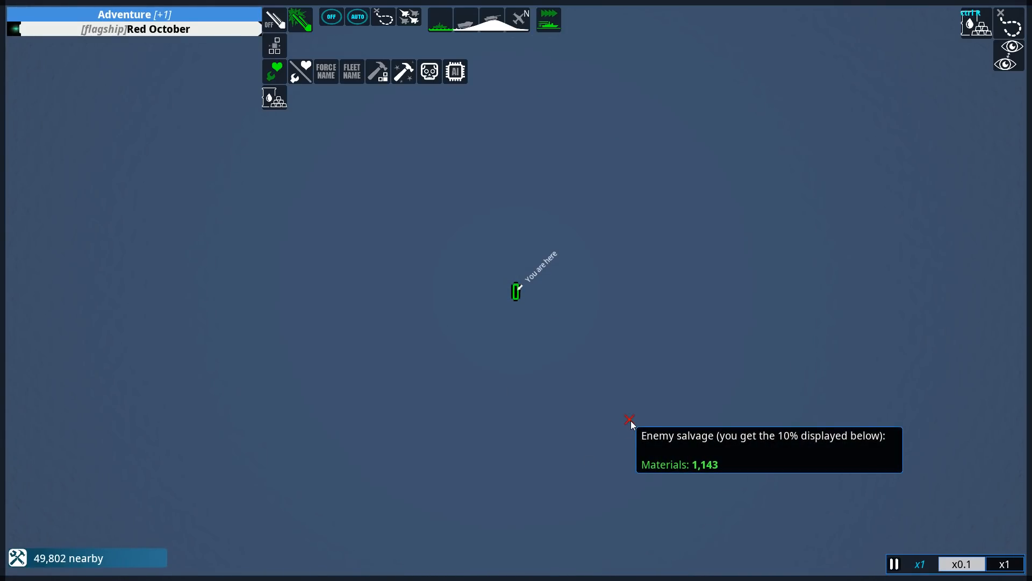
{"action": "mouse_move", "coordinate": [523, 404]}
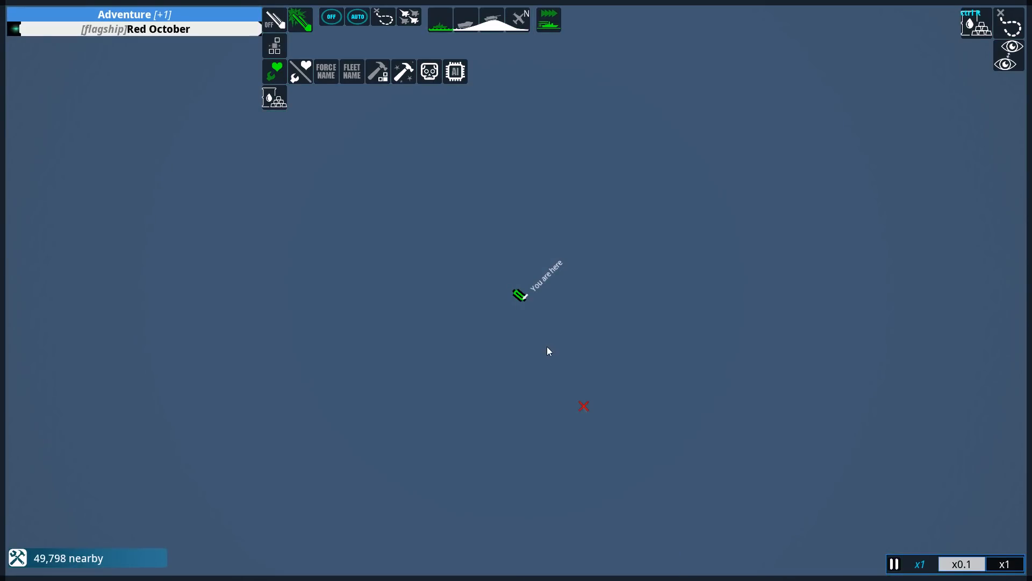
{"action": "mouse_move", "coordinate": [582, 406]}
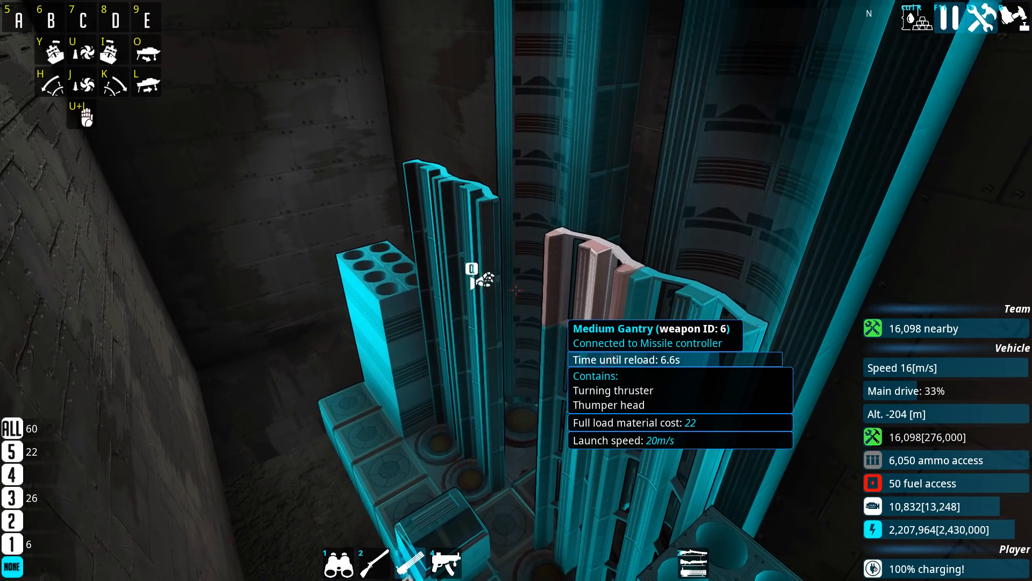
- Bring up the sea-skimming missile design showing its explosive warhead and 1116 HE damage
{"action": "left_click", "coordinate": [484, 280]}
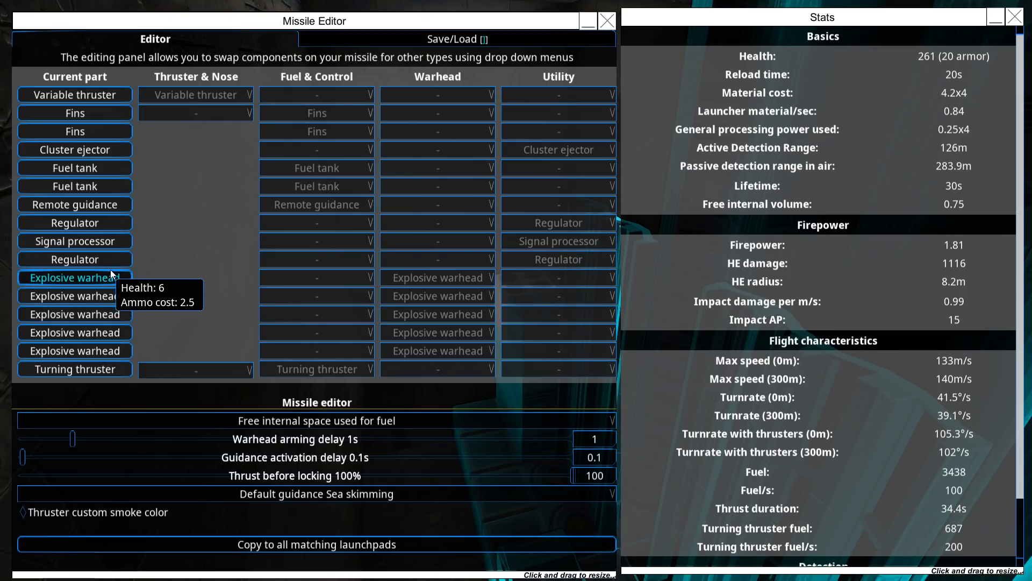
{"action": "mouse_move", "coordinate": [229, 223]}
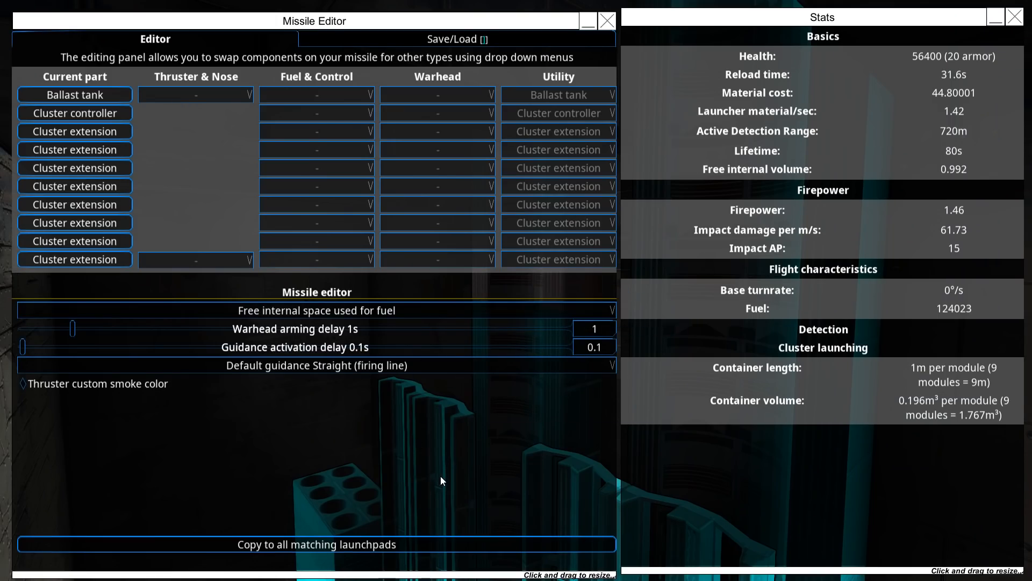
{"action": "mouse_move", "coordinate": [450, 488]}
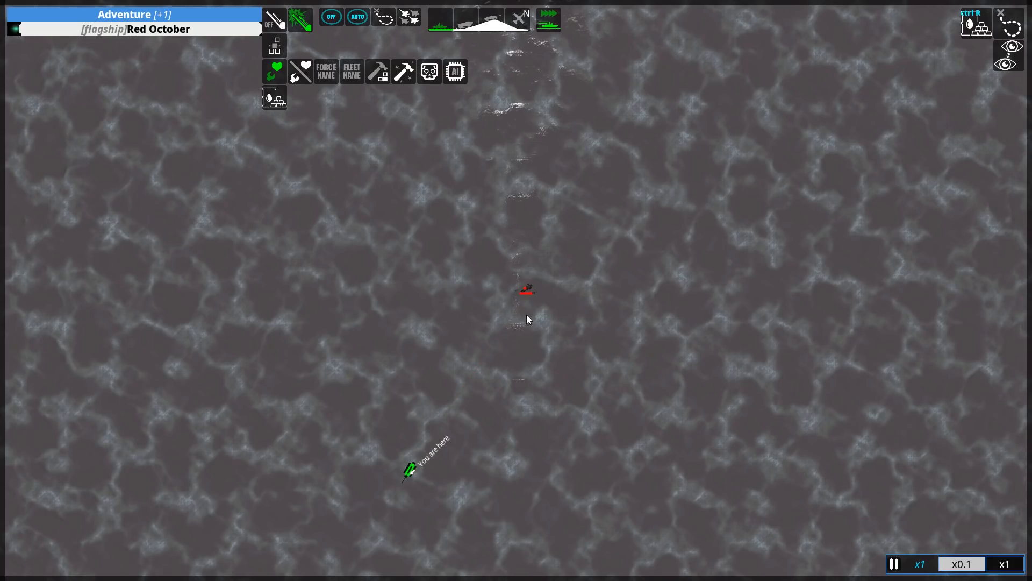
- Inspect the red enemy marker north-east of the craft on the strategic map
{"action": "left_click", "coordinate": [525, 289]}
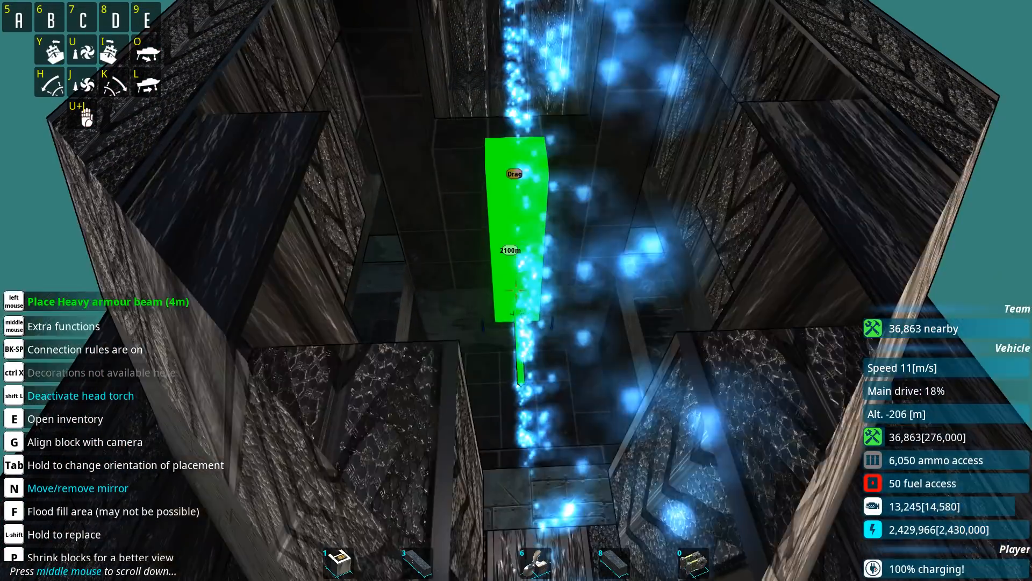
- Bring up the block inventory of heavy armour pieces with the 2m square corner's stats
{"action": "key", "text": "e"}
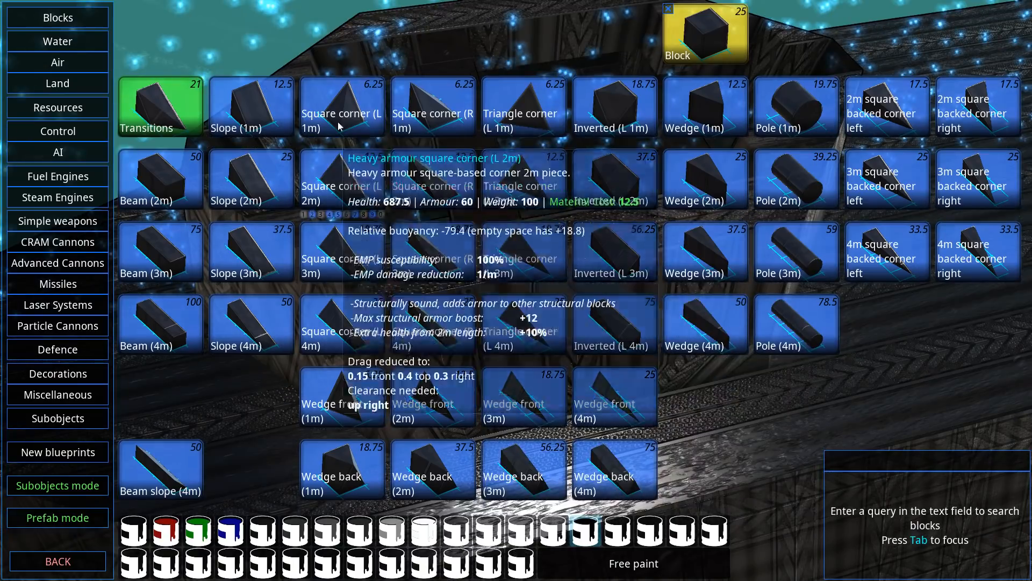
- Pick the rubber beam to place, then bring the inventory back up on the cheaper dark armour palette
{"action": "left_click", "coordinate": [57, 18]}
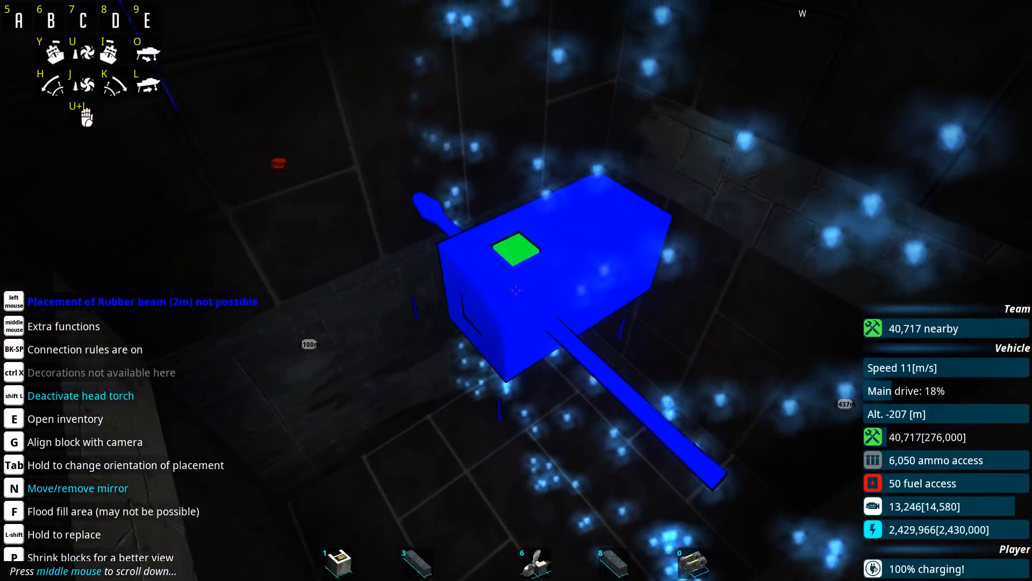
{"action": "key", "text": "e"}
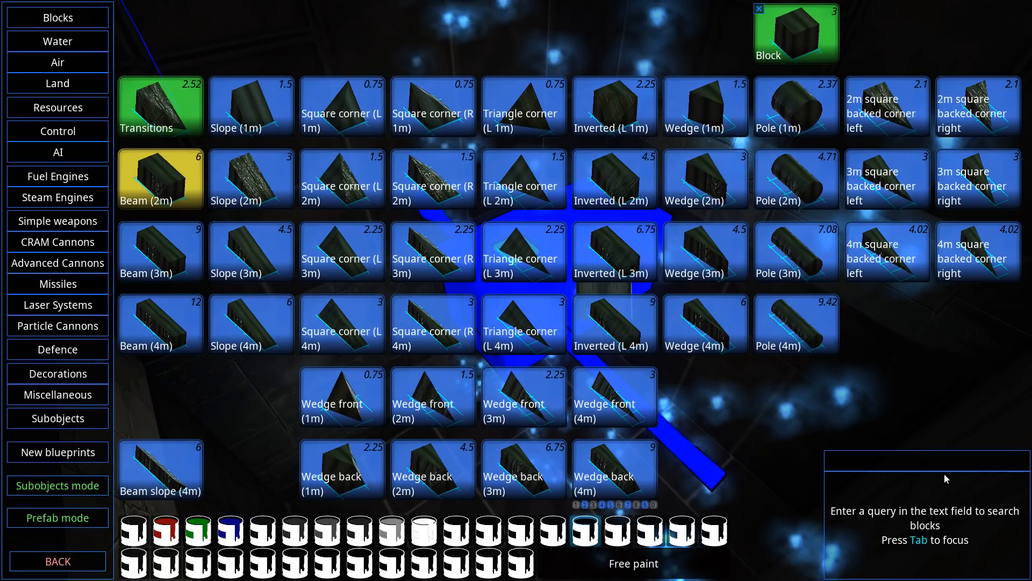
- Find the piston via a PIST inventory search and place a dark block on the column
{"action": "type", "text": "PIST"}
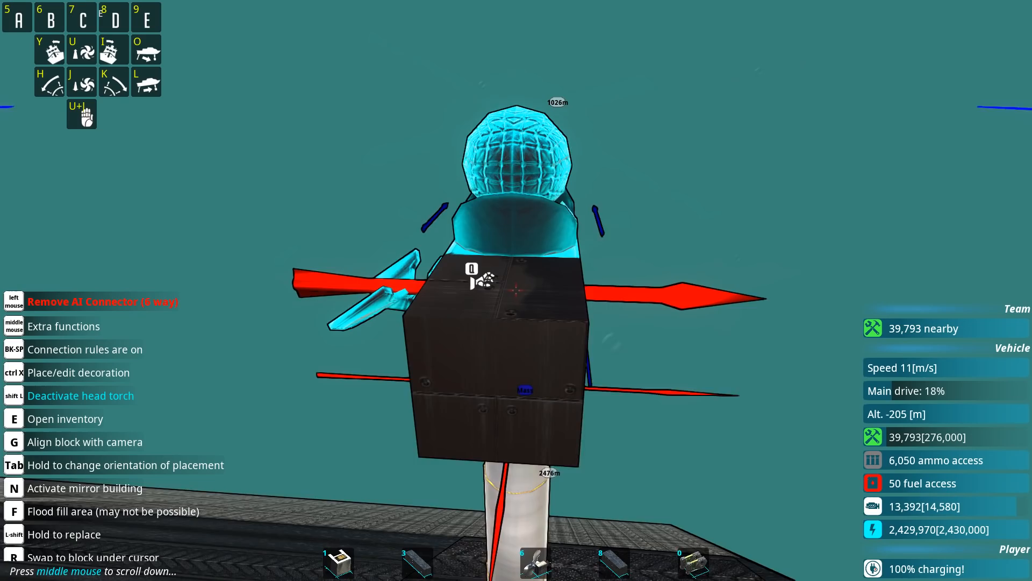
- Bring up the piston's extension settings (resting extension 12m, velocity 1 m/s)
{"action": "key", "text": "e"}
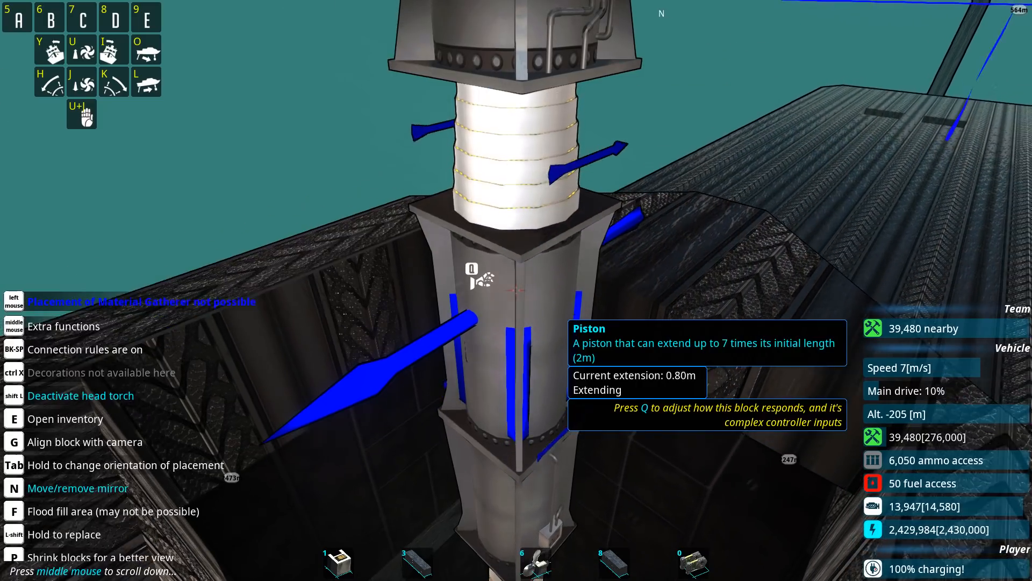
{"action": "key", "text": "q"}
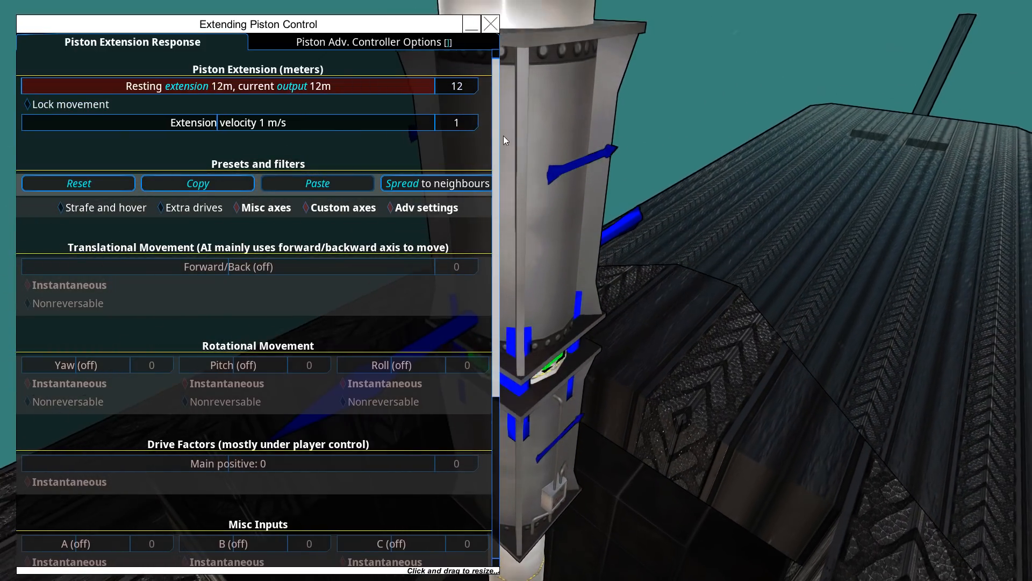
- Close the piston control window to return to the resource blocks
{"action": "left_click", "coordinate": [491, 23]}
{"action": "type", "text": "PIST"}
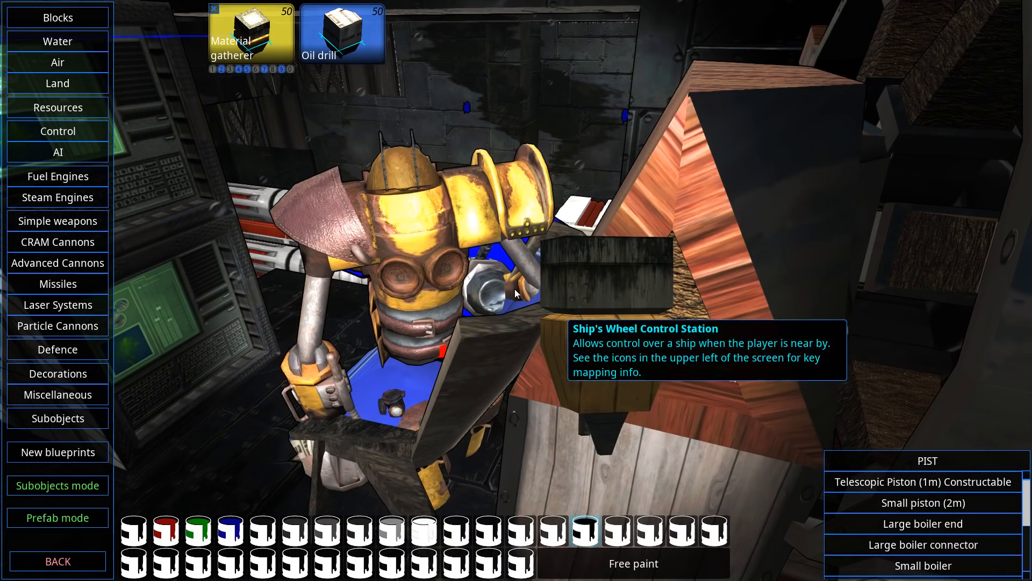
- Look through the ACB condition list before moving to the piston's response settings
{"action": "left_click", "coordinate": [57, 131]}
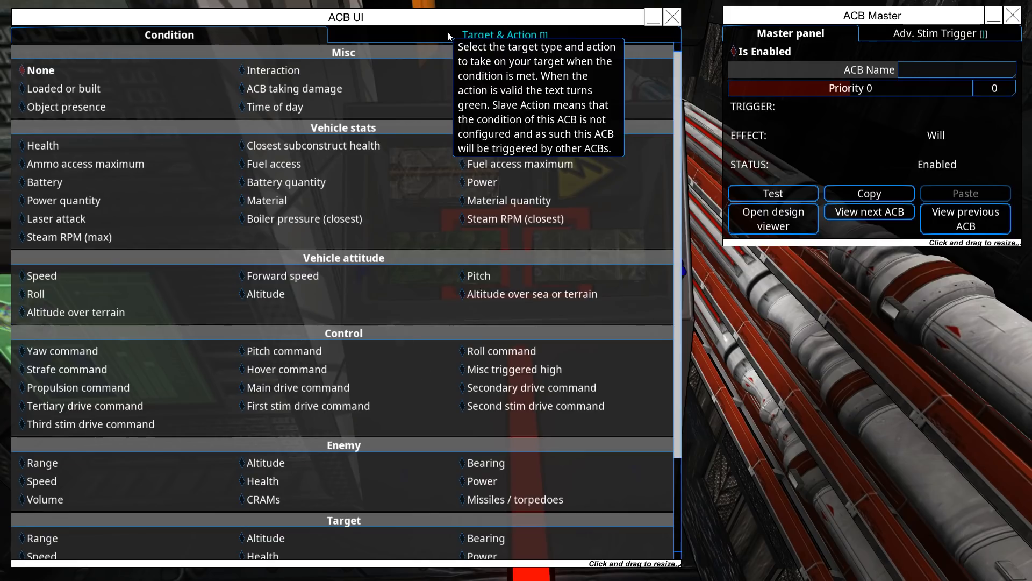
{"action": "mouse_move", "coordinate": [43, 183]}
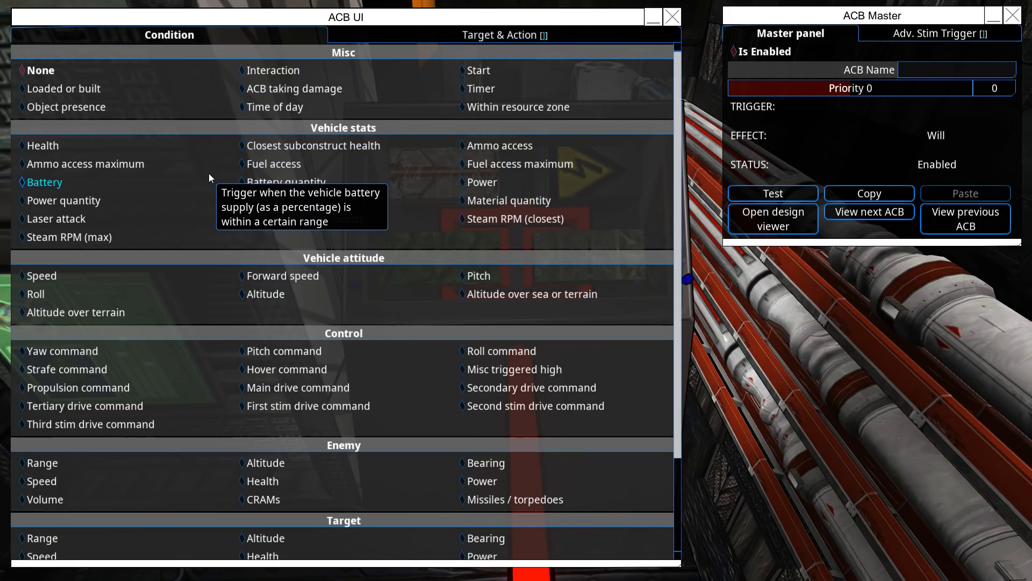
{"action": "mouse_move", "coordinate": [291, 438]}
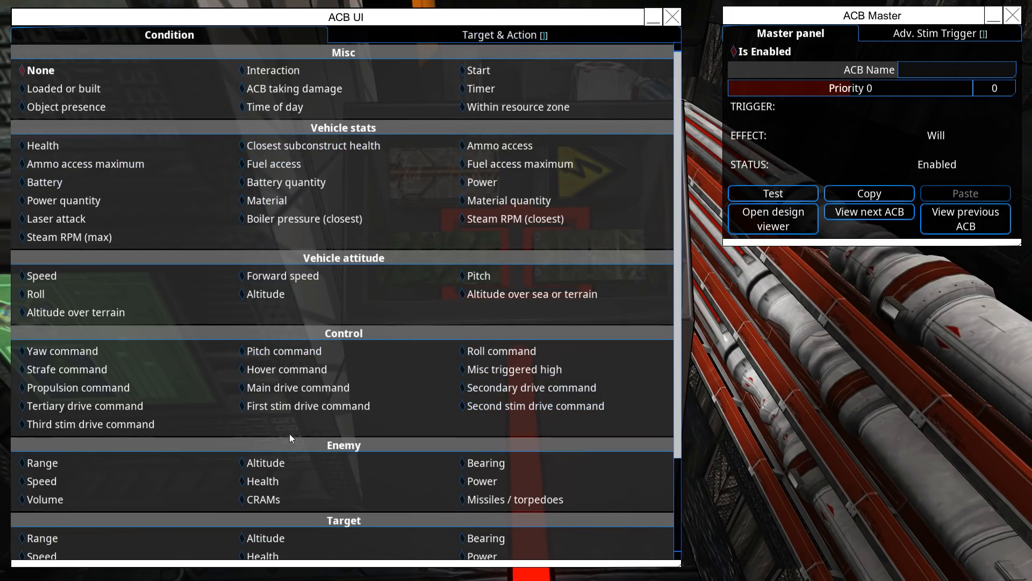
{"action": "mouse_move", "coordinate": [274, 107]}
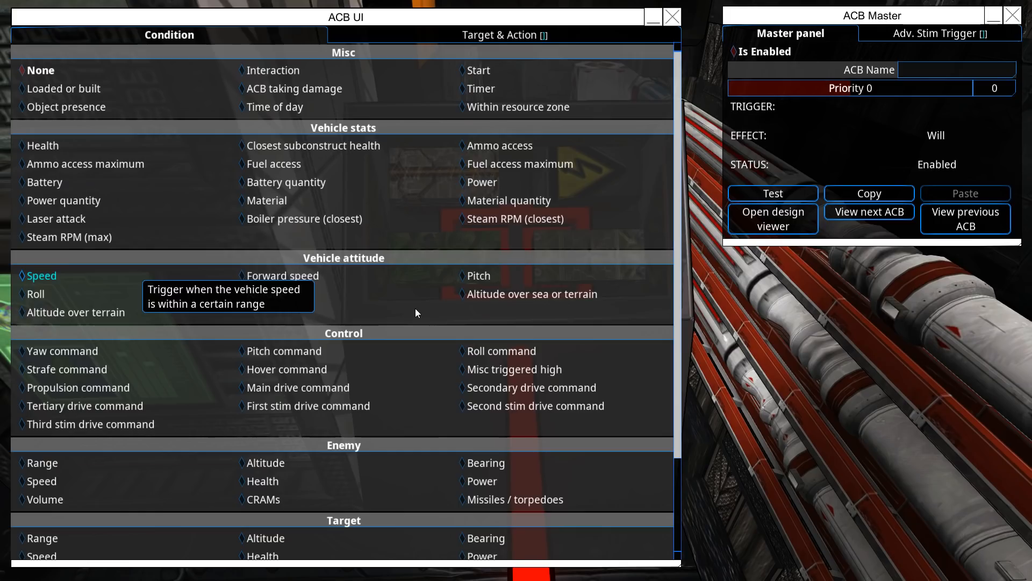
{"action": "scroll", "scroll_direction": "down", "scroll_amount": 3}
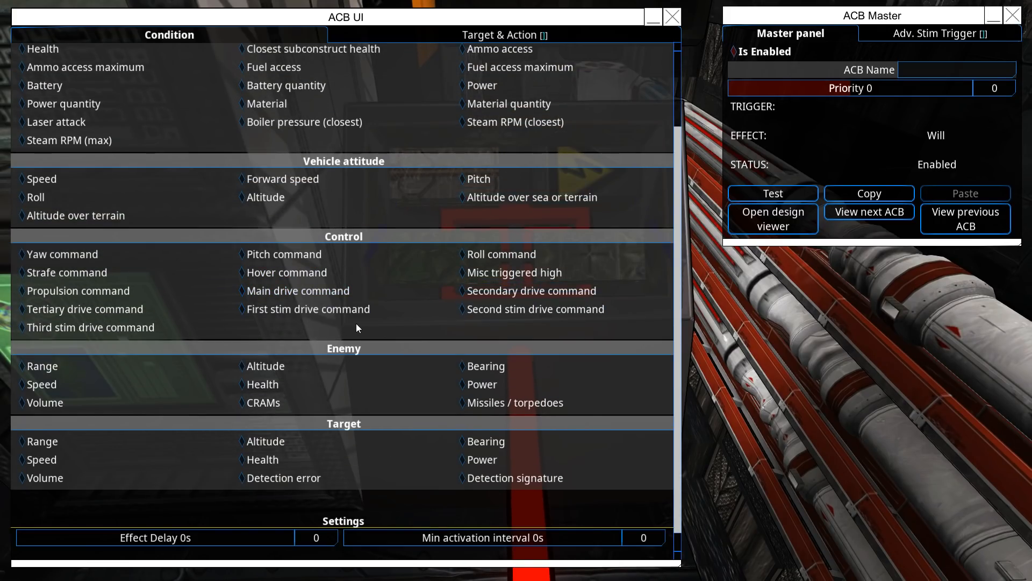
{"action": "mouse_move", "coordinate": [91, 327]}
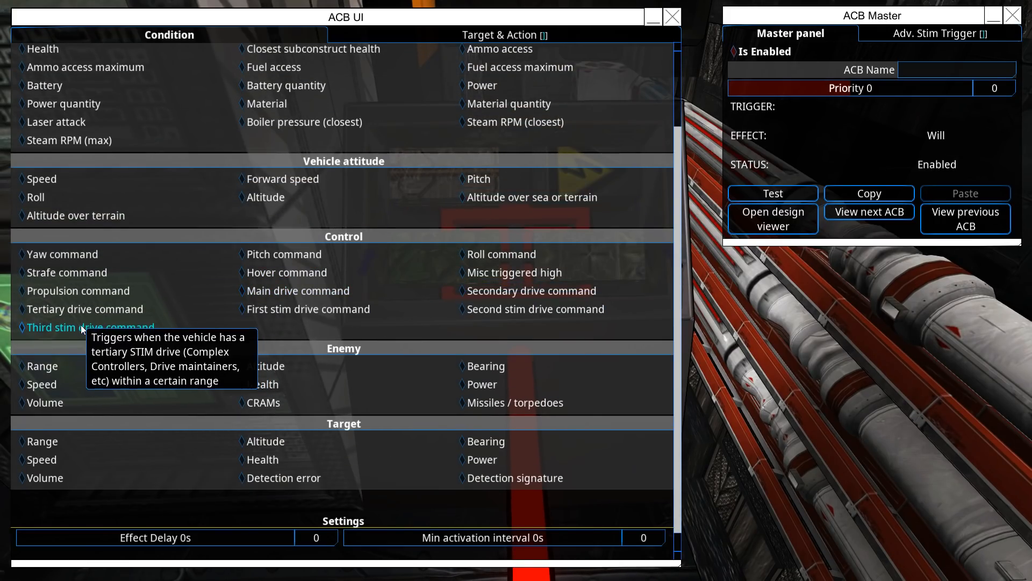
{"action": "mouse_move", "coordinate": [237, 402]}
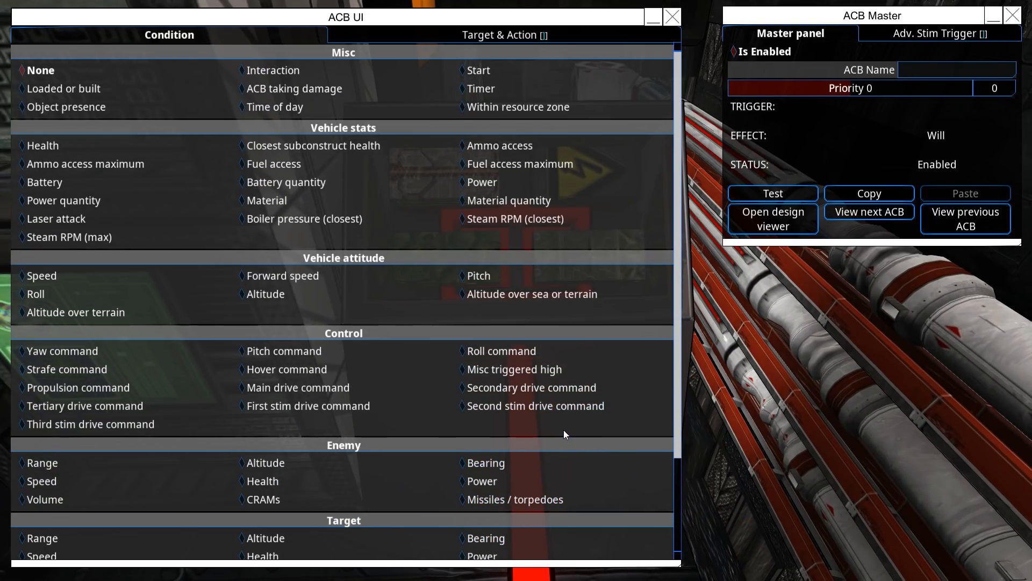
{"action": "mouse_move", "coordinate": [284, 351]}
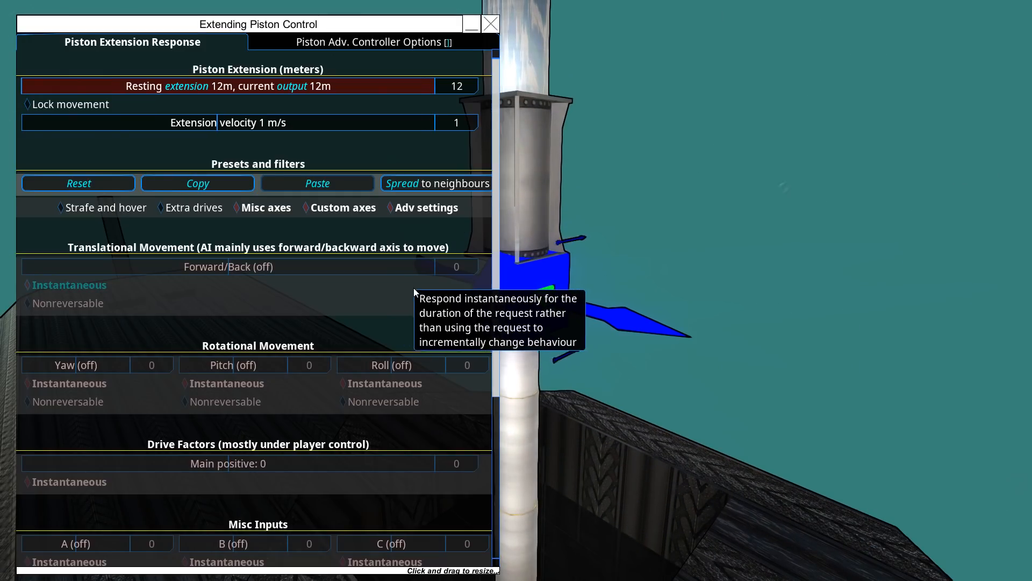
{"action": "mouse_move", "coordinate": [427, 208]}
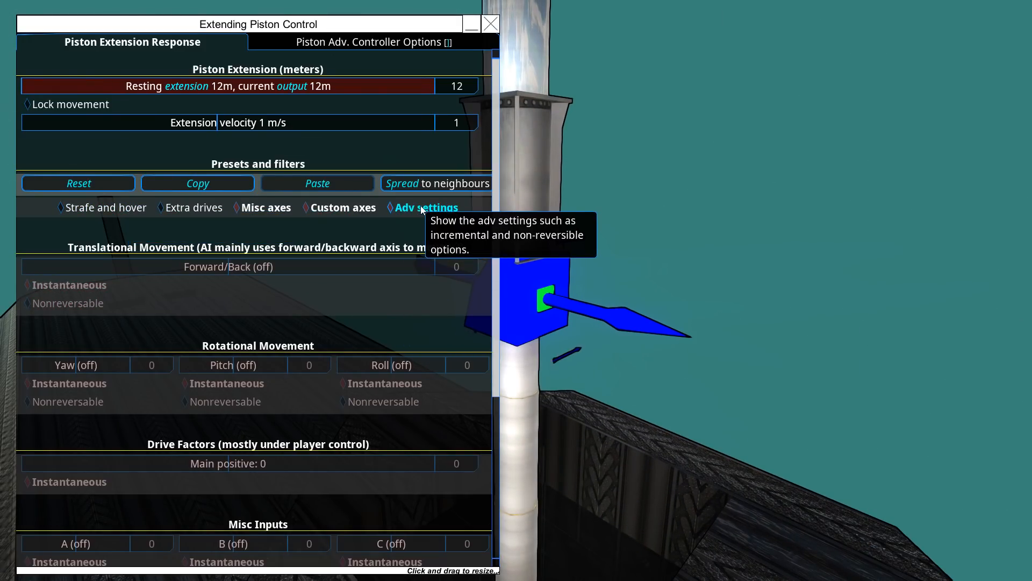
{"action": "mouse_move", "coordinate": [346, 208]}
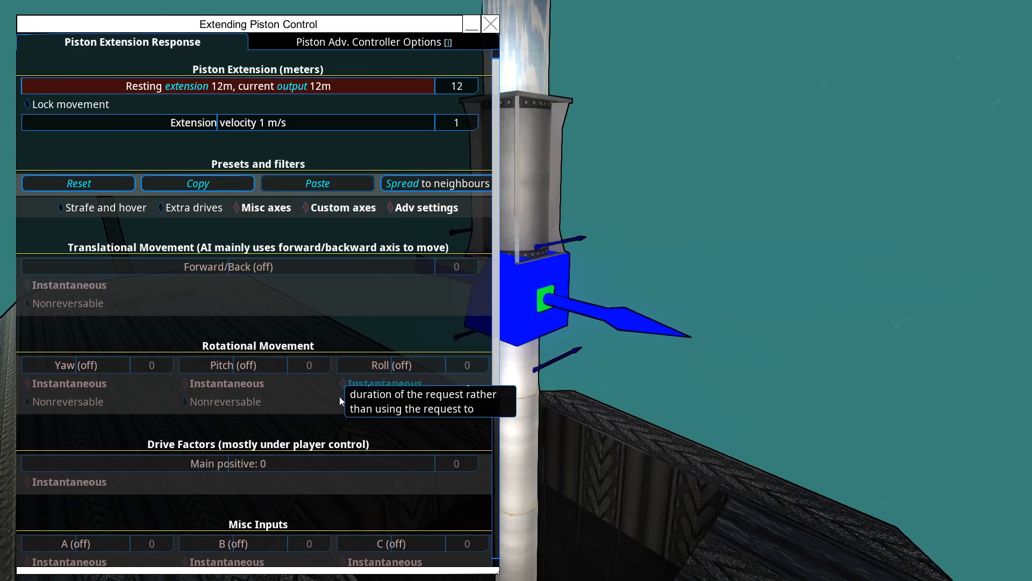
- Make the extending piston respond to the up stimulus via its Adv. Controller Options, then close it
{"action": "scroll", "scroll_direction": "down", "scroll_amount": 3}
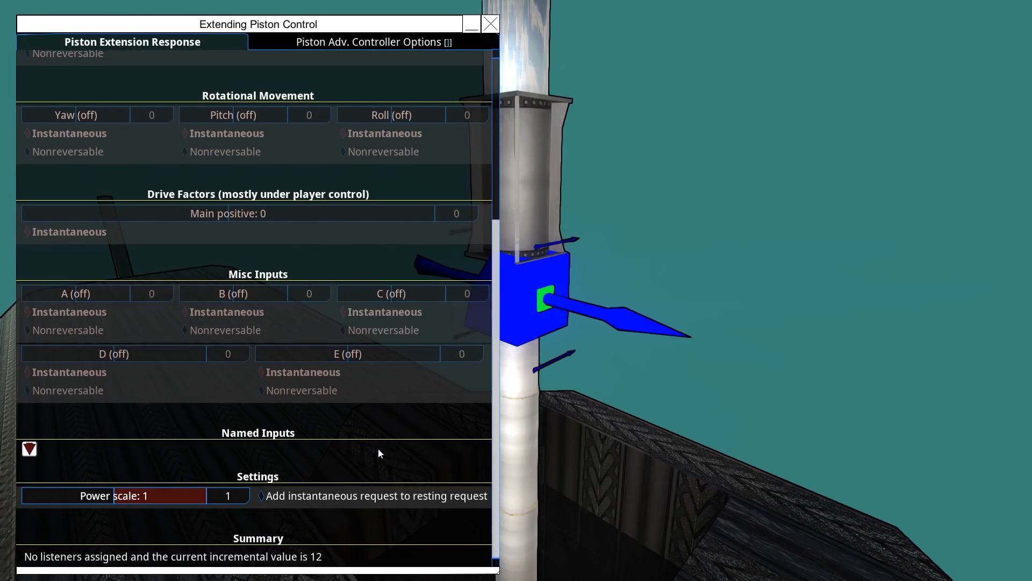
{"action": "left_click", "coordinate": [368, 42]}
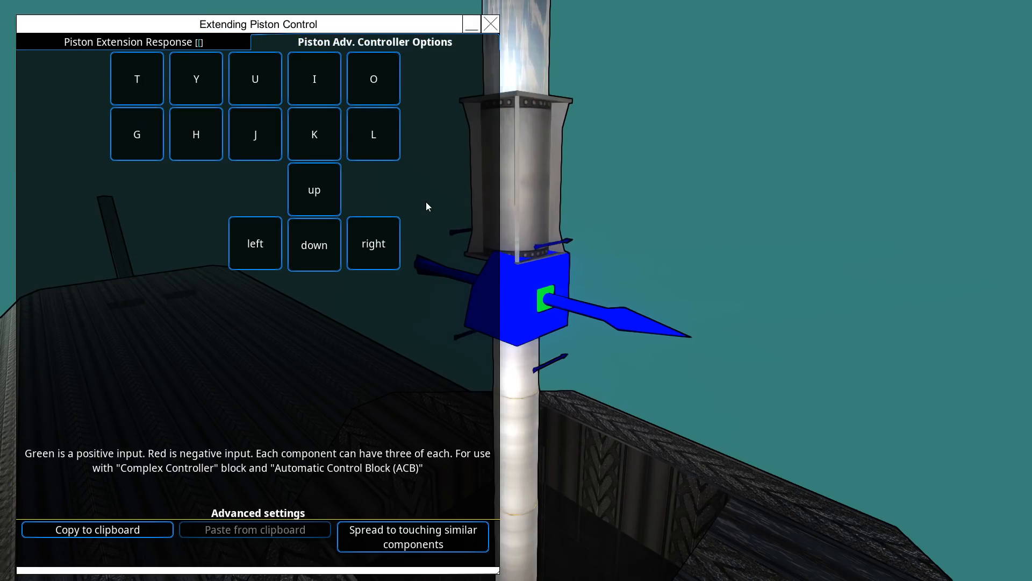
{"action": "mouse_move", "coordinate": [374, 243]}
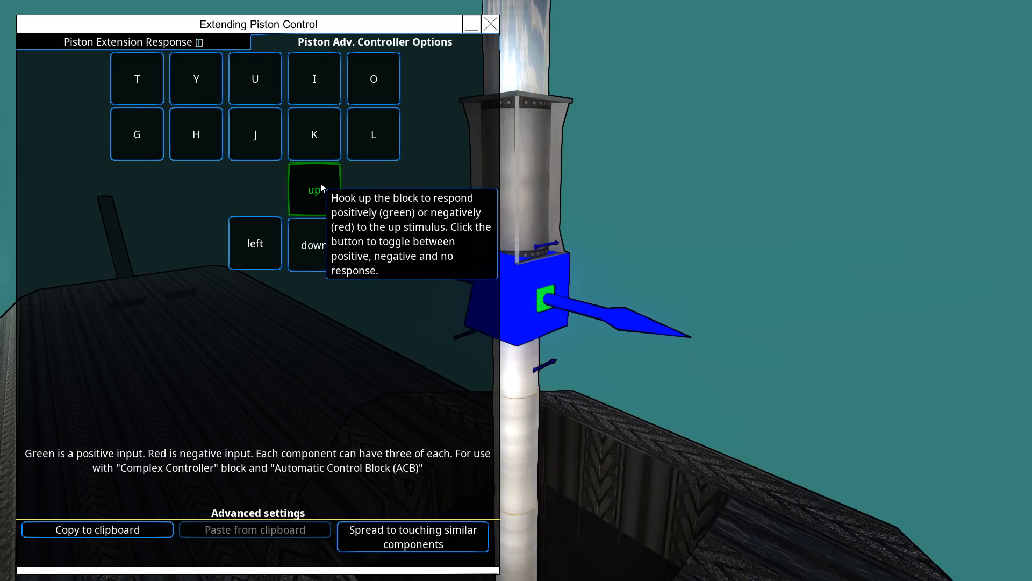
{"action": "left_click", "coordinate": [490, 25]}
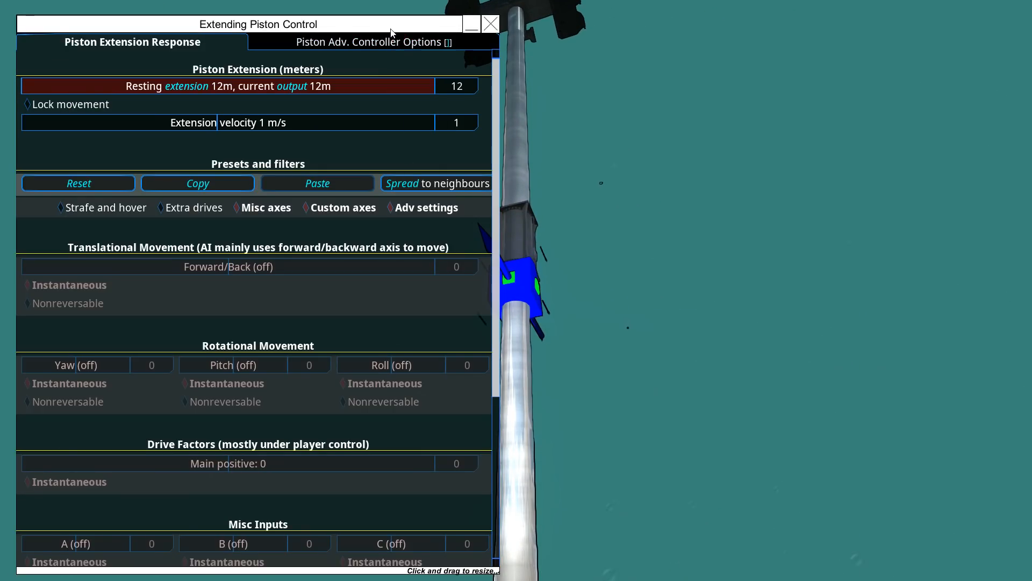
{"action": "left_click", "coordinate": [370, 42]}
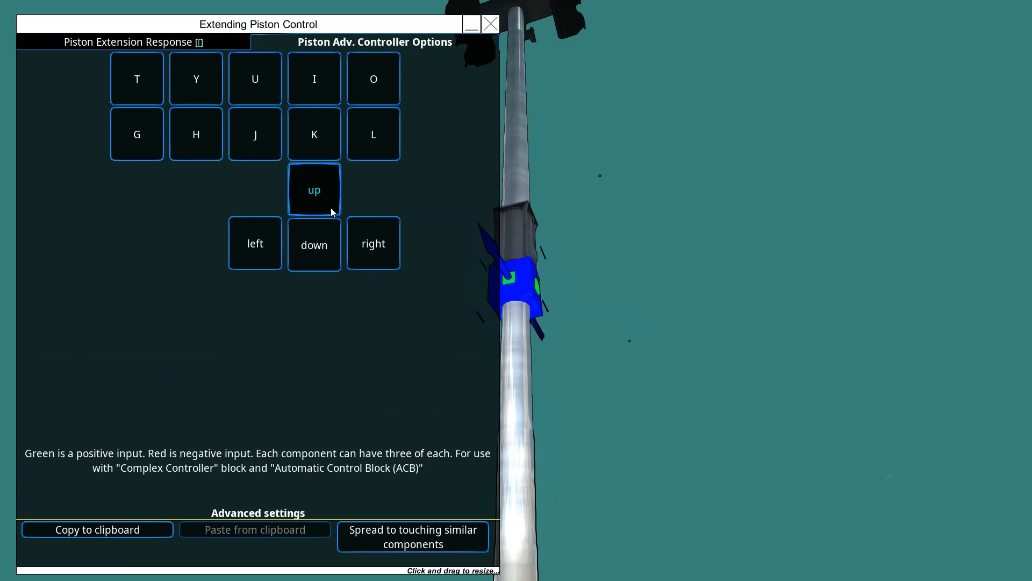
{"action": "left_click", "coordinate": [491, 24]}
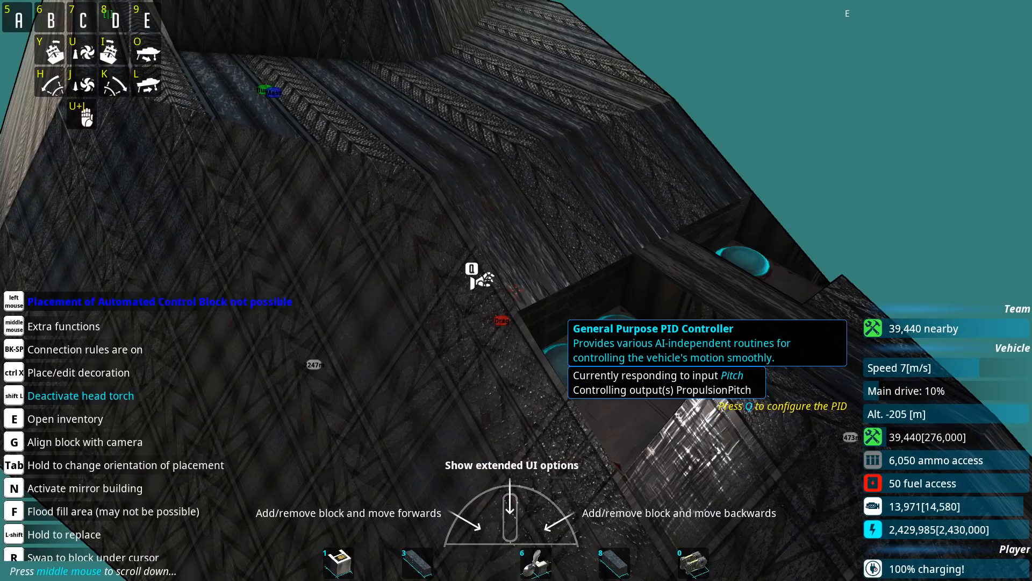
- Bring up the Control category to compare the thrust controller and remote vehicle controller
{"action": "key", "text": "e"}
{"action": "type", "text": "PIST"}
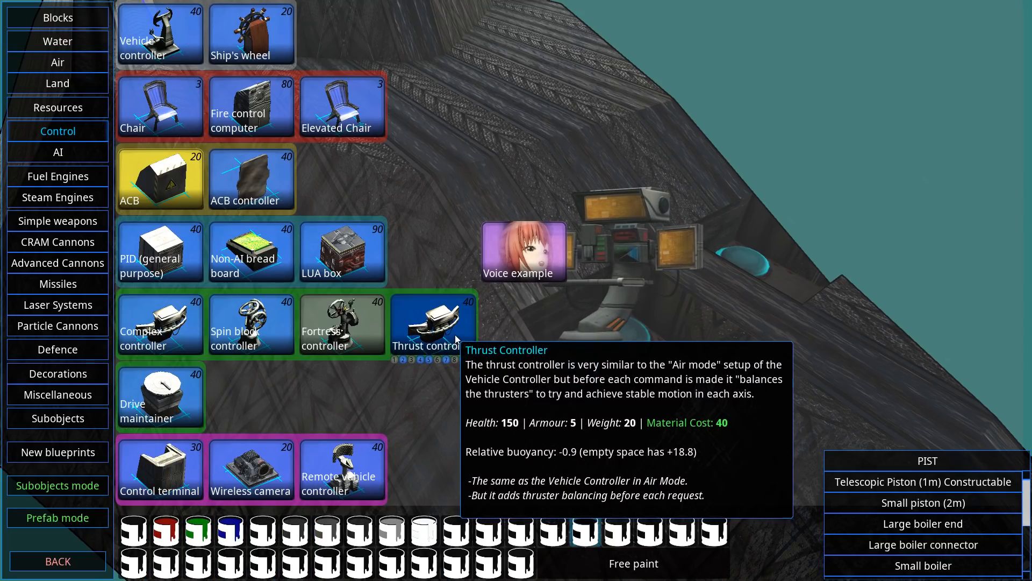
{"action": "mouse_move", "coordinate": [159, 469]}
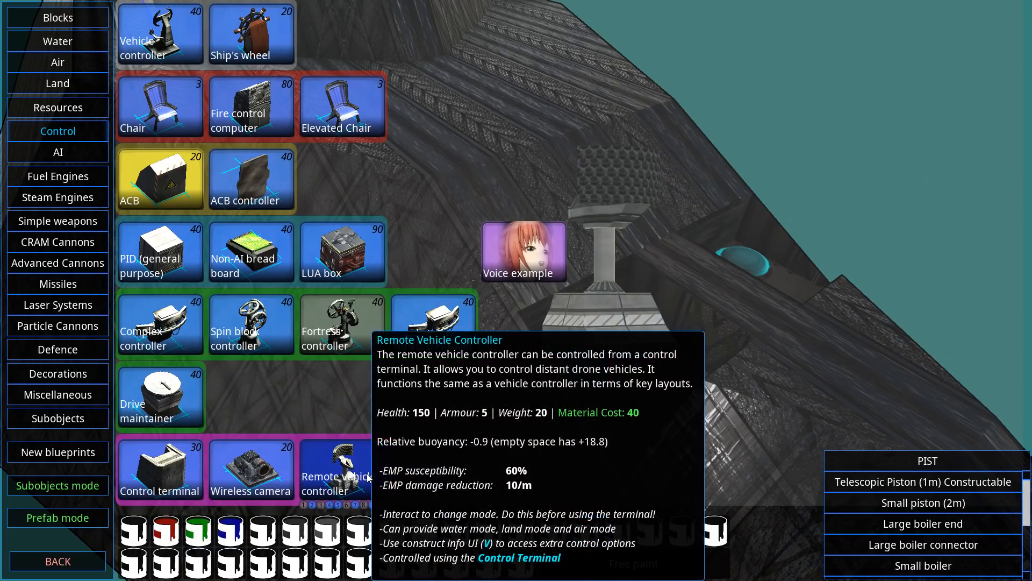
{"action": "mouse_move", "coordinate": [433, 322]}
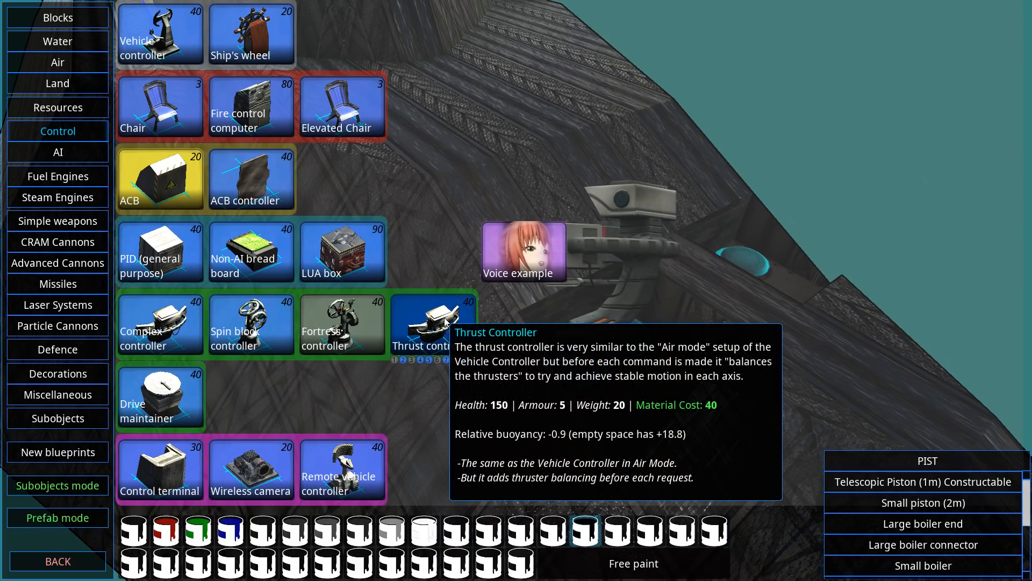
{"action": "mouse_move", "coordinate": [159, 324]}
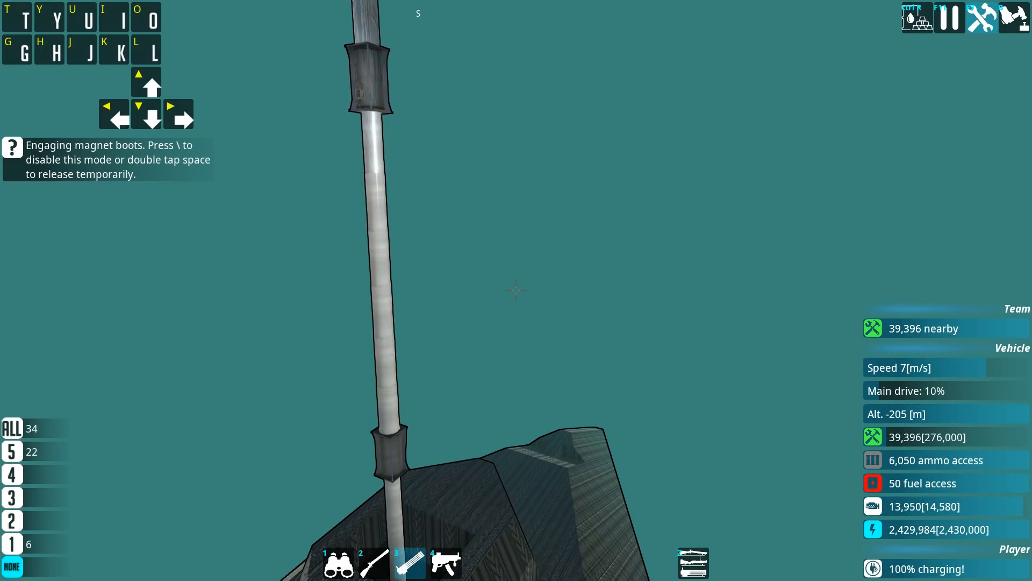
{"action": "key", "text": "s"}
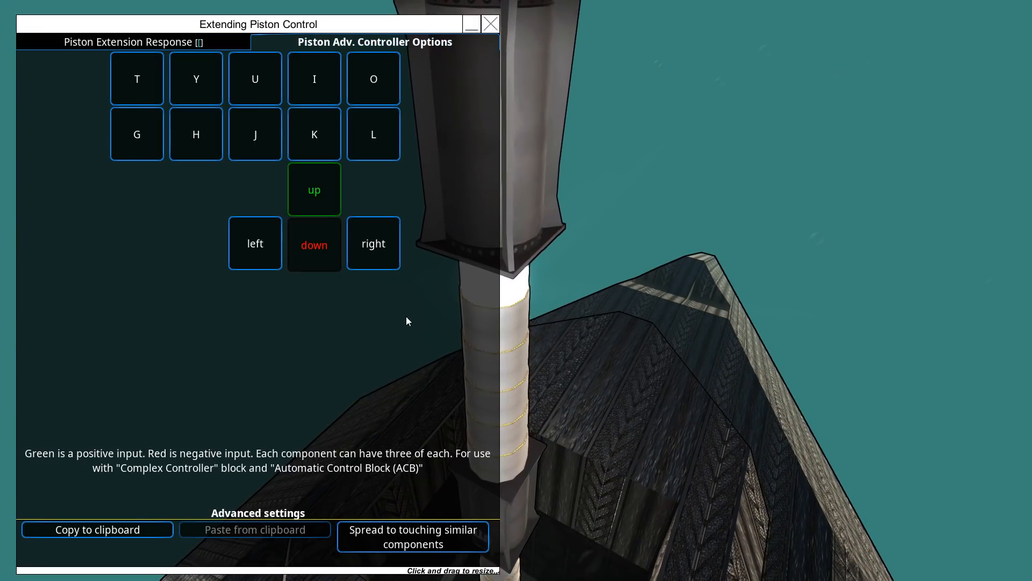
{"action": "left_click", "coordinate": [492, 23]}
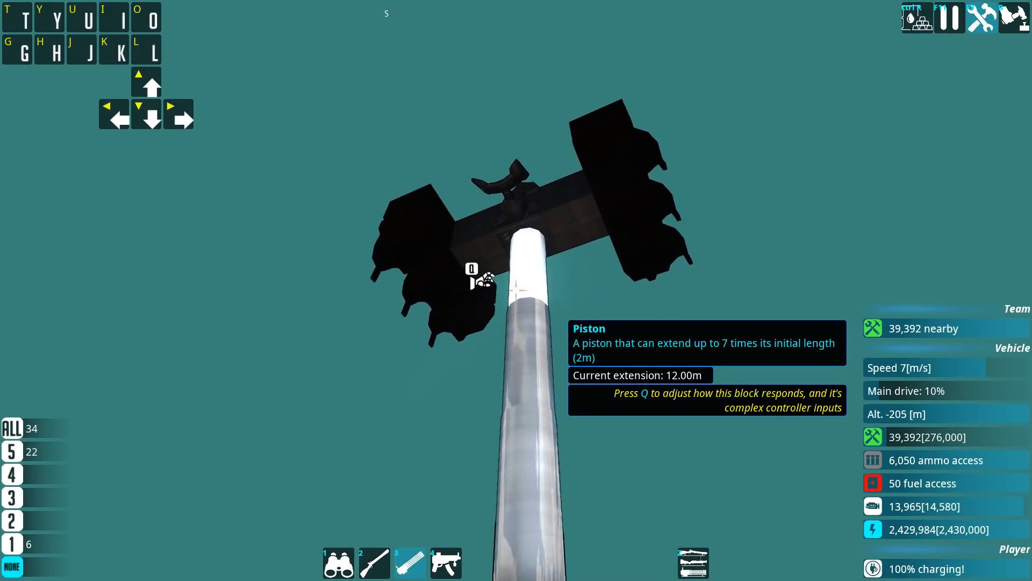
{"action": "key", "text": "q"}
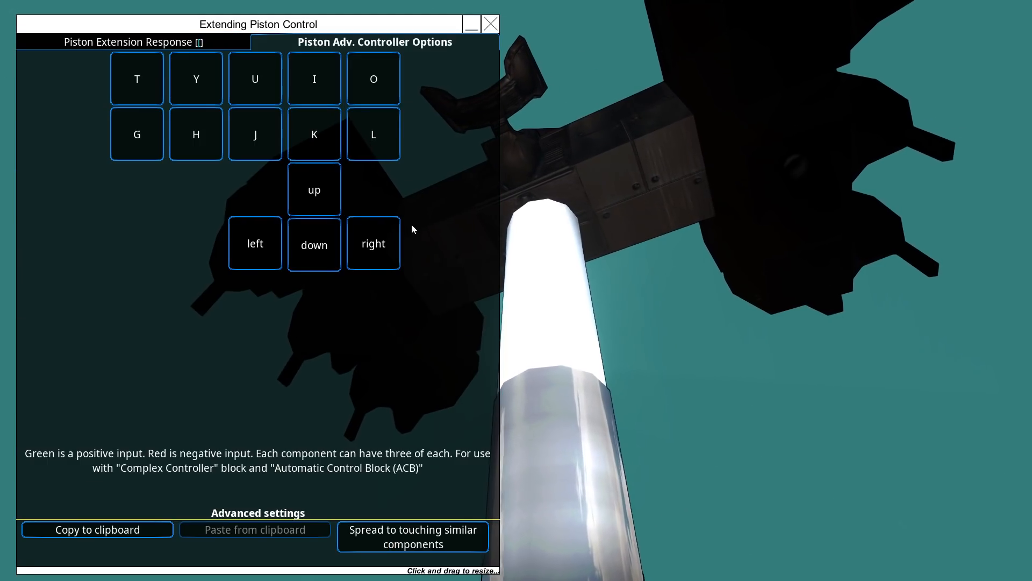
{"action": "left_click", "coordinate": [491, 24]}
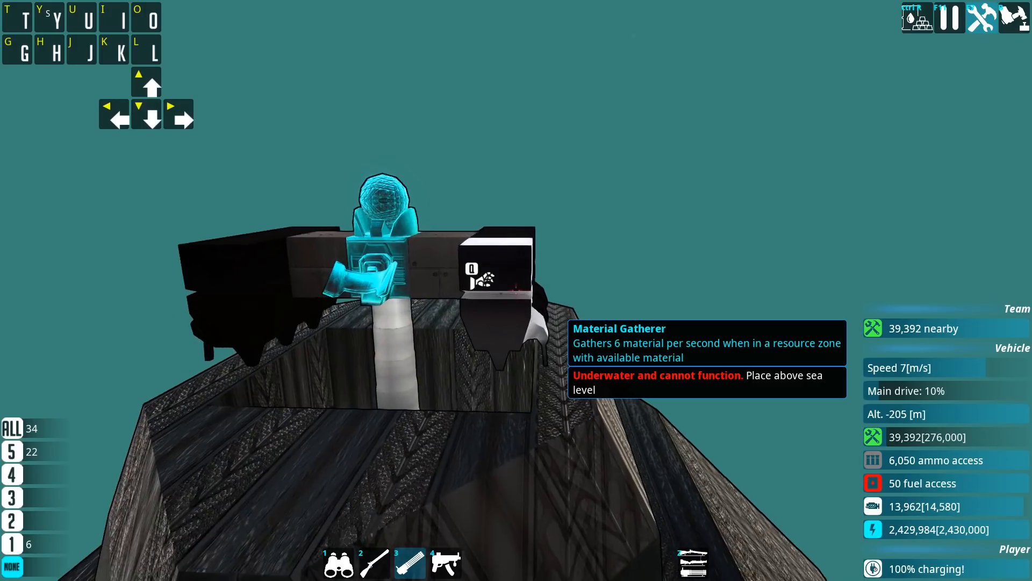
{"action": "key", "text": "down"}
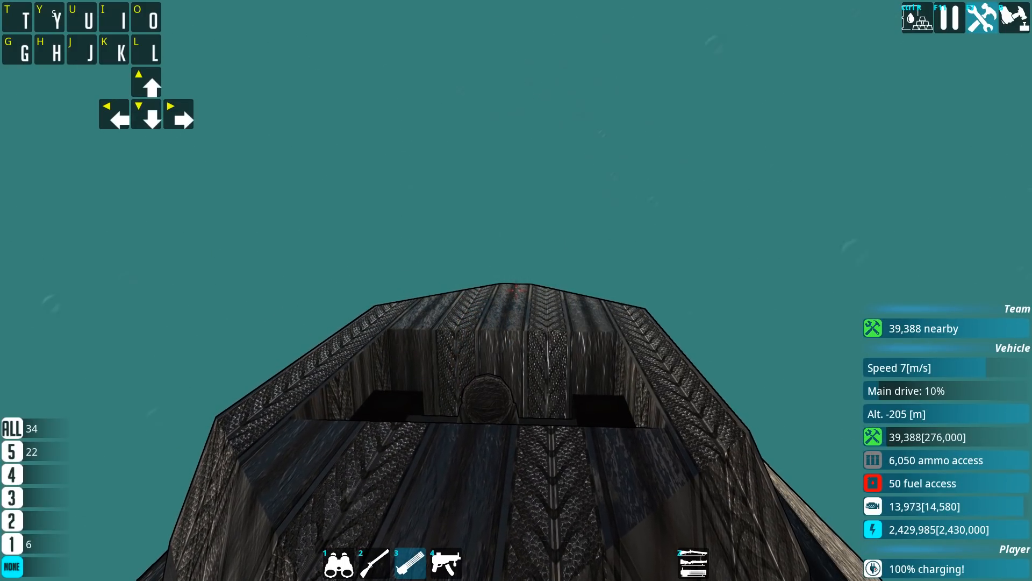
{"action": "key", "text": "down"}
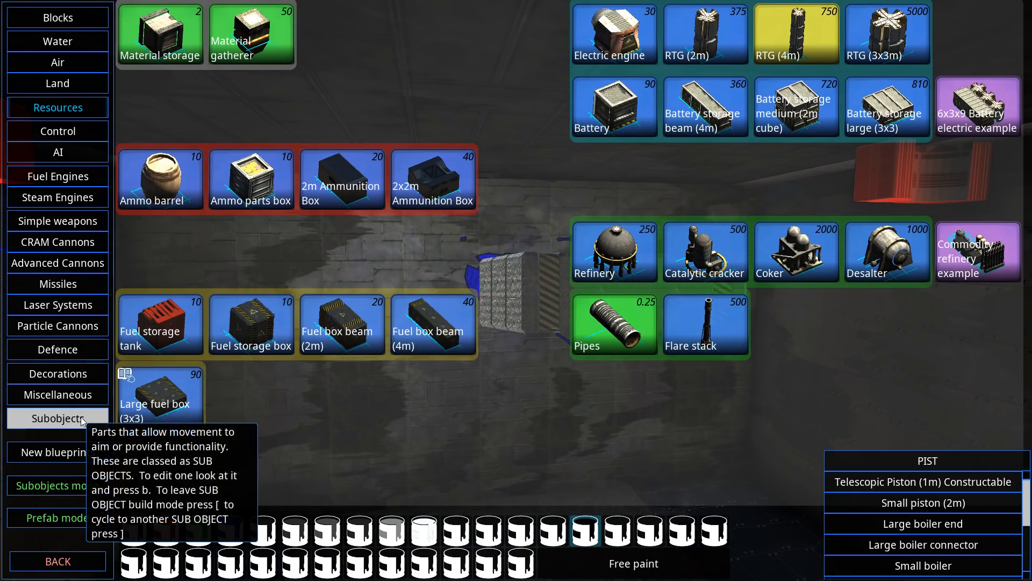
- Show the Subobjects parts, turrets and pistons, then the tractor beam's settings
{"action": "left_click", "coordinate": [57, 418]}
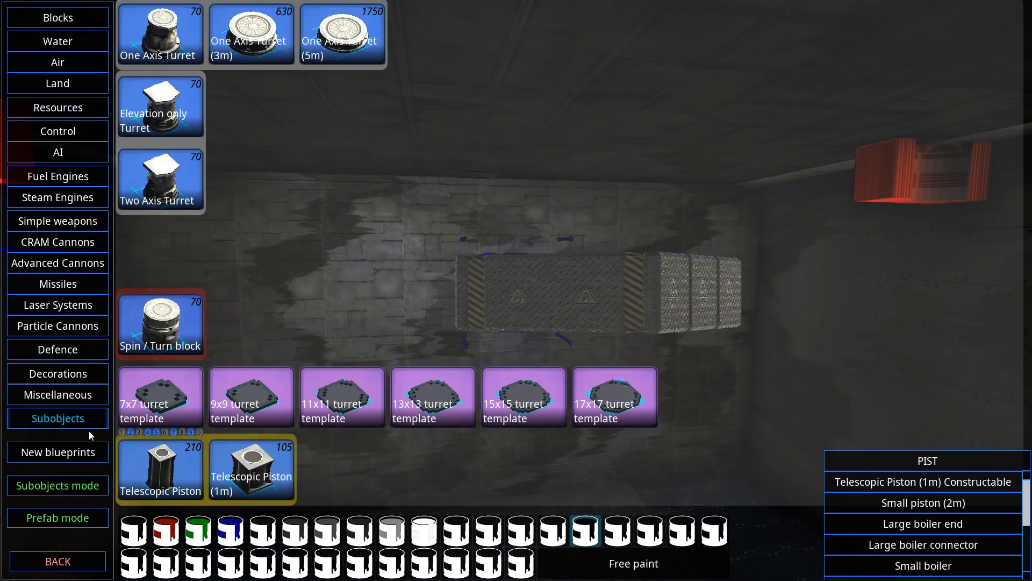
{"action": "left_click", "coordinate": [57, 394]}
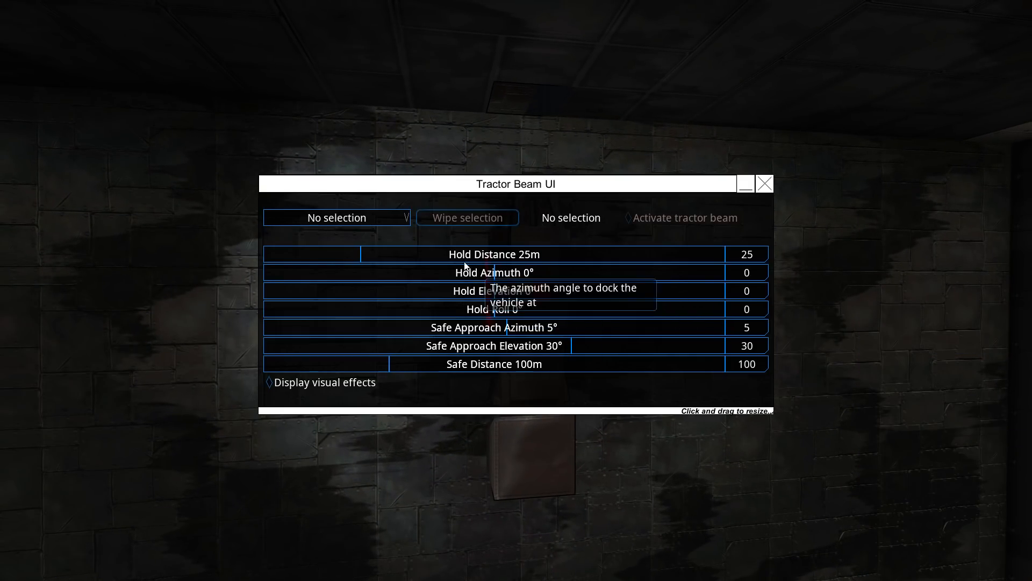
- Have the tractor beam hold the New vehicle, activated, at 90° hold elevation
{"action": "left_click", "coordinate": [764, 183]}
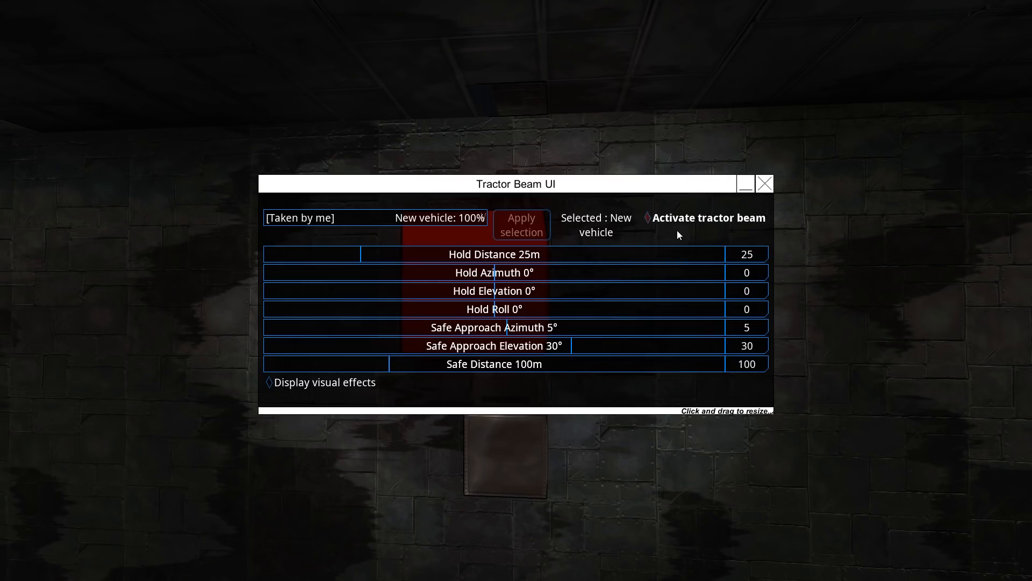
{"action": "left_click", "coordinate": [765, 183]}
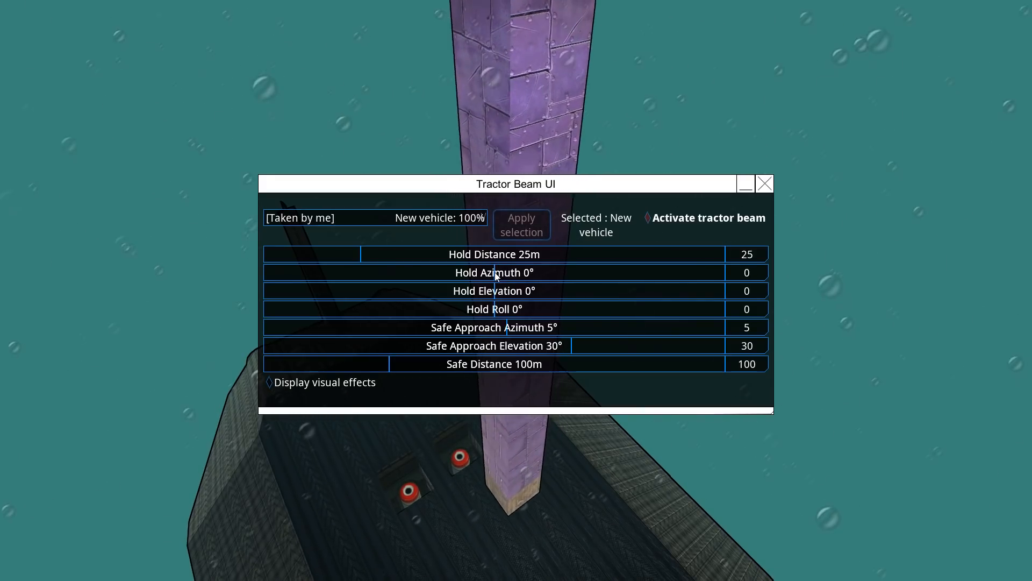
{"action": "left_click", "coordinate": [494, 308]}
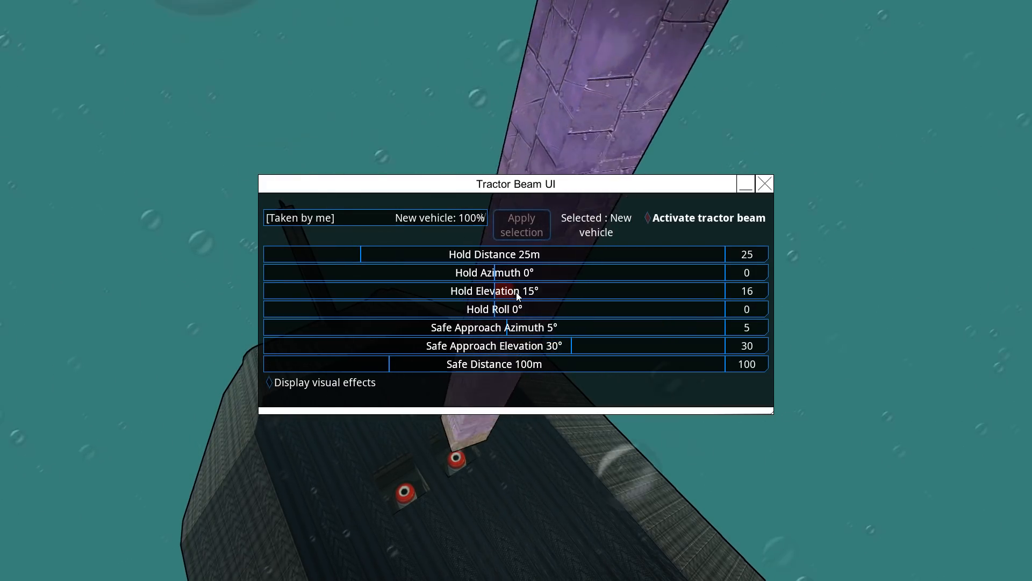
{"action": "left_click_drag", "start_coordinate": [503, 291], "coordinate": [608, 290]}
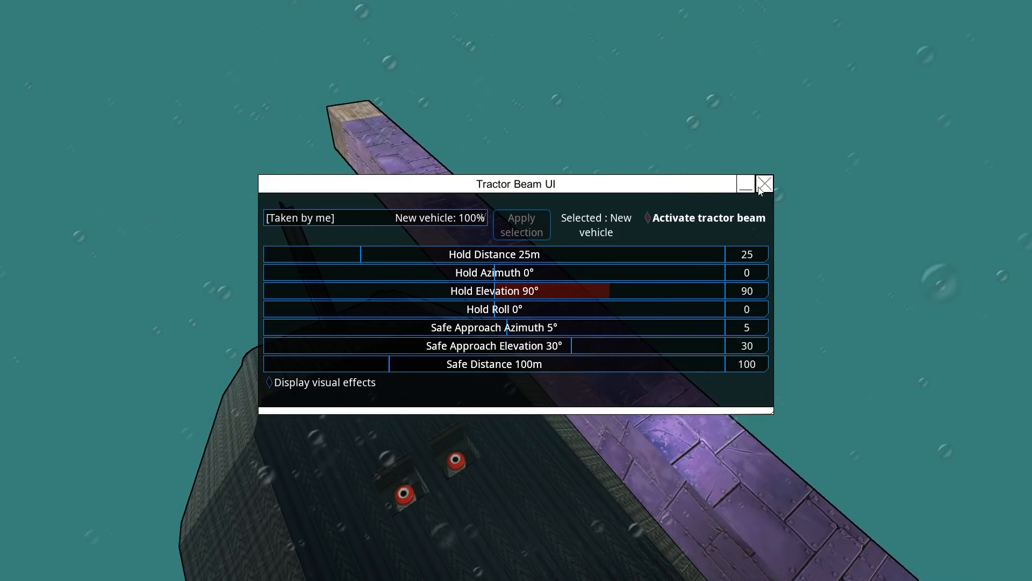
{"action": "left_click", "coordinate": [764, 184]}
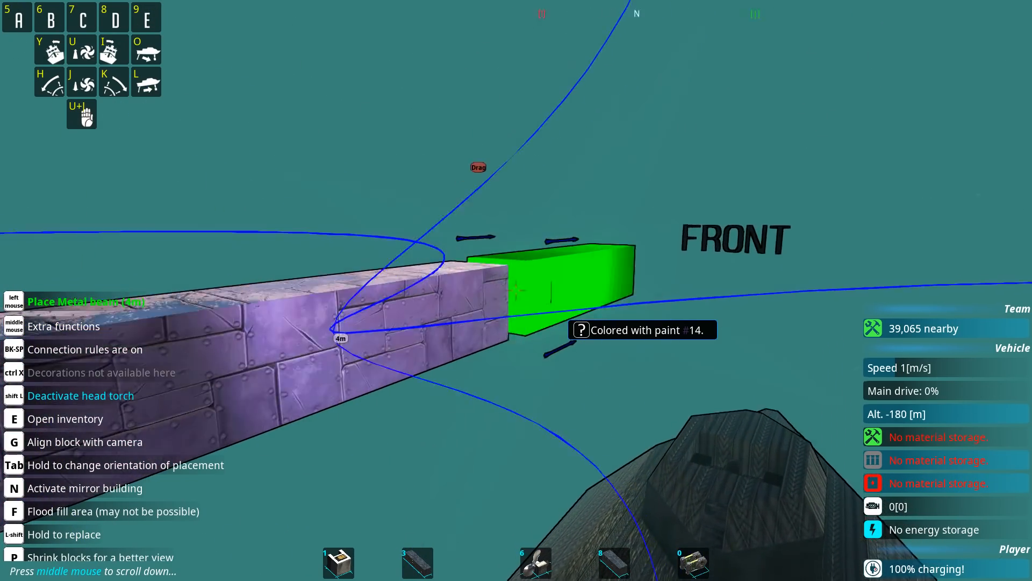
- Pick metal blocks and lay a flat metal deck atop the tractor-held beam
{"action": "key", "text": "e"}
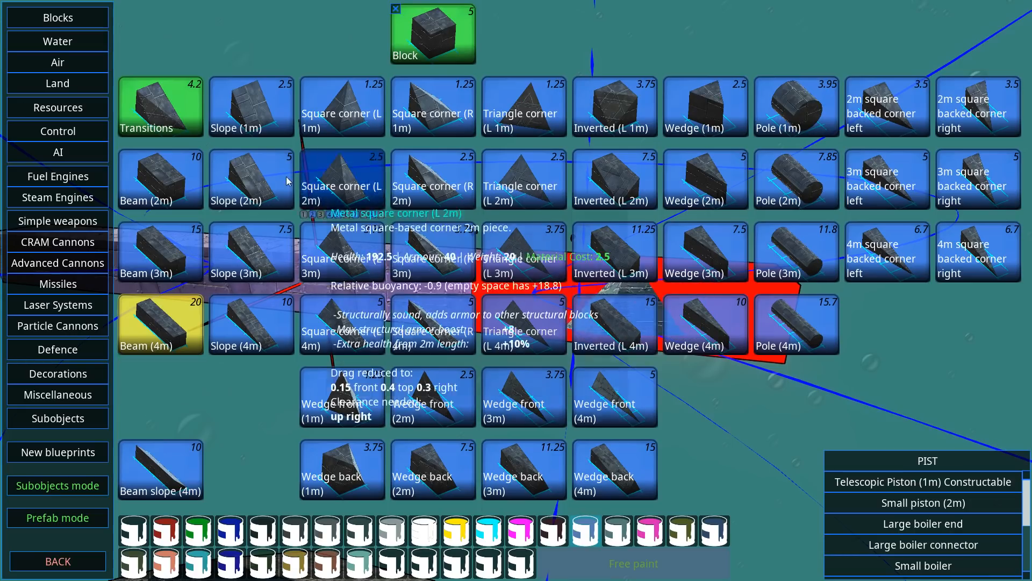
{"action": "mouse_move", "coordinate": [57, 18]}
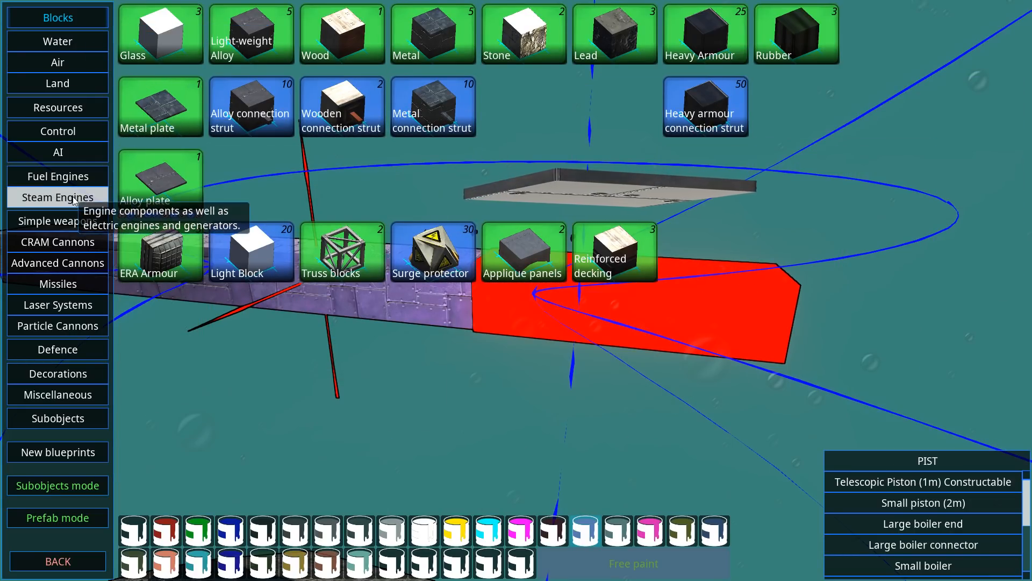
{"action": "left_click", "coordinate": [57, 108]}
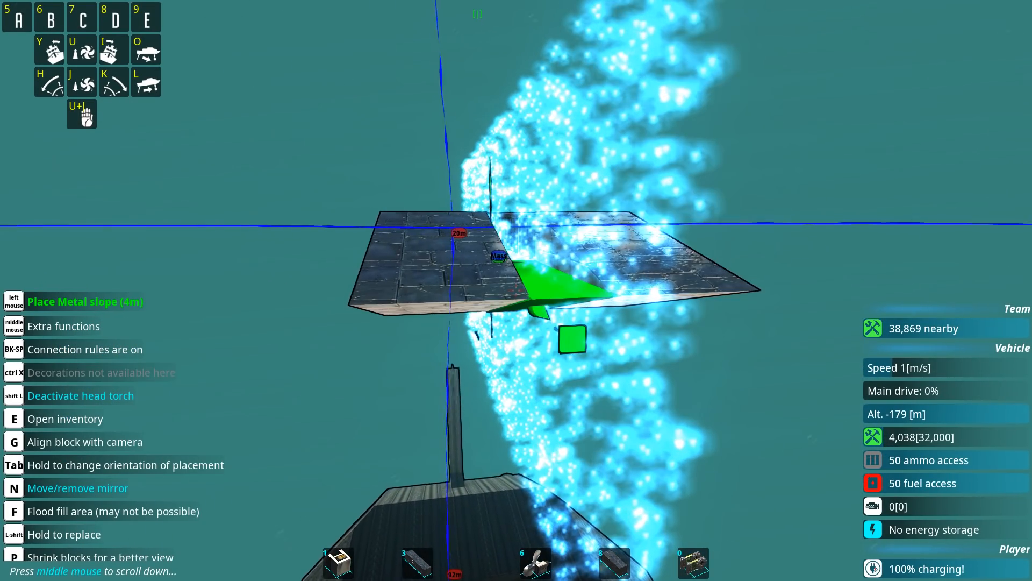
- Form a wedge-shaped hull from metal beams and 4m metal slopes with mirror building
{"action": "key", "text": "Tab"}
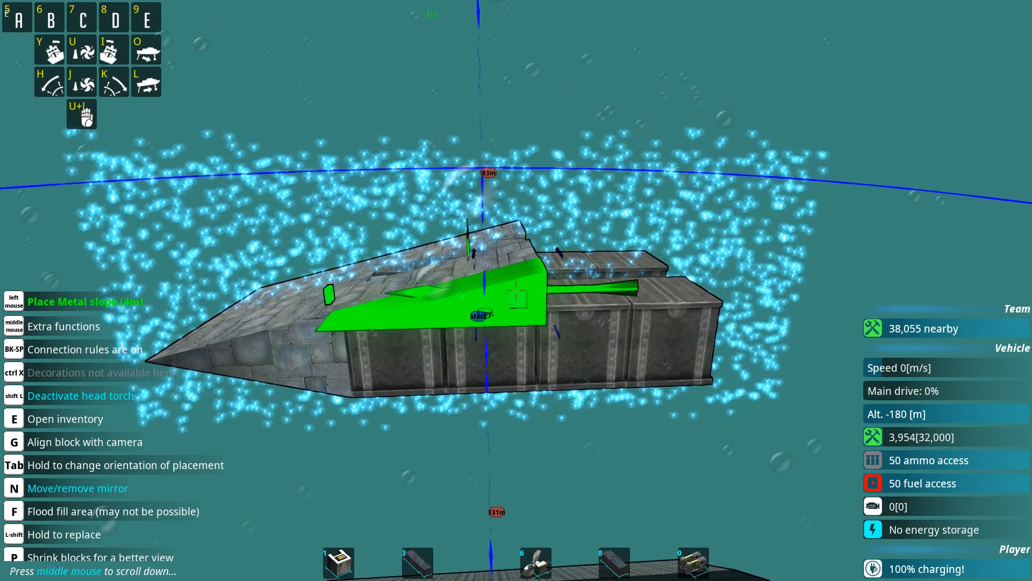
{"action": "key", "text": "Tab"}
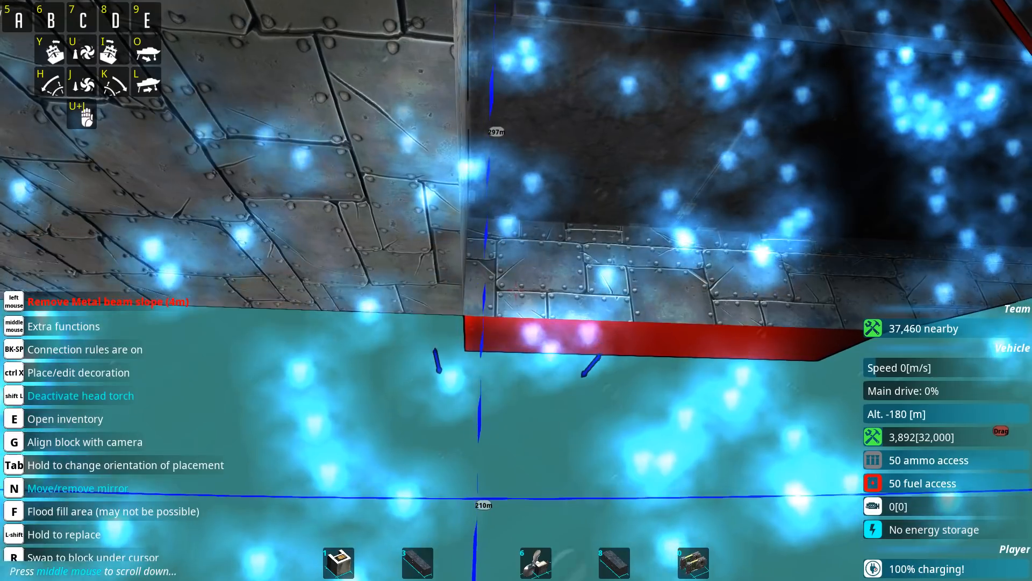
- Browse the Resources category for electric engines and batteries in the block inventory
{"action": "key", "text": "q"}
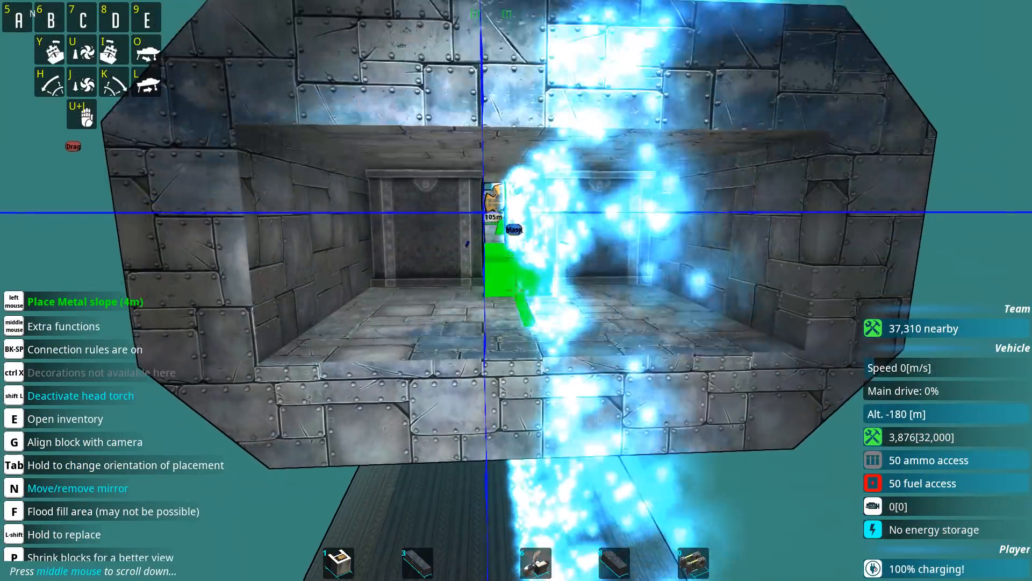
{"action": "key", "text": "e"}
{"action": "type", "text": "PIST"}
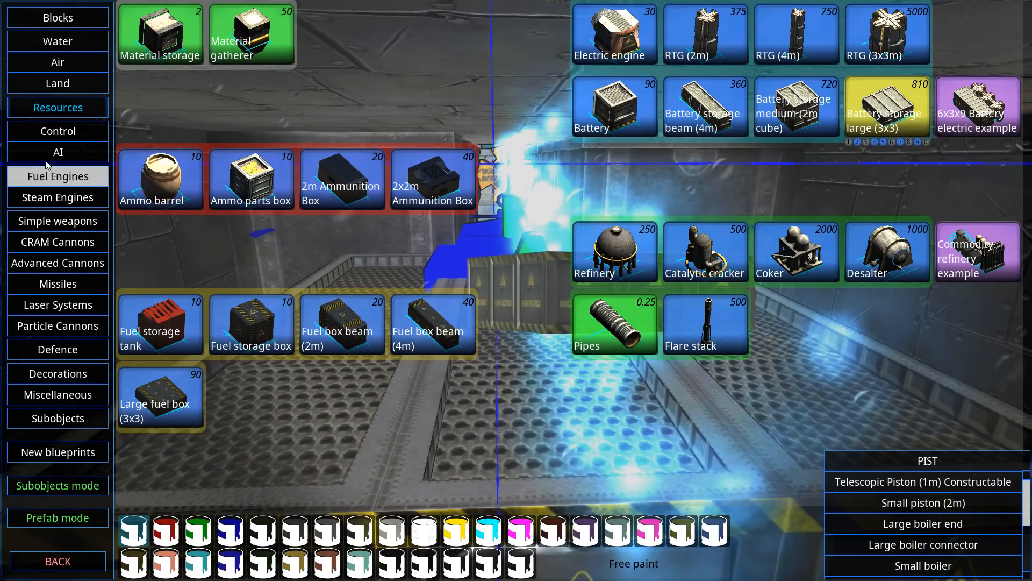
{"action": "left_click", "coordinate": [57, 152]}
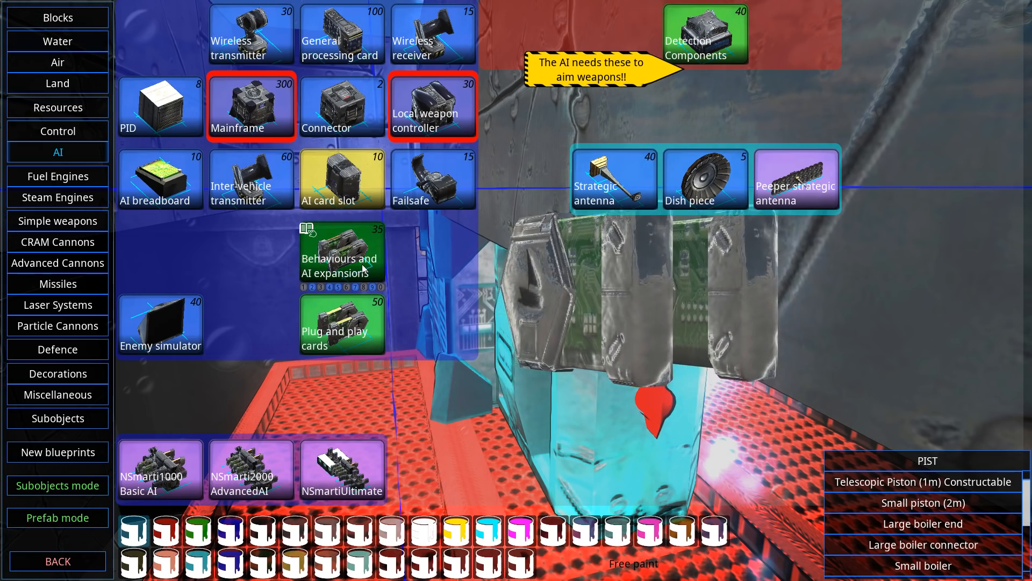
- Choose the Behaviours and AI expansions card to place by the AI mainframe
{"action": "left_click", "coordinate": [341, 256]}
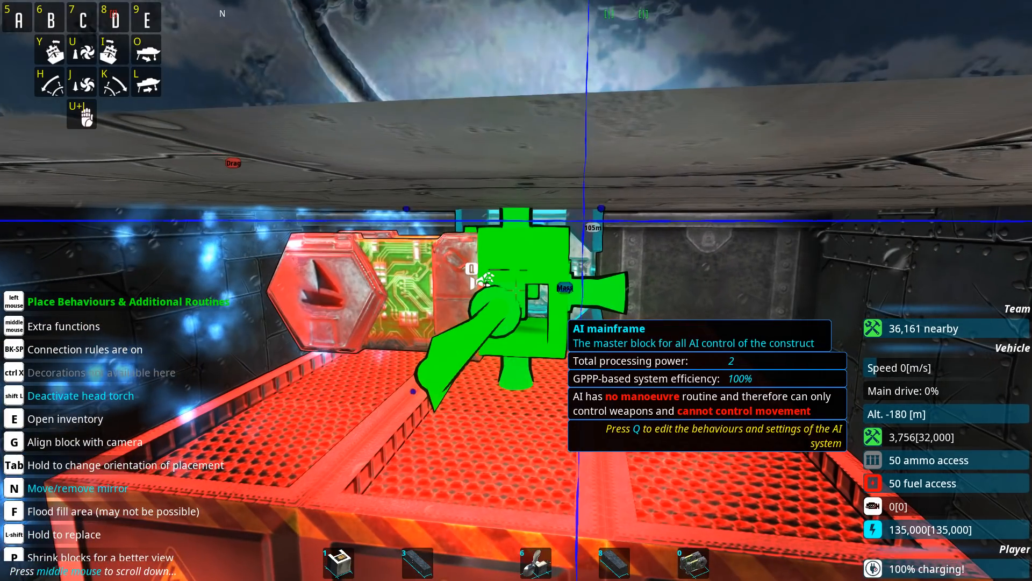
- Leave the Add behaviour list and reach the AI's Manoeuvre routine settings via Adjustments
{"action": "key", "text": "q"}
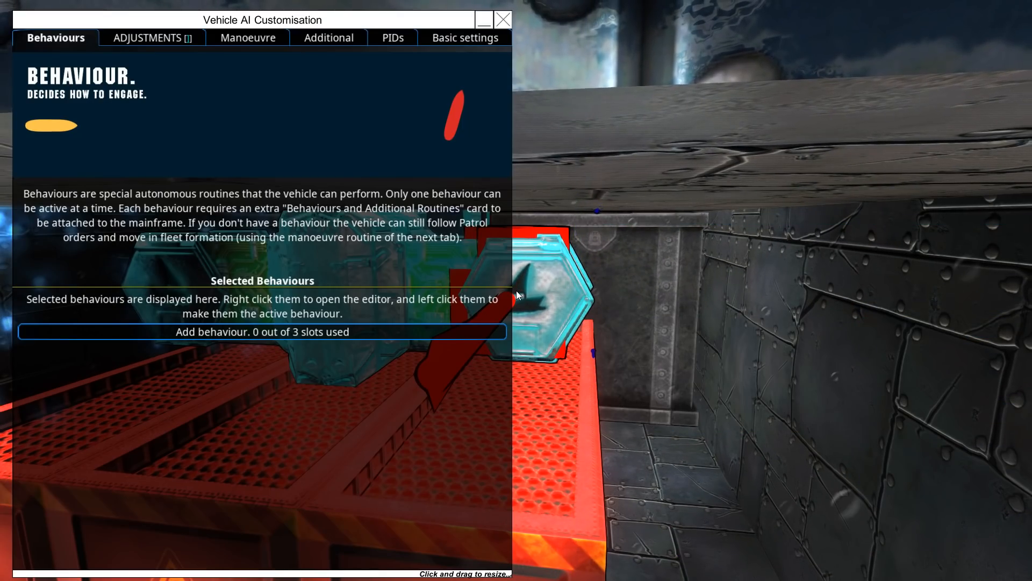
{"action": "left_click", "coordinate": [262, 331]}
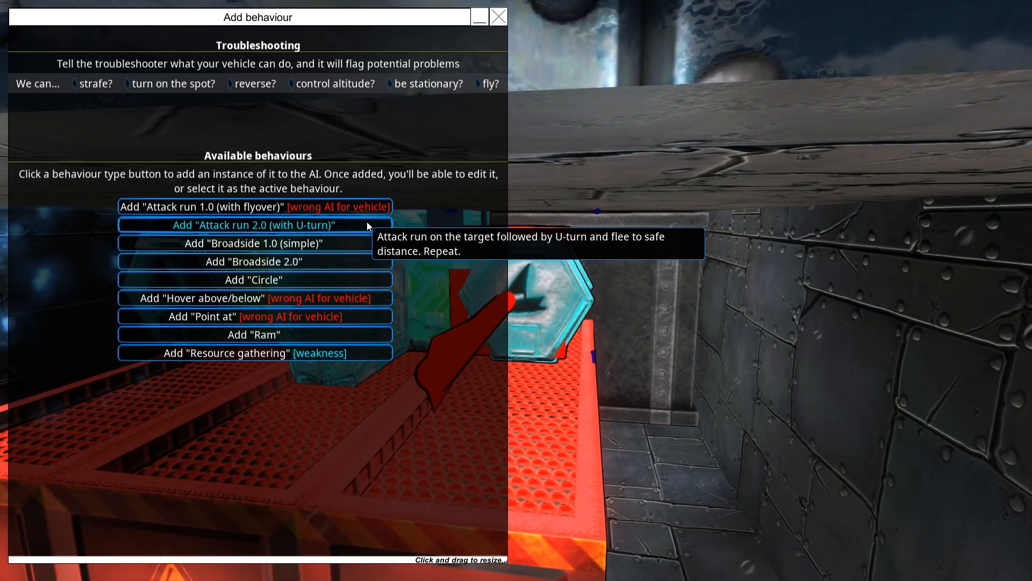
{"action": "mouse_move", "coordinate": [195, 138]}
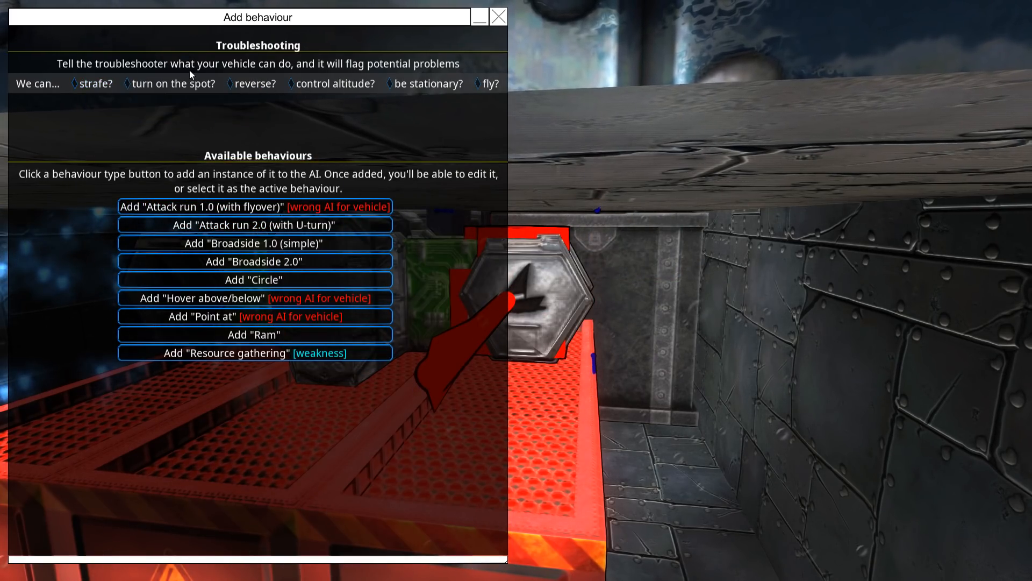
{"action": "mouse_move", "coordinate": [95, 83]}
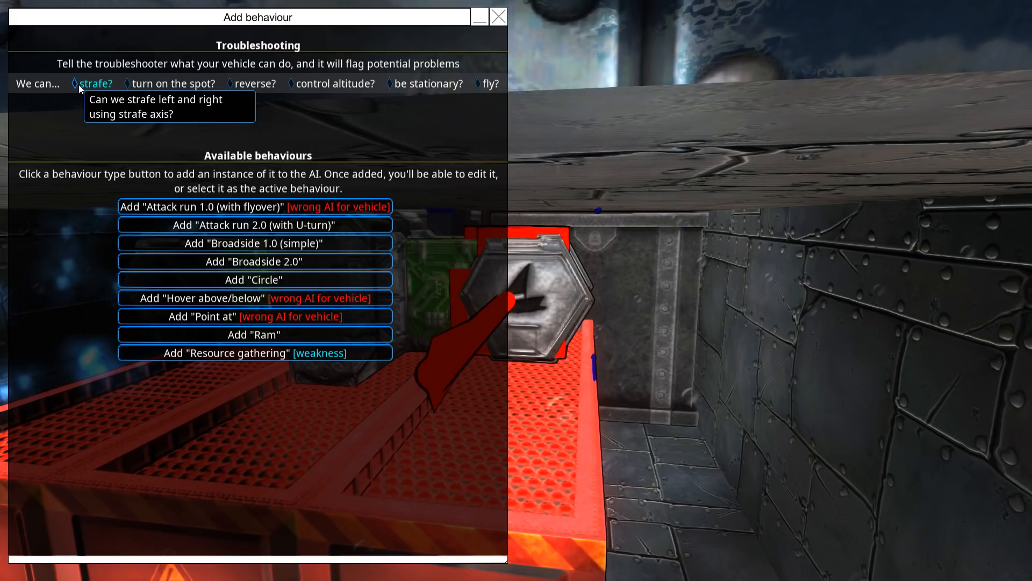
{"action": "mouse_move", "coordinate": [490, 84]}
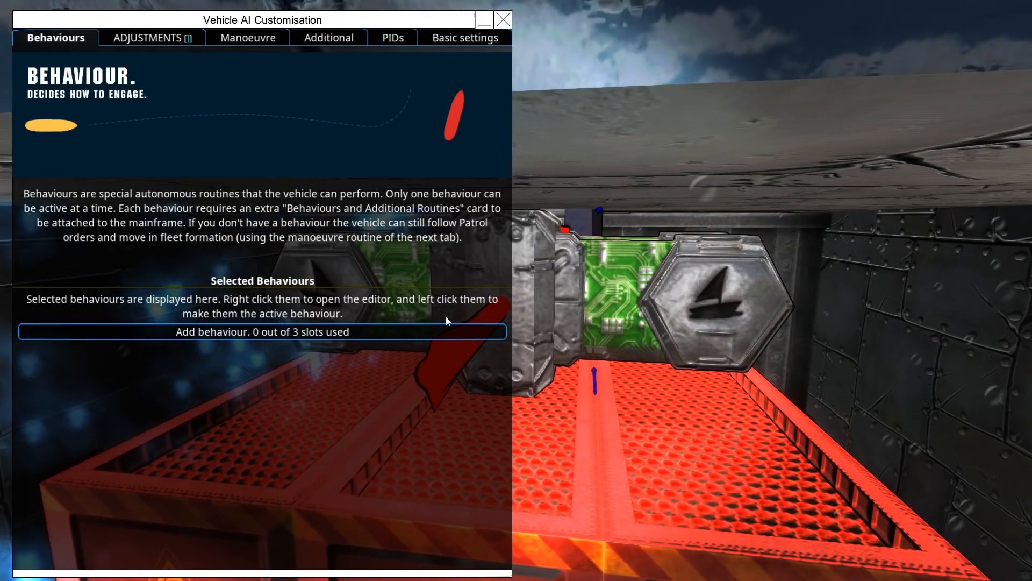
{"action": "left_click", "coordinate": [153, 38]}
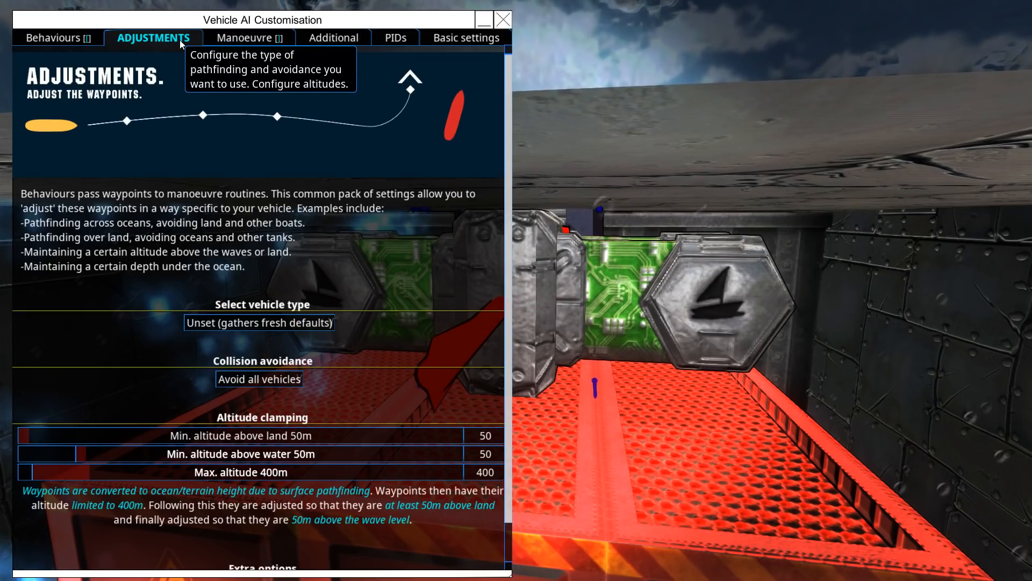
{"action": "left_click", "coordinate": [241, 37]}
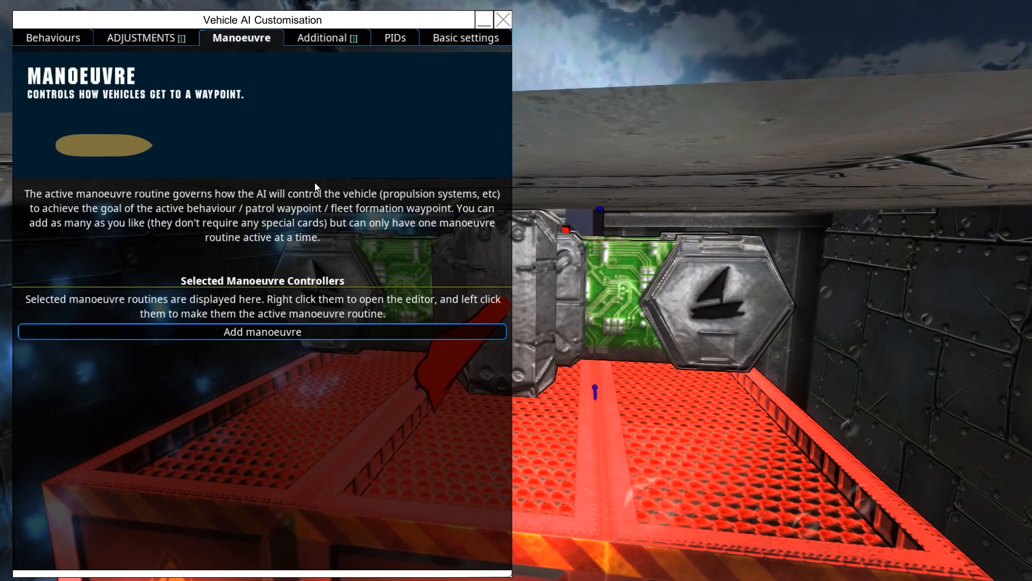
{"action": "left_click", "coordinate": [263, 331]}
{"action": "type", "text": "PIST"}
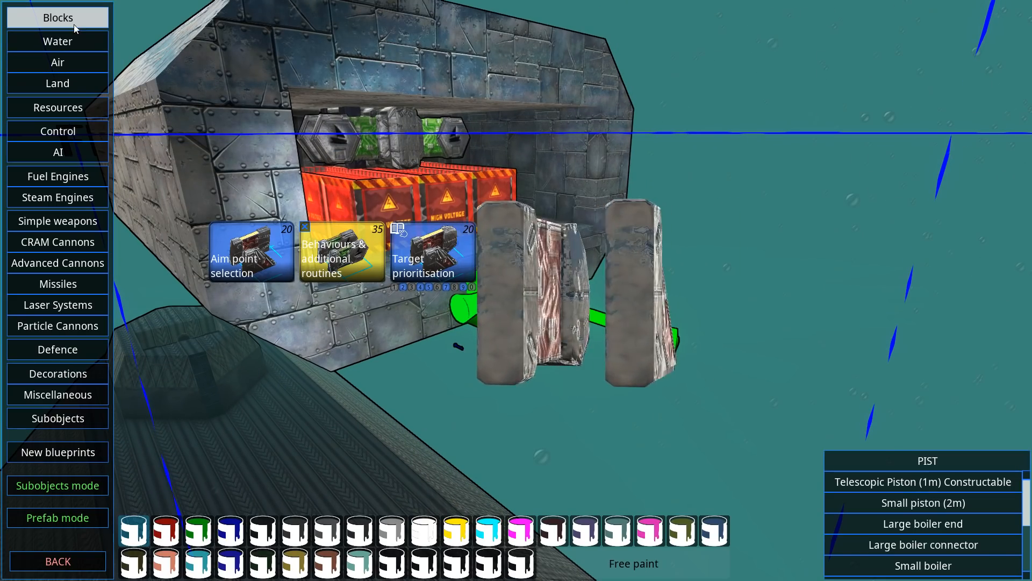
- Switch to Metal triangle corner (L 2m) blocks and reopen the structural blocks catalogue
{"action": "left_click", "coordinate": [57, 18]}
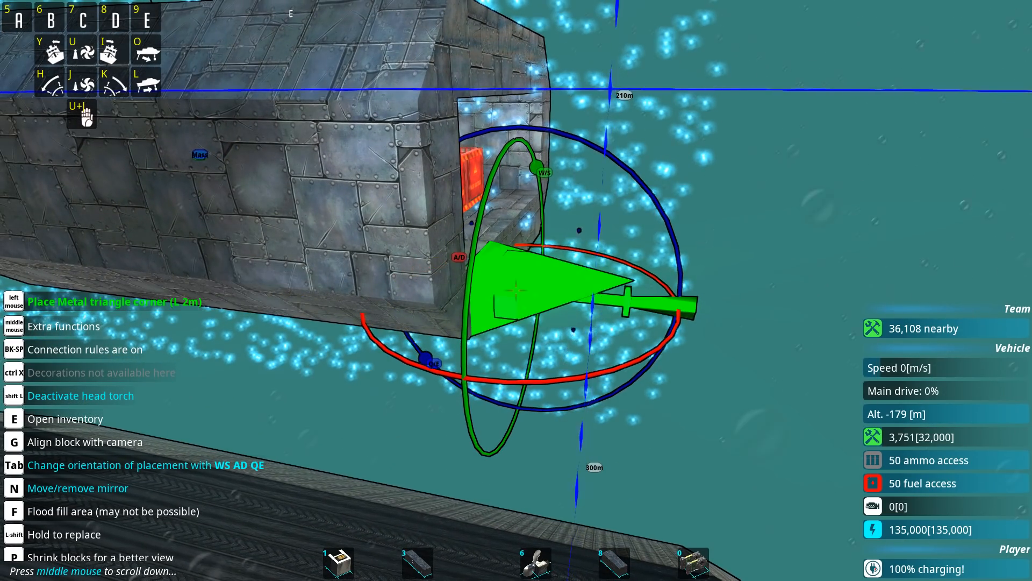
{"action": "key", "text": "e"}
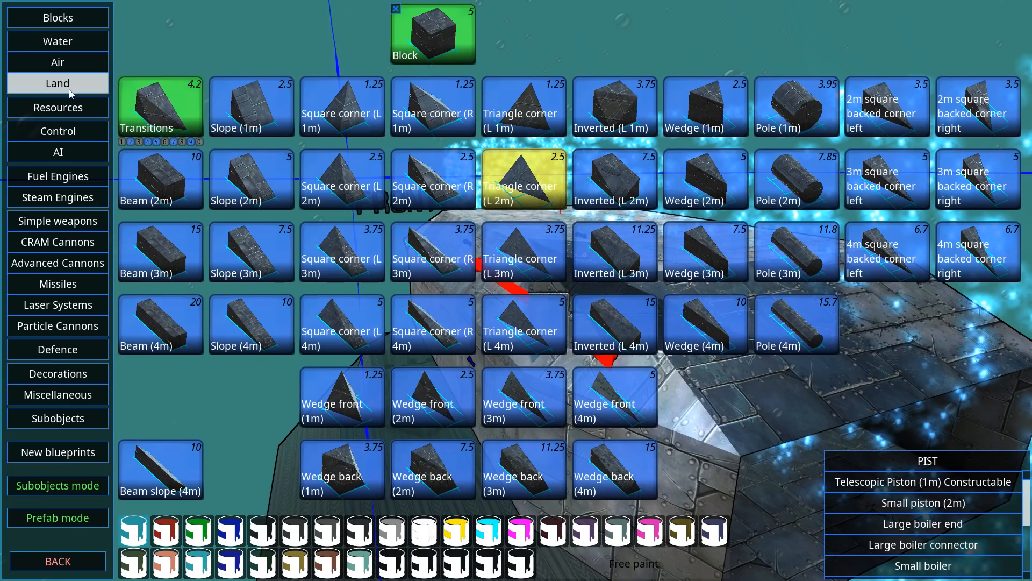
{"action": "mouse_move", "coordinate": [57, 197]}
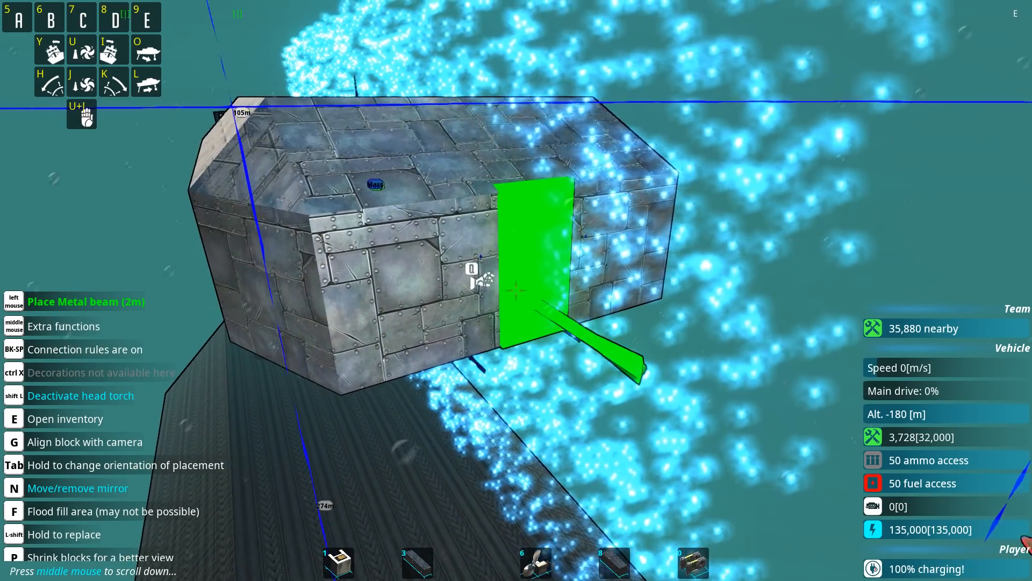
- Bring up the Steam Engines parts catalogue after placing 2m metal beams on the hull
{"action": "key", "text": "e"}
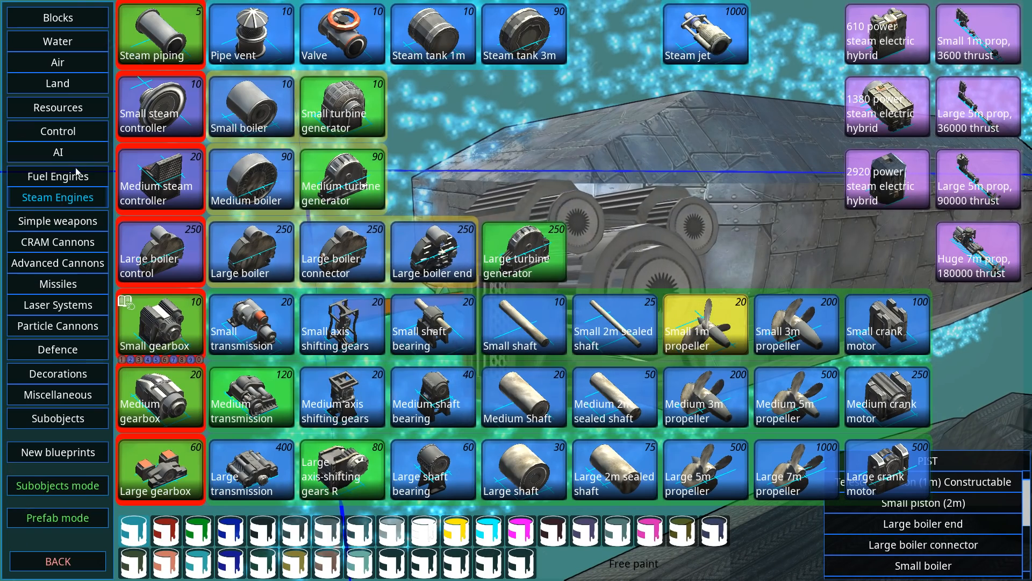
- Check a propeller's Pitch down response in the Propulsion Editor, then show Water propulsion parts
{"action": "left_click", "coordinate": [57, 41]}
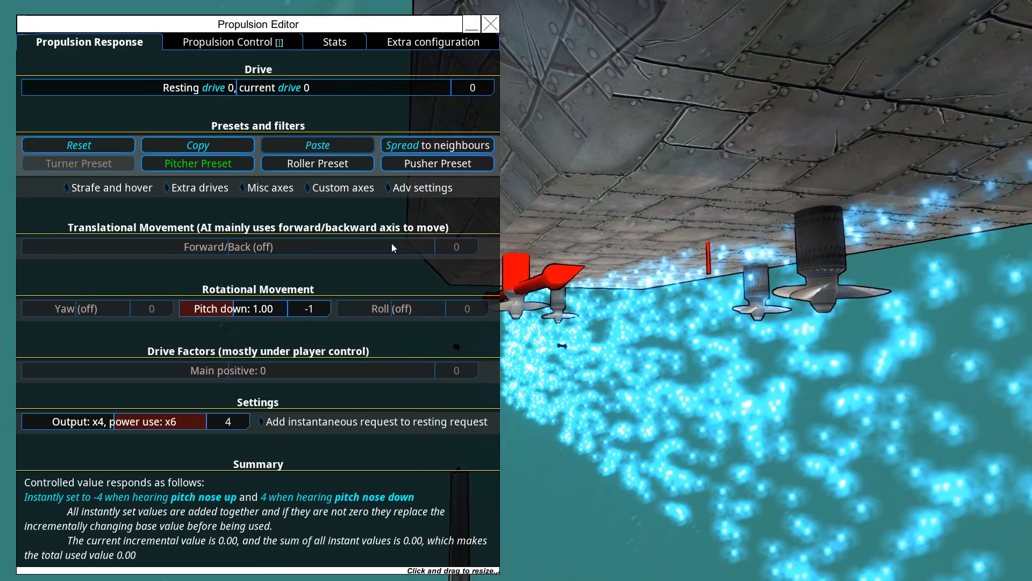
{"action": "left_click", "coordinate": [491, 24]}
{"action": "type", "text": "PIST"}
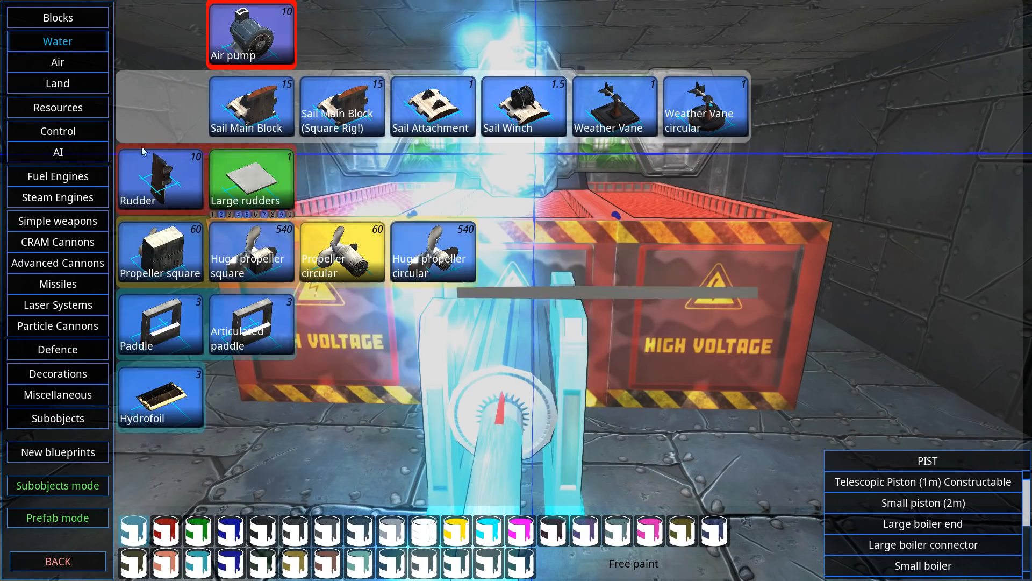
- Look through the PID controller's input signal list without changing it
{"action": "left_click", "coordinate": [57, 130]}
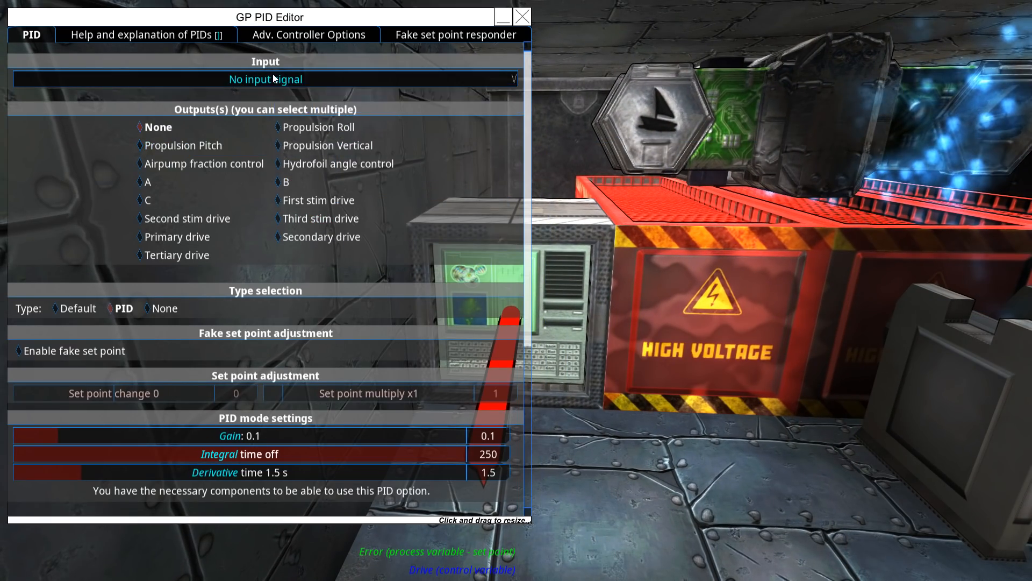
{"action": "left_click", "coordinate": [265, 78]}
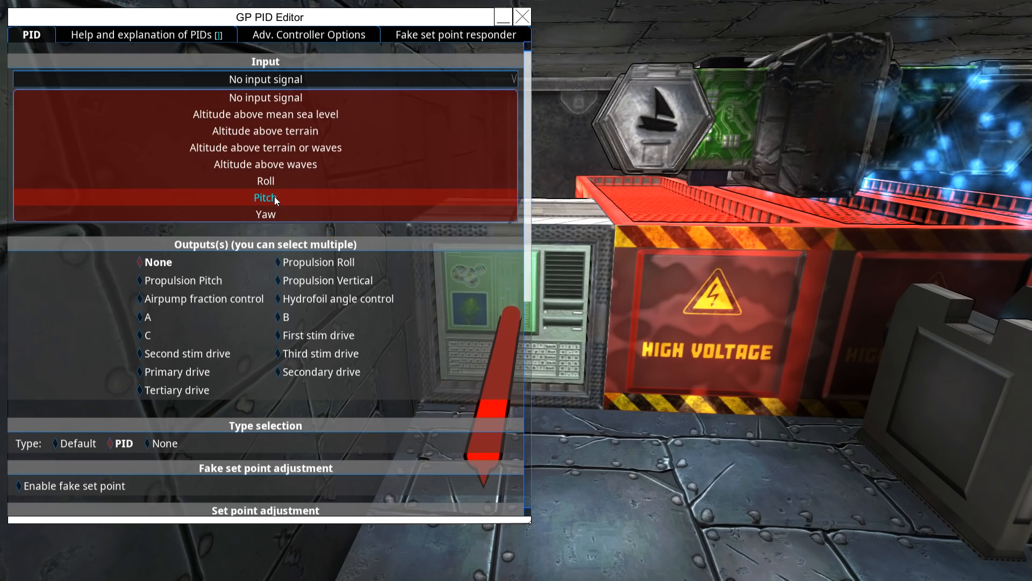
{"action": "left_click", "coordinate": [265, 198]}
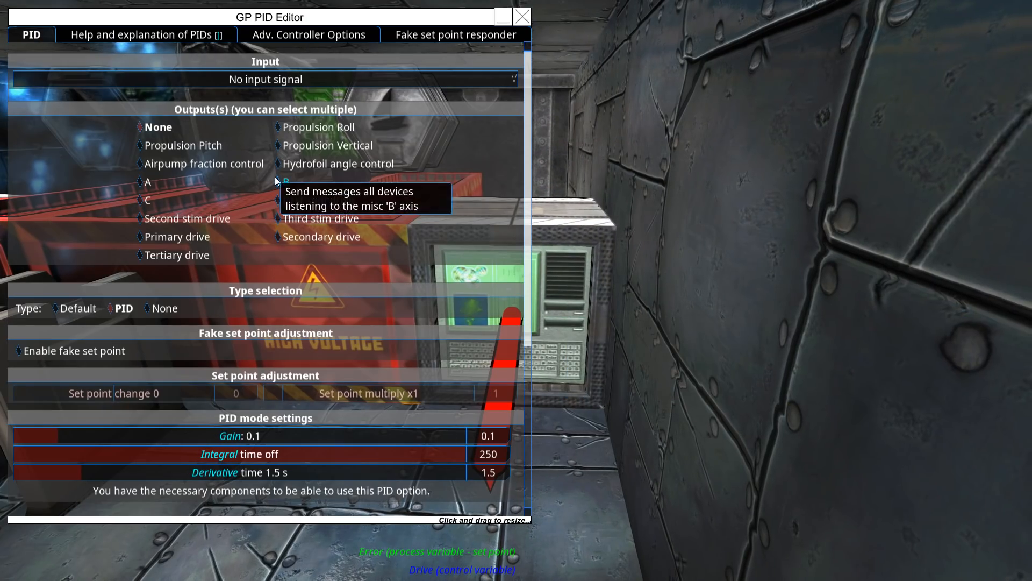
{"action": "left_click", "coordinate": [264, 78]}
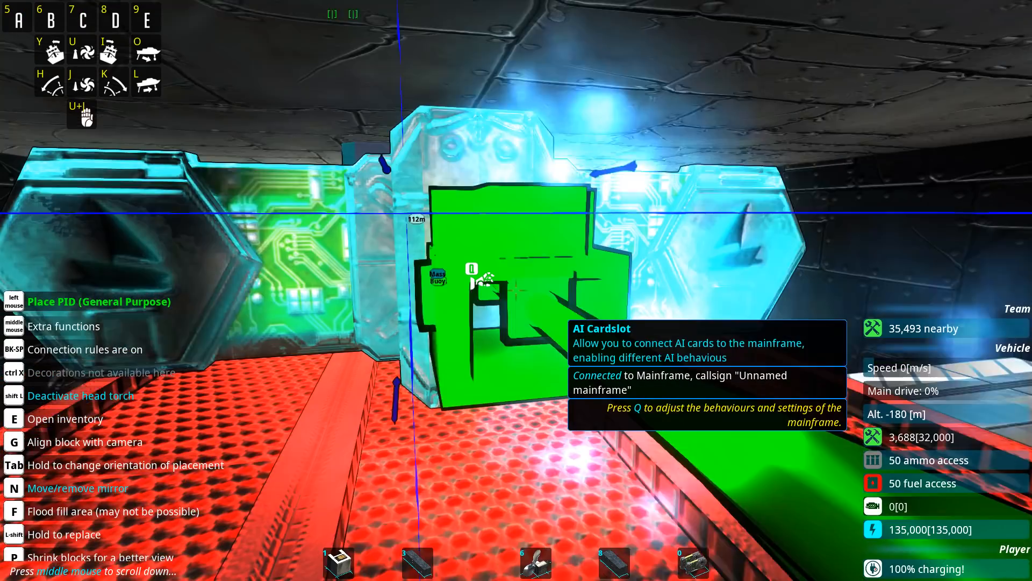
- Set the PID input to Altitude above mean sea level for airpump fraction control, with fake set point enabled
{"action": "key", "text": "q"}
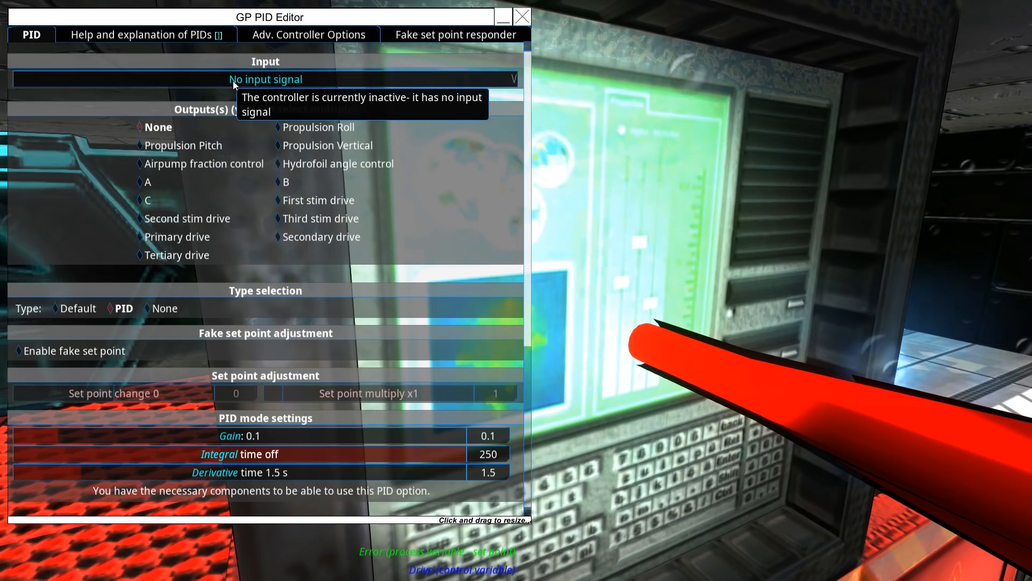
{"action": "left_click", "coordinate": [264, 79]}
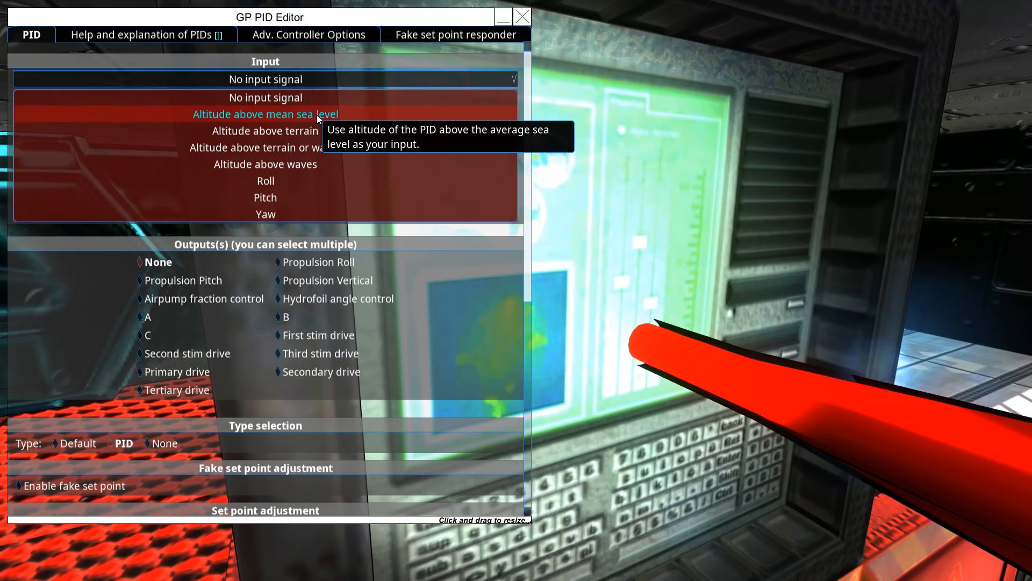
{"action": "left_click", "coordinate": [264, 114]}
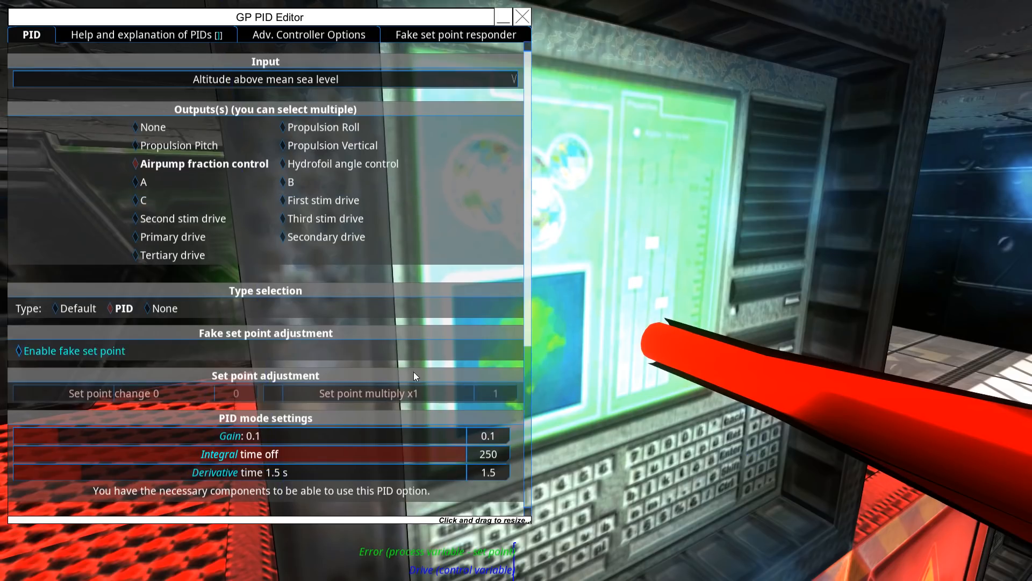
{"action": "left_click", "coordinate": [18, 350]}
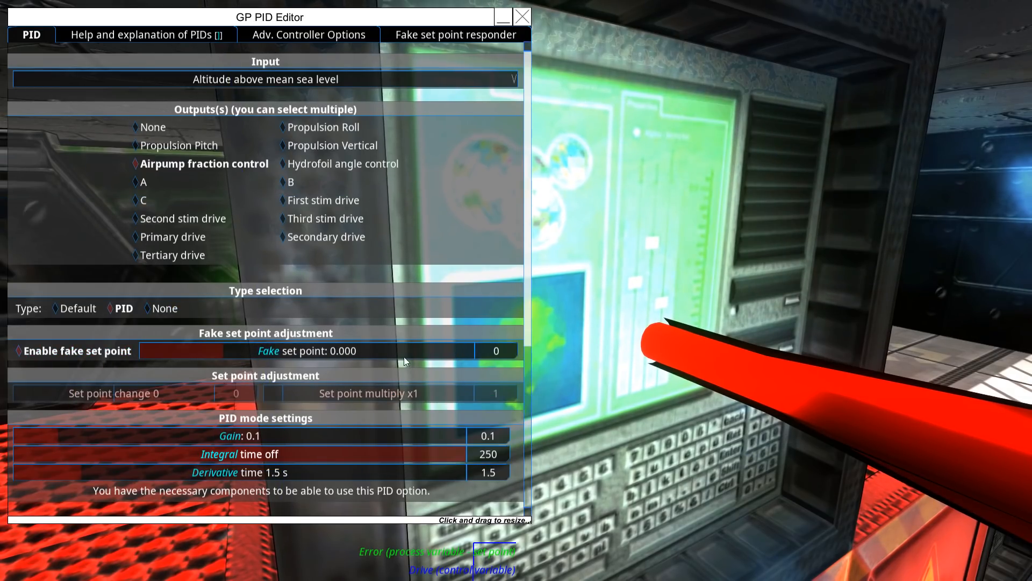
{"action": "mouse_move", "coordinate": [490, 356]}
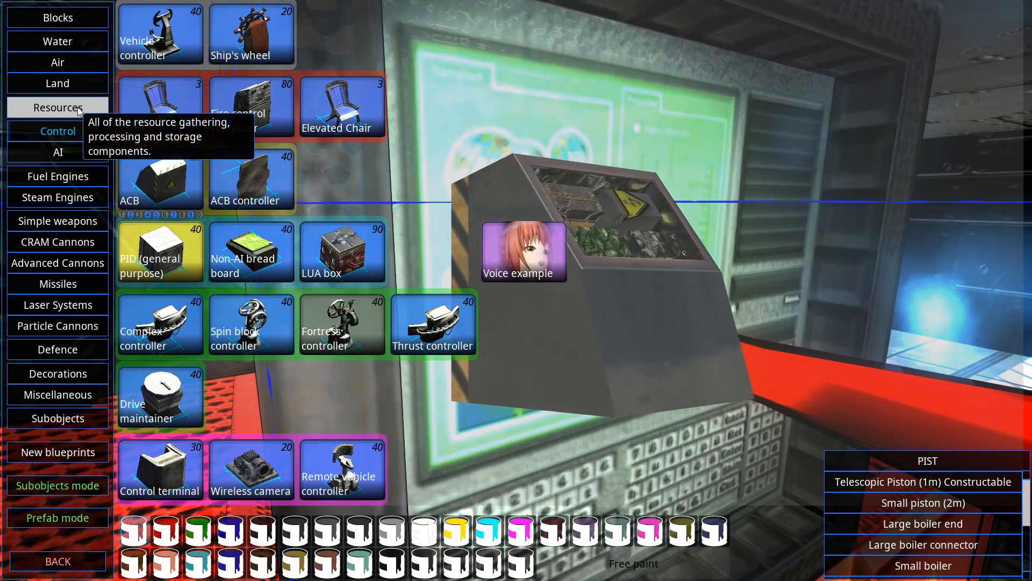
{"action": "left_click", "coordinate": [57, 41]}
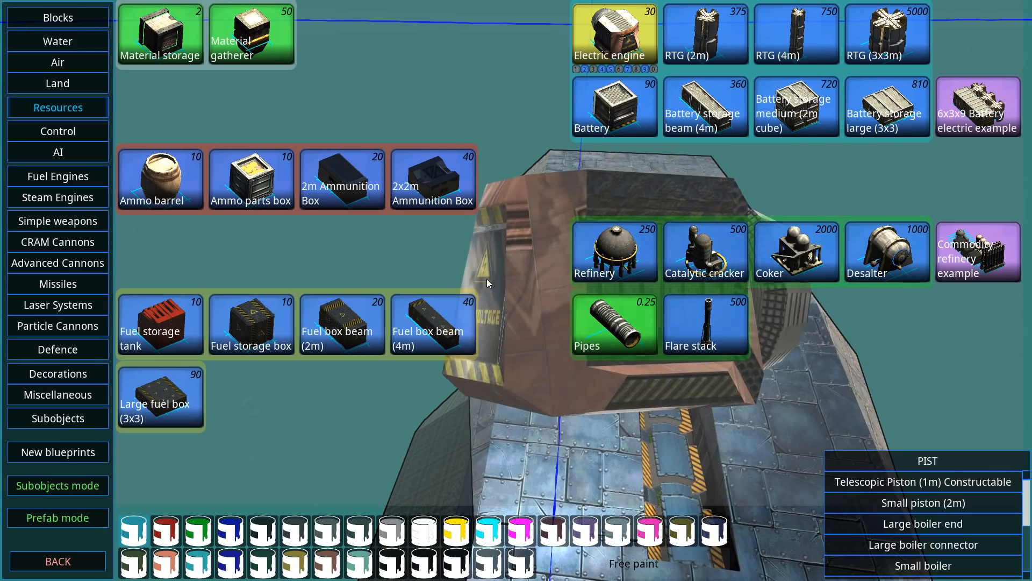
- Pick a resource part from the Resources category to place on the craft
{"action": "left_click", "coordinate": [57, 18]}
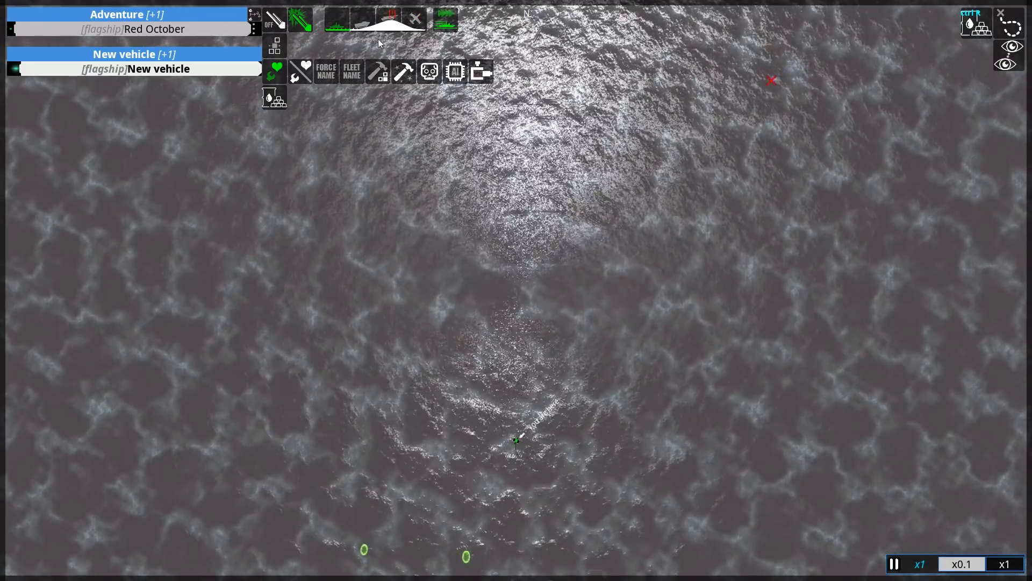
- Bring up Vehicle AI Customisation for the new vehicle from its AI button
{"action": "left_click", "coordinate": [454, 71]}
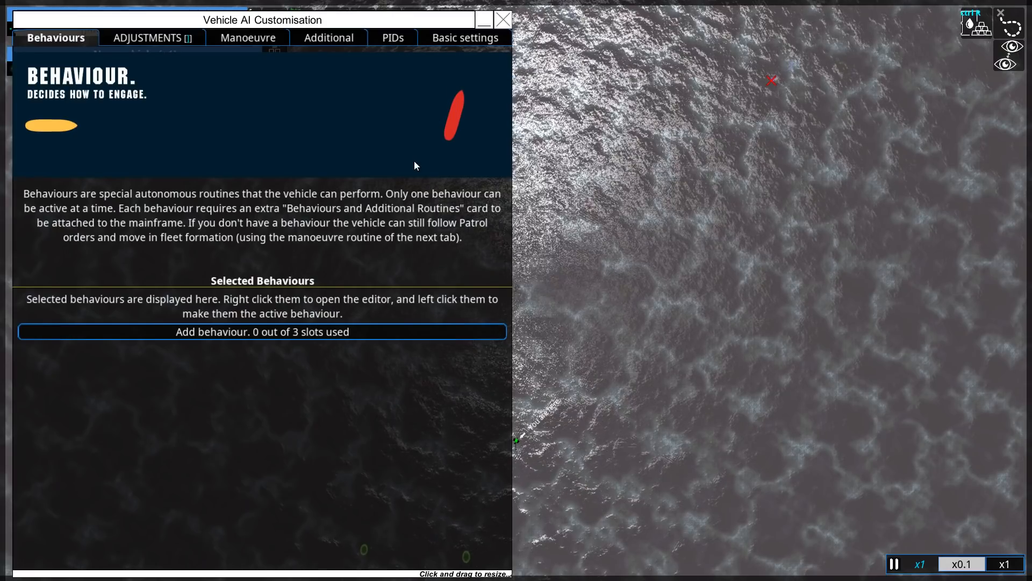
- Add an active Ship or tank manoeuvre routine with Ideal Pitch Angle 0°
{"action": "left_click", "coordinate": [241, 38]}
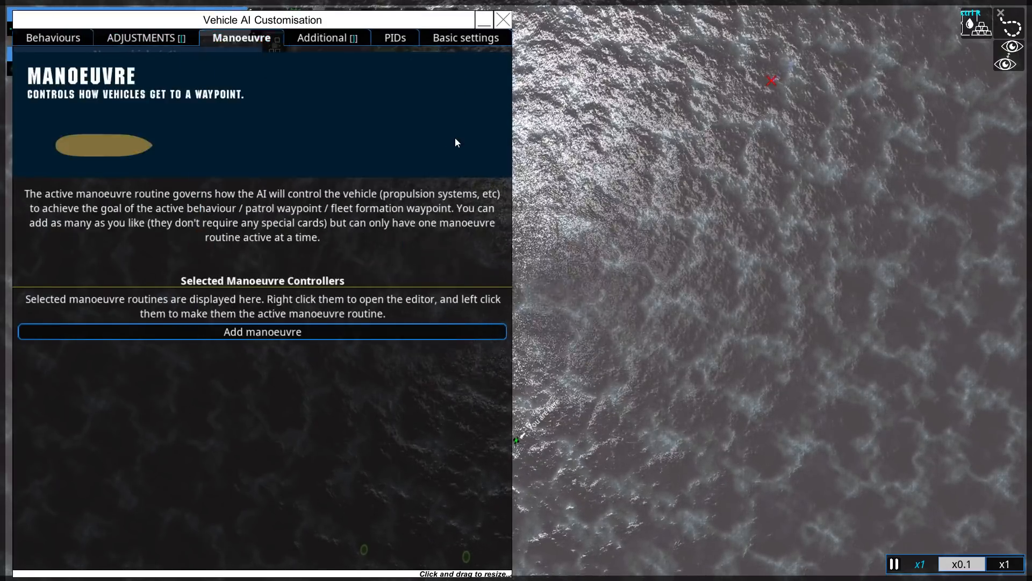
{"action": "left_click", "coordinate": [263, 332]}
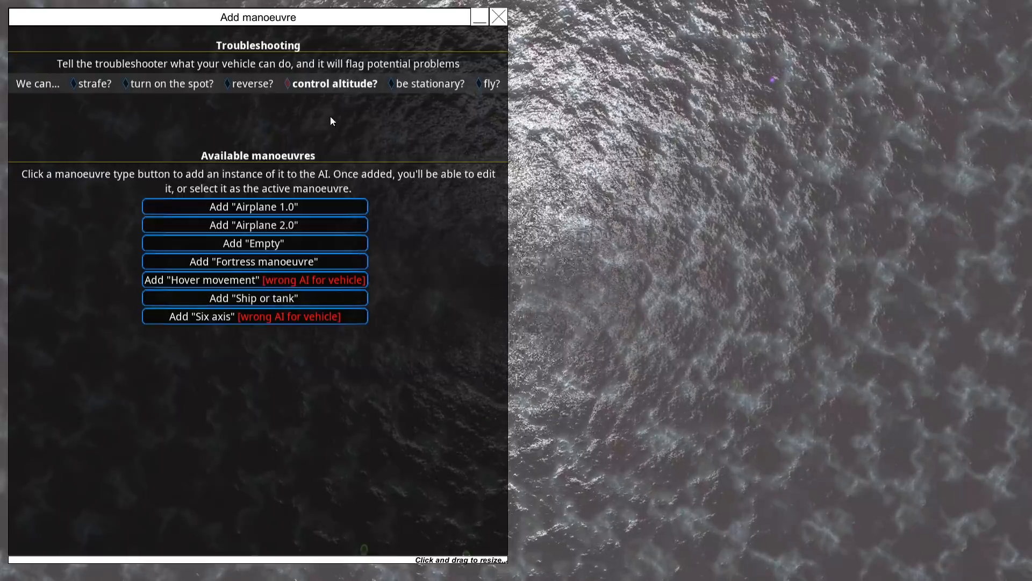
{"action": "mouse_move", "coordinate": [254, 279]}
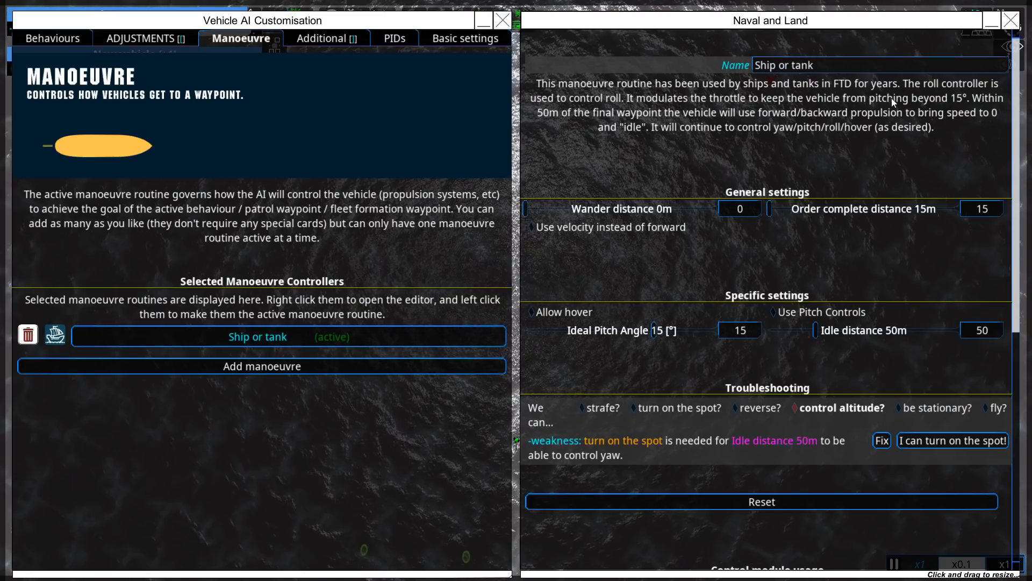
{"action": "mouse_move", "coordinate": [687, 354]}
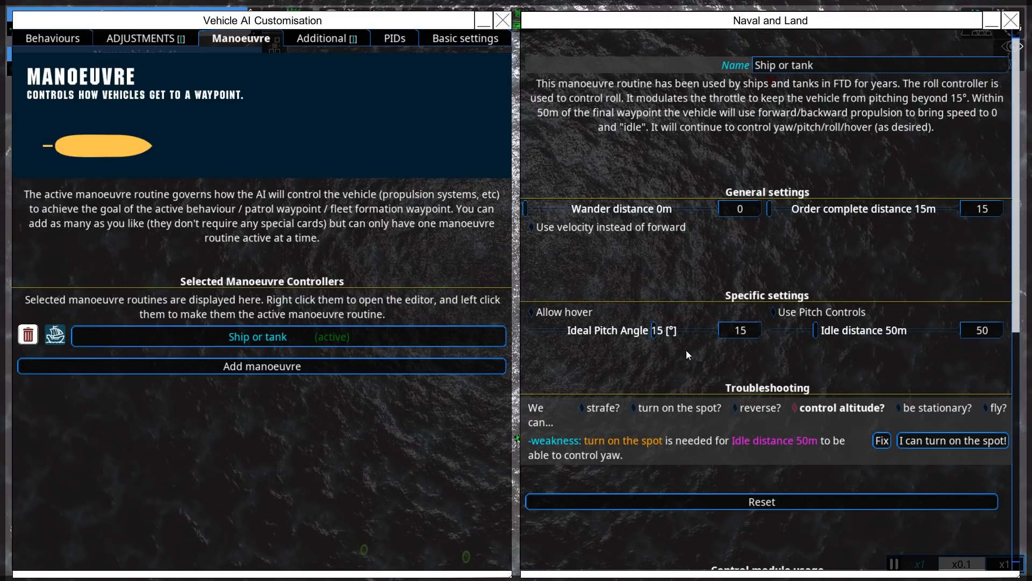
{"action": "mouse_move", "coordinate": [809, 332]}
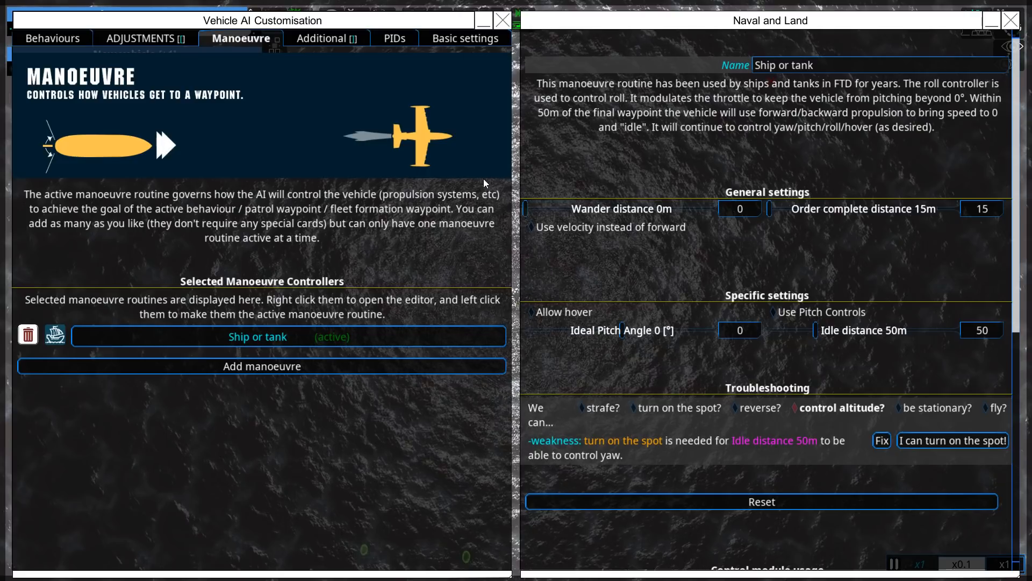
{"action": "mouse_move", "coordinate": [624, 213]}
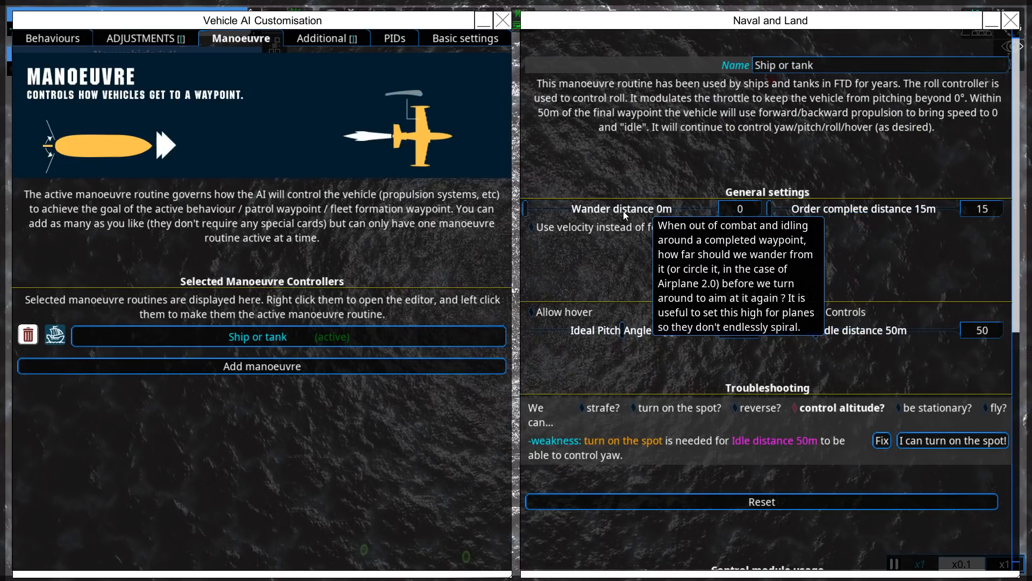
{"action": "scroll", "scroll_direction": "down", "scroll_amount": 3}
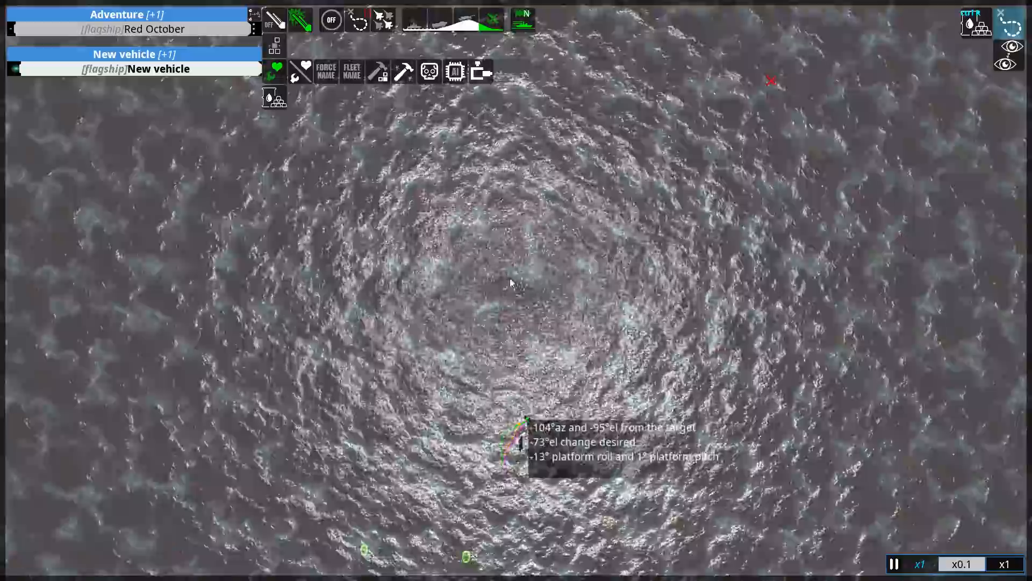
{"action": "mouse_move", "coordinate": [413, 18]}
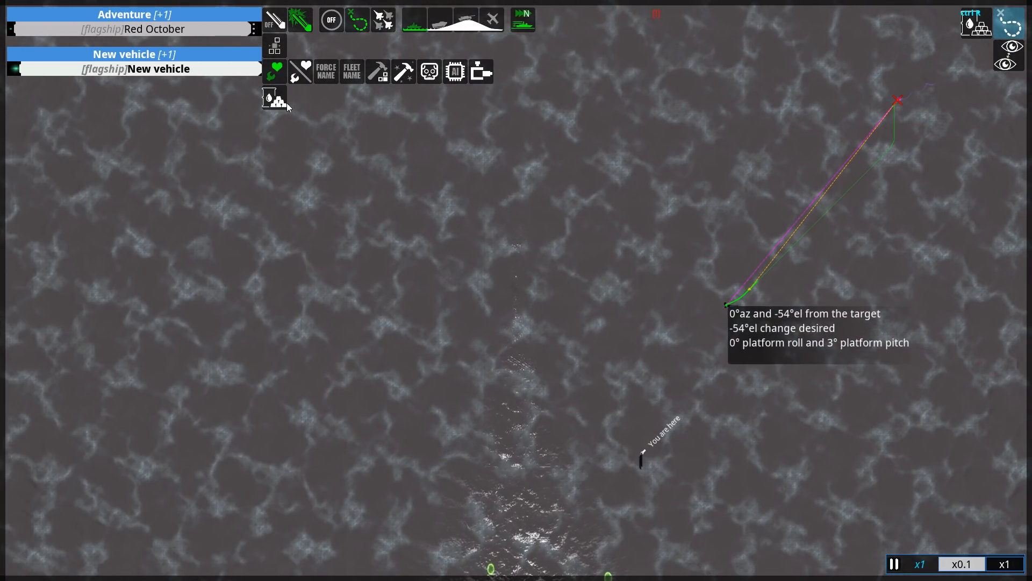
- Enable resource collection for the craft so green range circles appear on the map
{"action": "left_click", "coordinate": [274, 96]}
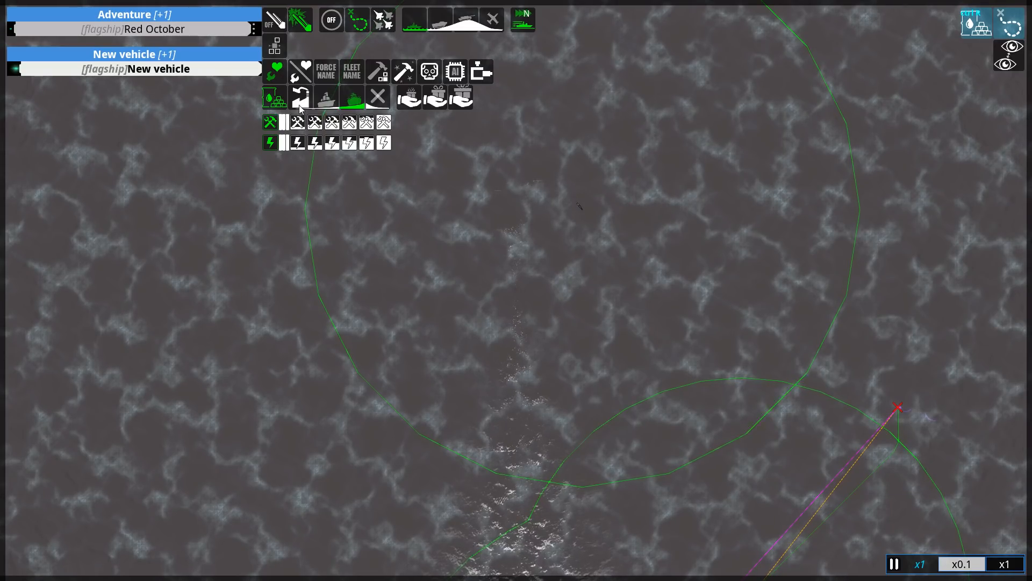
{"action": "mouse_move", "coordinate": [155, 69]}
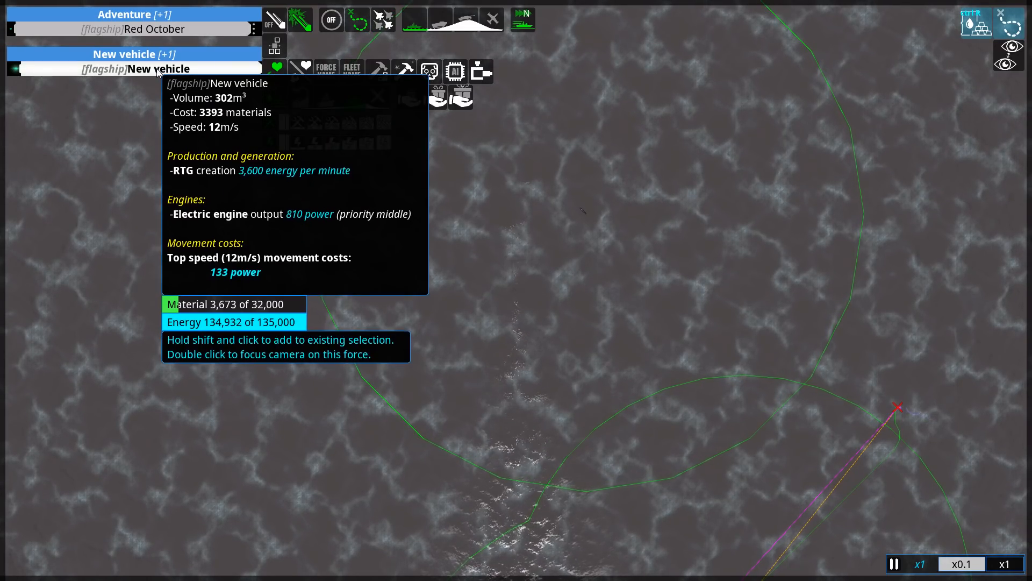
{"action": "mouse_move", "coordinate": [330, 19]}
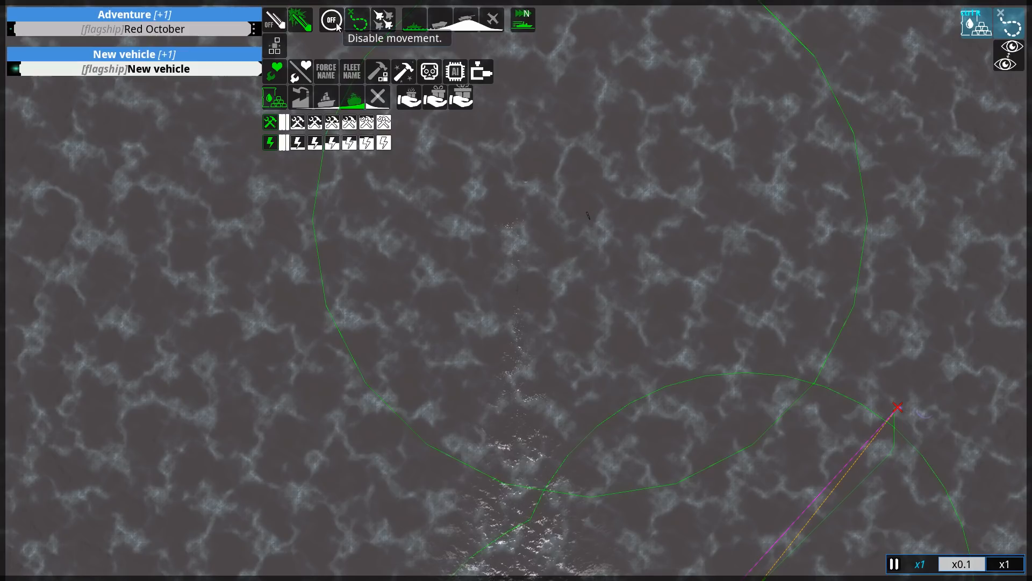
{"action": "mouse_move", "coordinate": [284, 122]}
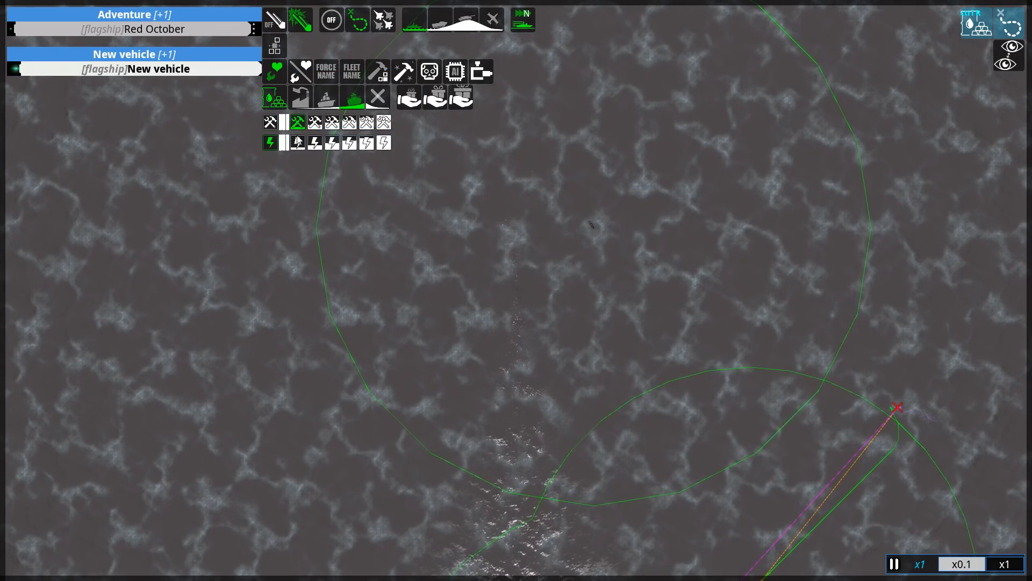
{"action": "left_click", "coordinate": [132, 54]}
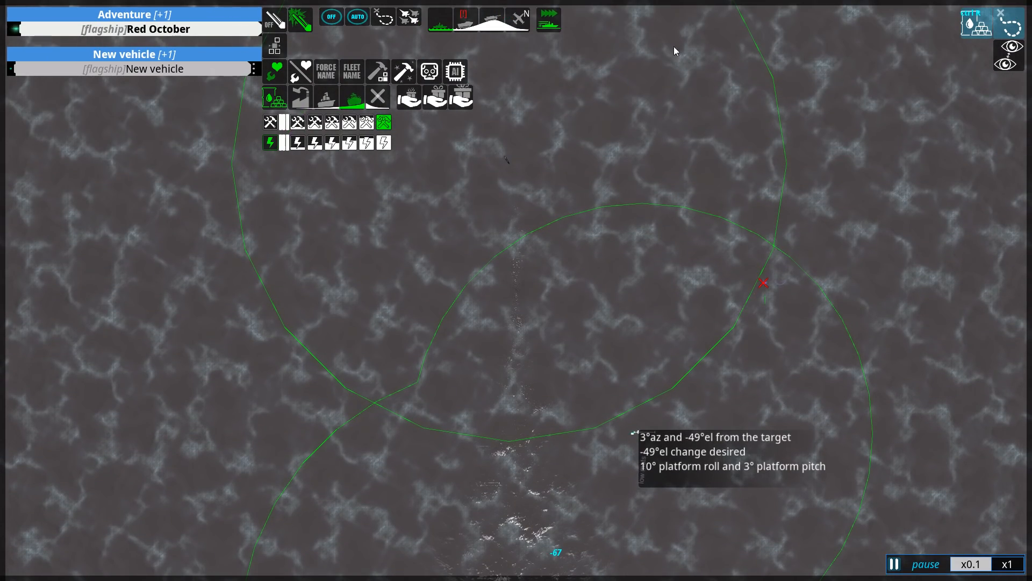
{"action": "mouse_move", "coordinate": [599, 251]}
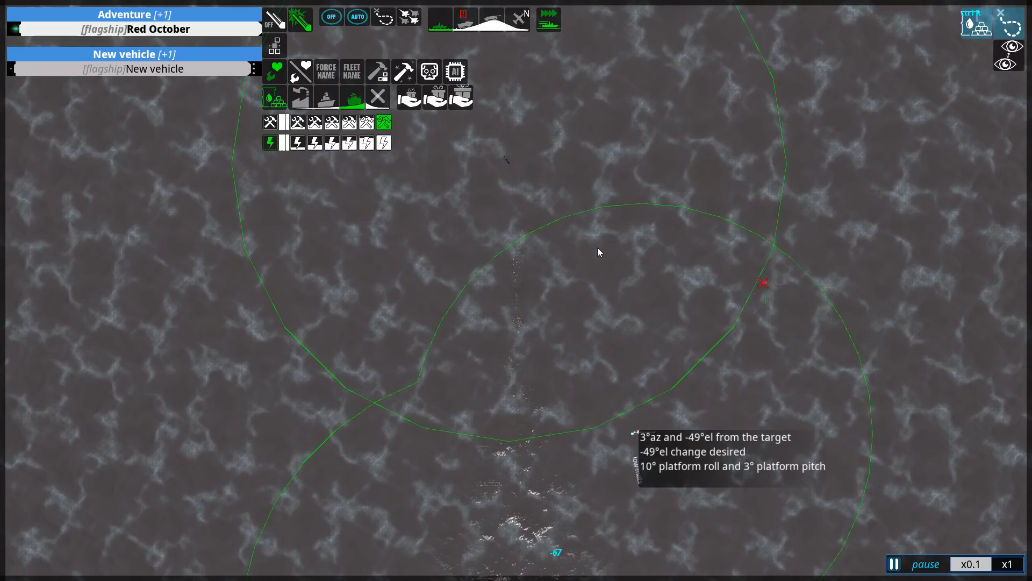